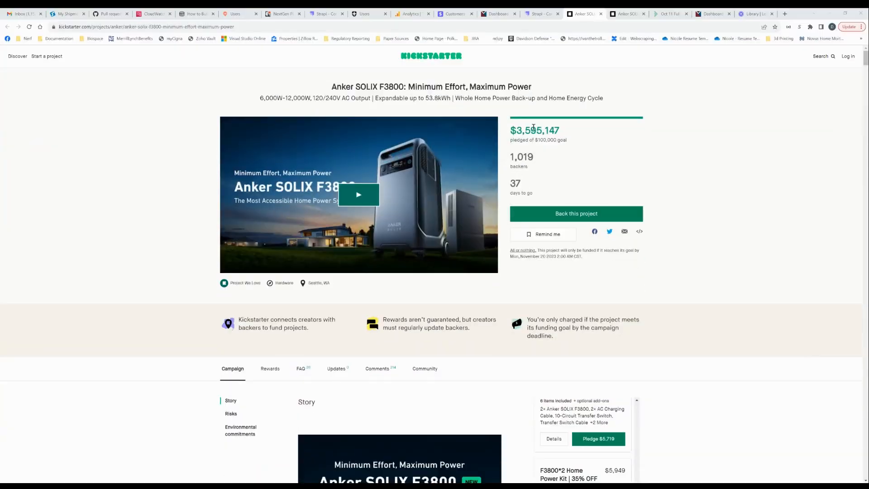
mouse_move(325, 101)
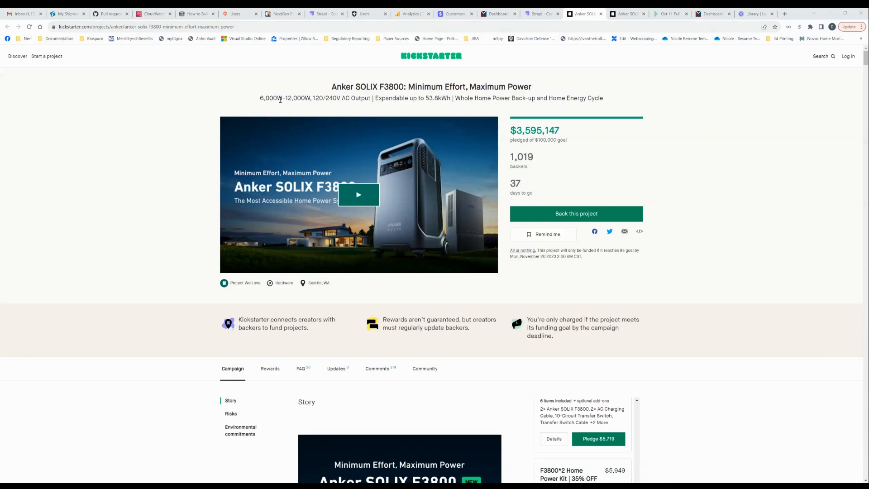
mouse_move(348, 94)
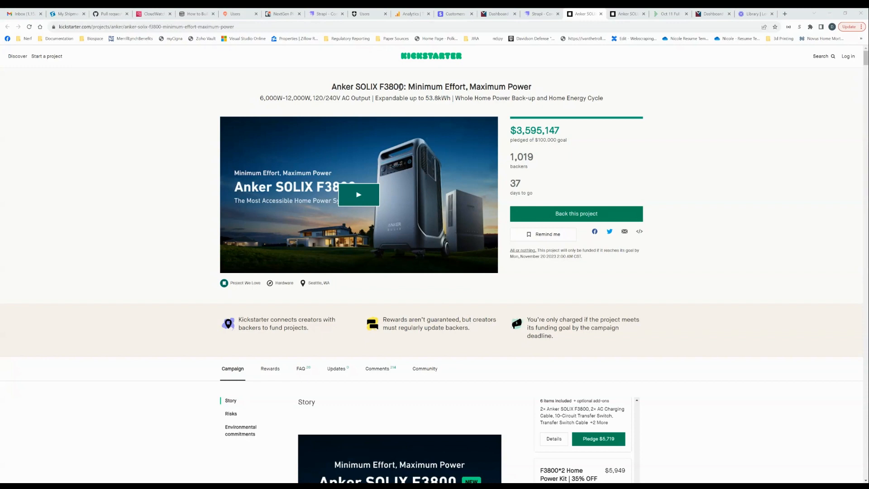
mouse_move(403, 157)
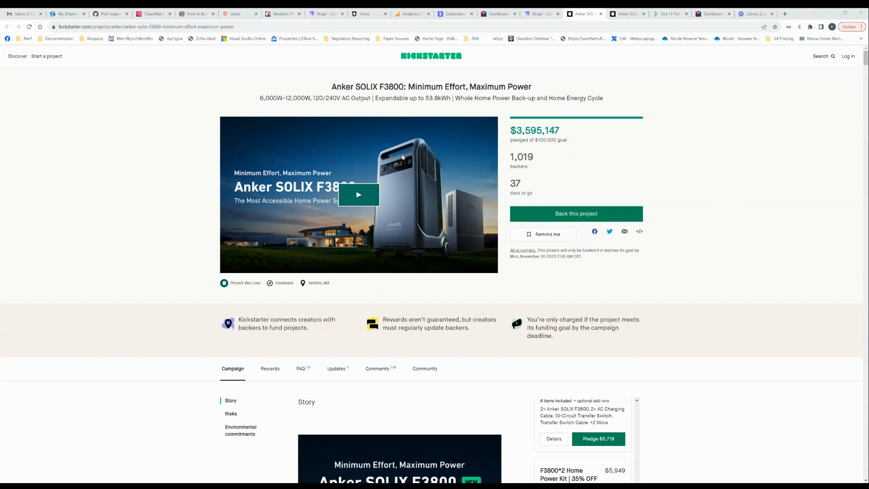
Scroll past the F3800 video and funding stats to the Story section and reward tiers.
scroll("down", 3)
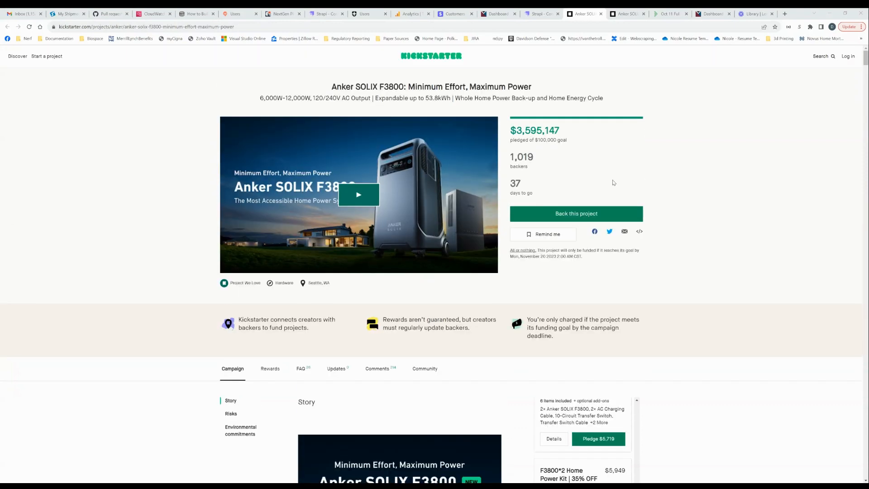
scroll("down", 3)
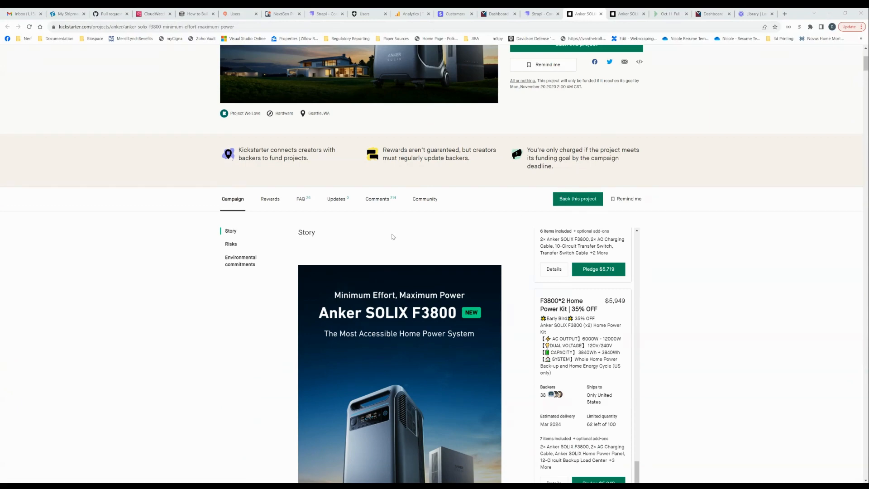
Scroll to the Story graphics: 6,000W–12,000W backup, 120V/240V output, 53.8kWh expansion.
scroll("down", 3)
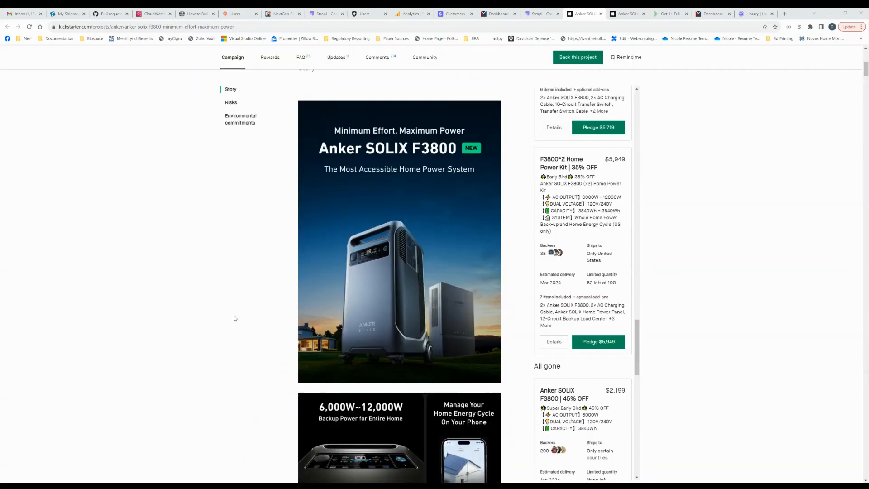
scroll("down", 3)
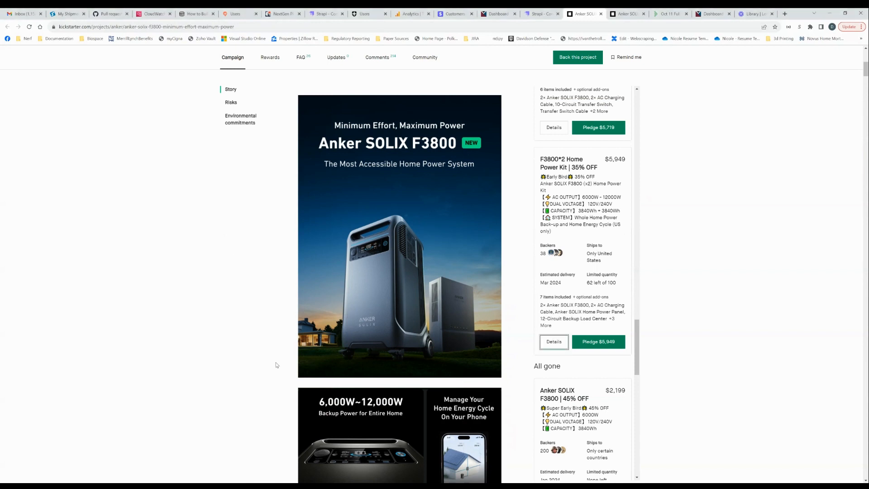
mouse_move(250, 330)
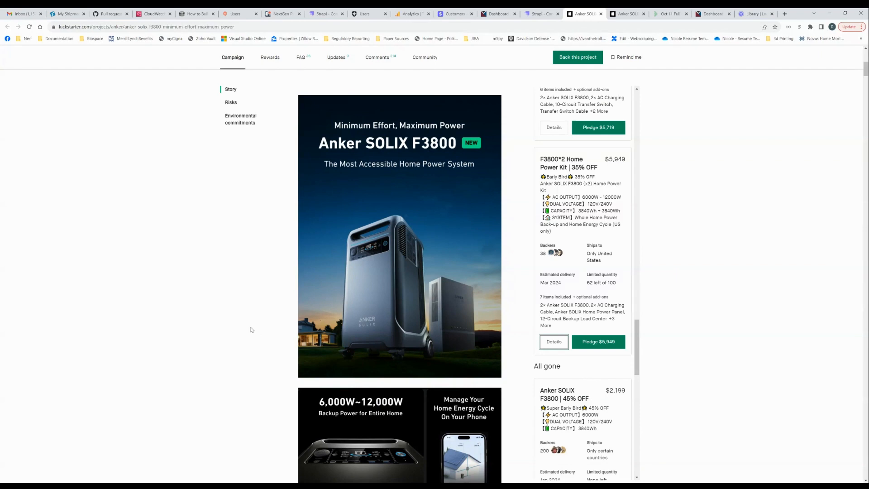
scroll("down", 3)
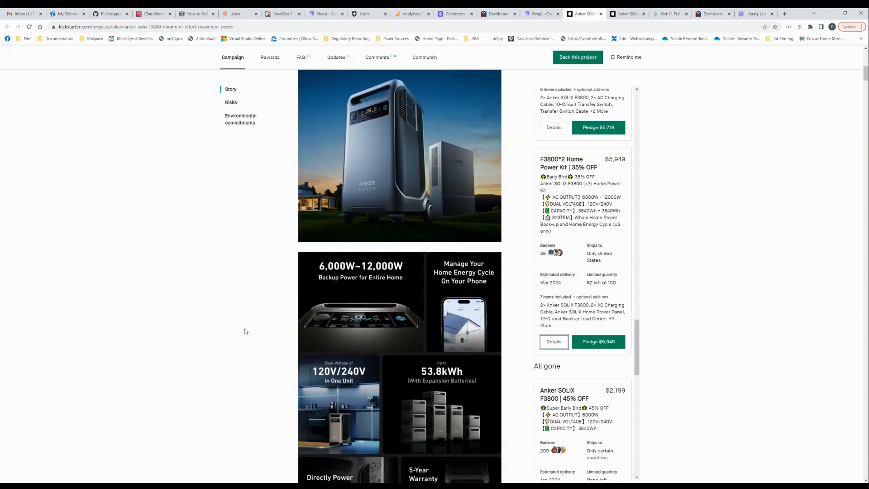
scroll("down", 3)
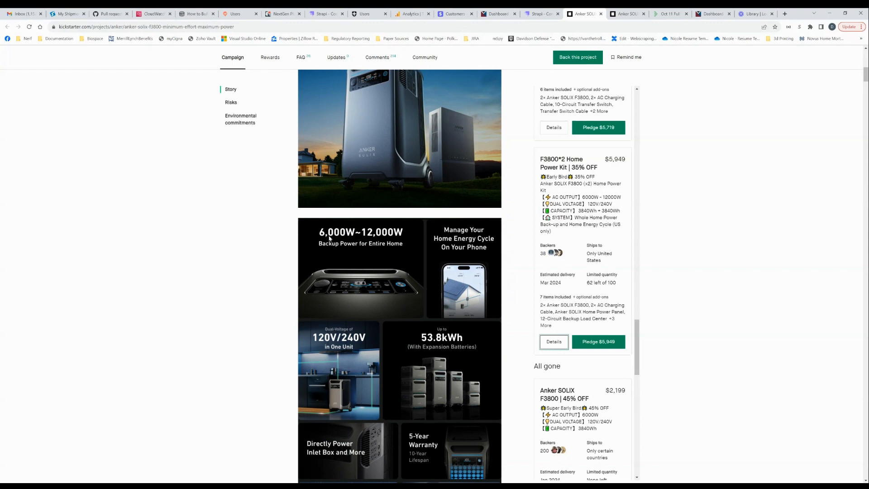
mouse_move(338, 243)
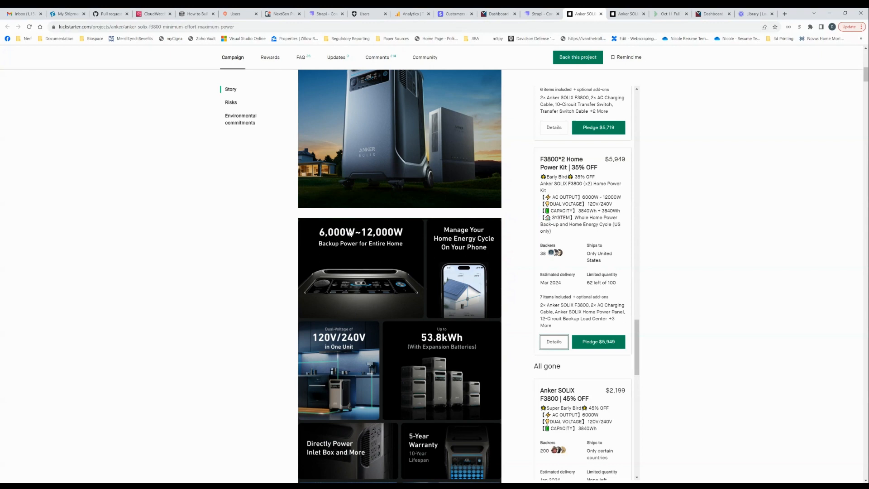
mouse_move(373, 232)
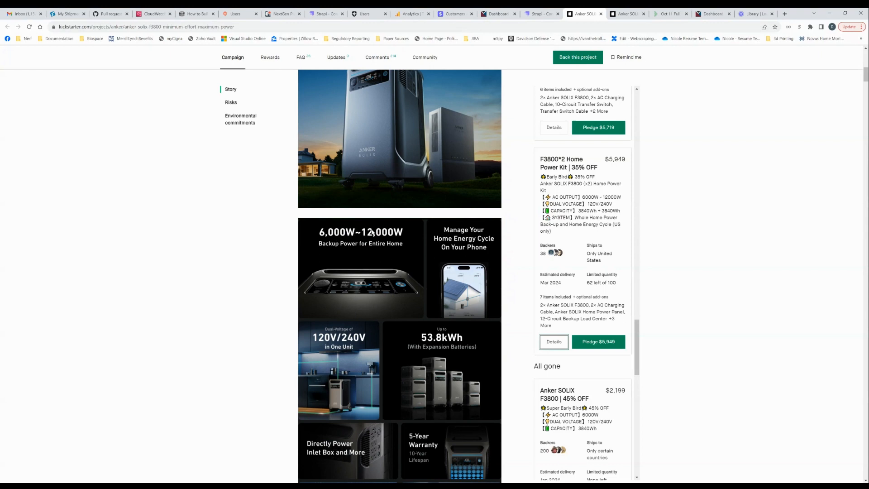
mouse_move(371, 231)
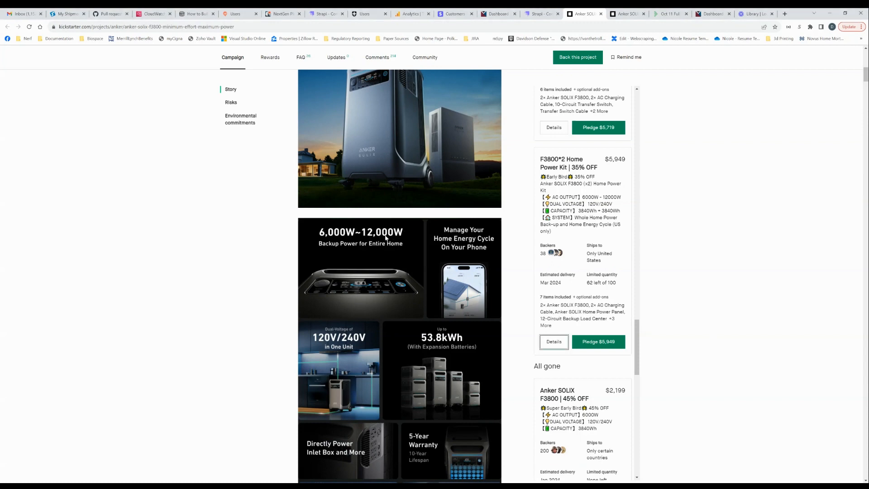
mouse_move(422, 268)
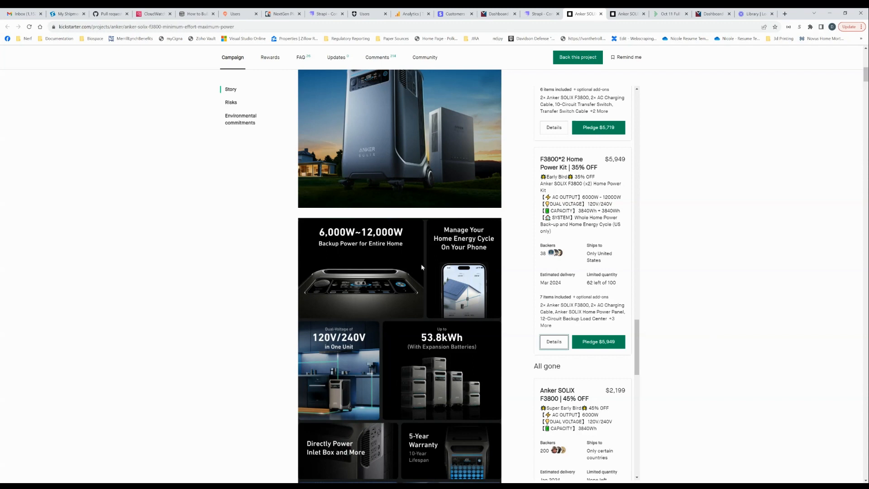
scroll("down", 3)
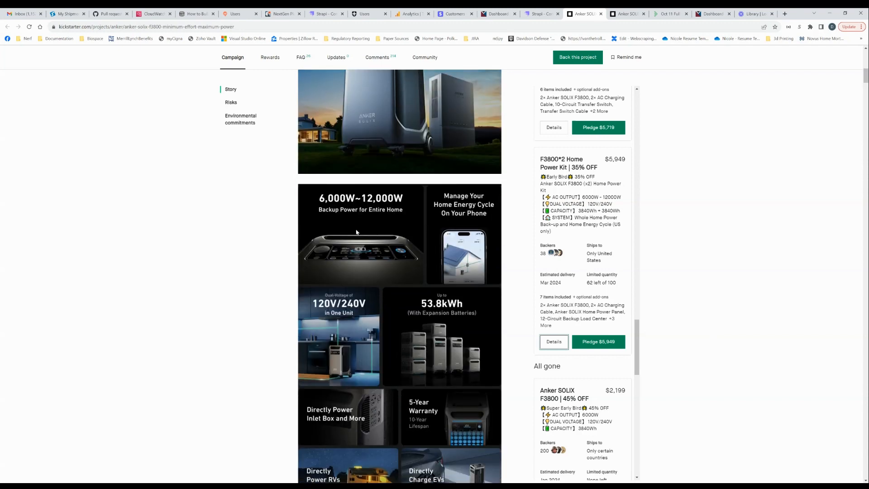
Scroll down to the $5,949 F3800*2 Home Power Kit reward tier.
scroll("down", 3)
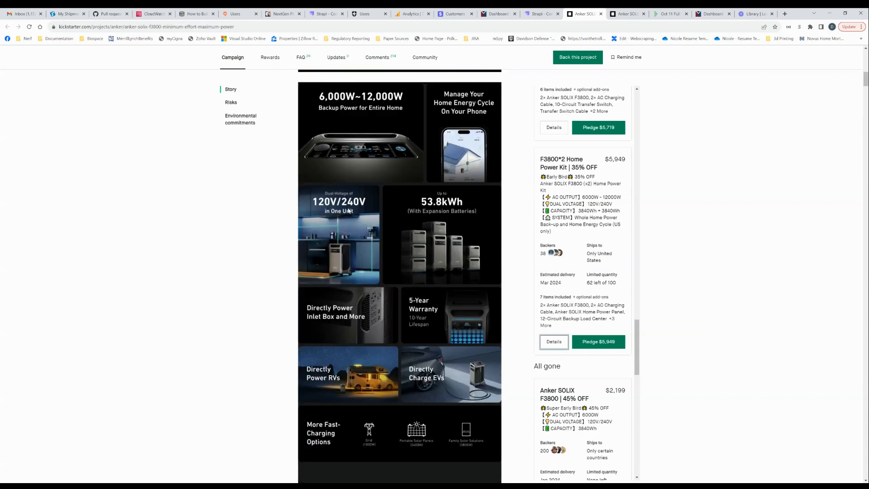
mouse_move(350, 209)
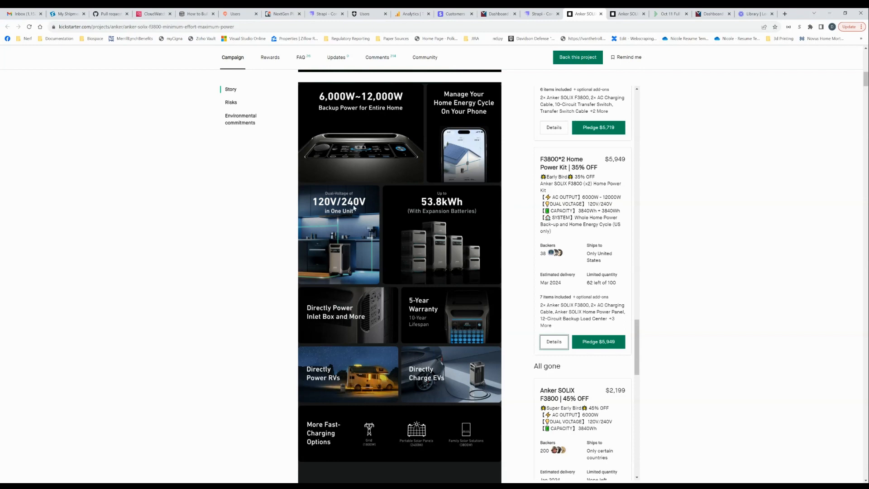
mouse_move(359, 244)
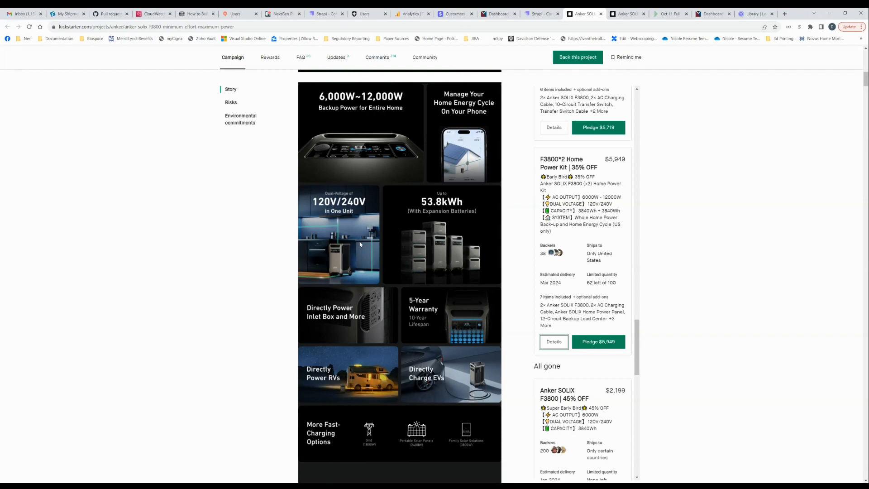
mouse_move(338, 214)
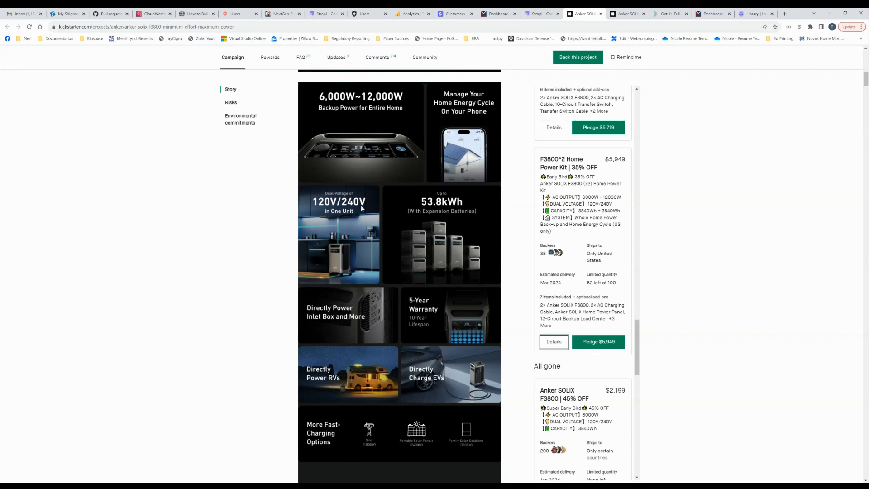
mouse_move(343, 255)
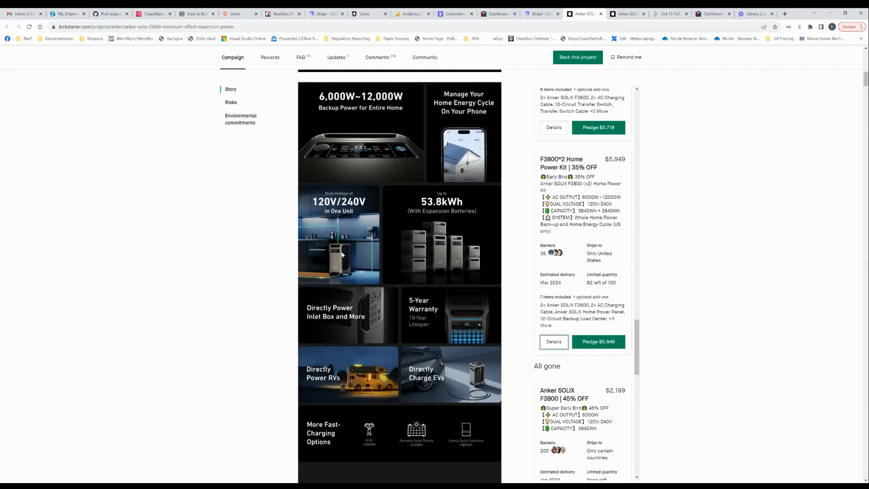
mouse_move(349, 226)
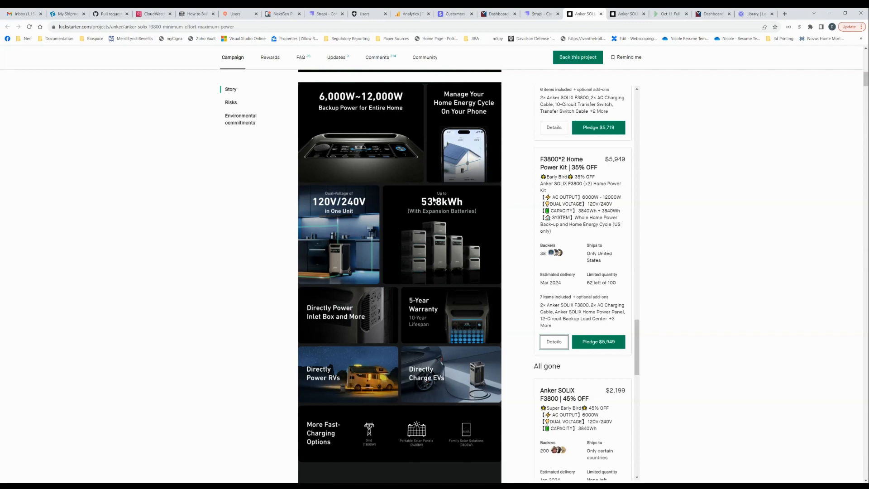
mouse_move(454, 211)
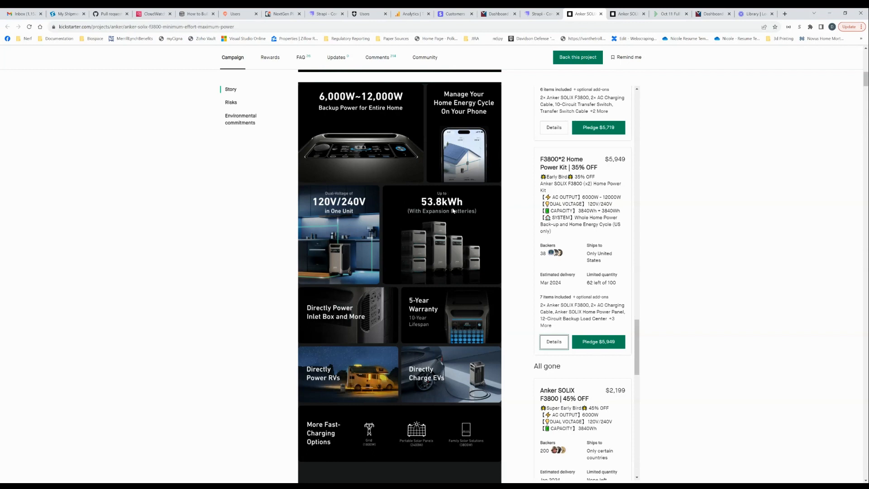
mouse_move(427, 275)
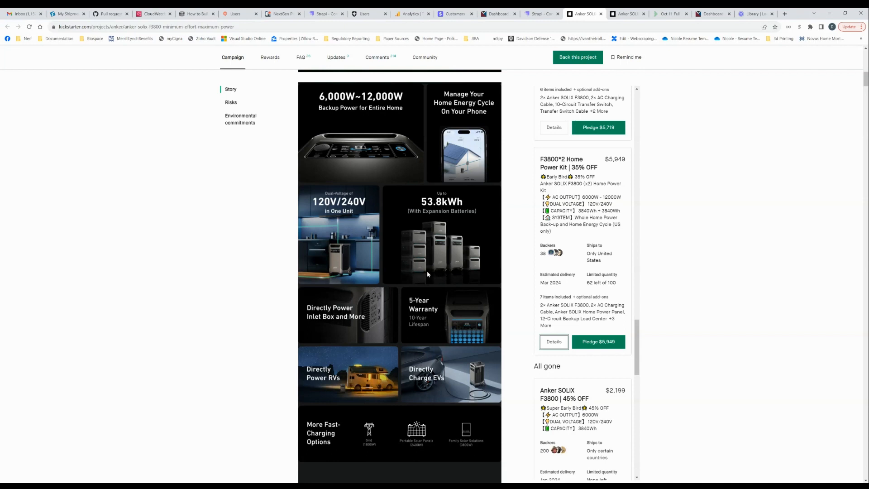
mouse_move(419, 254)
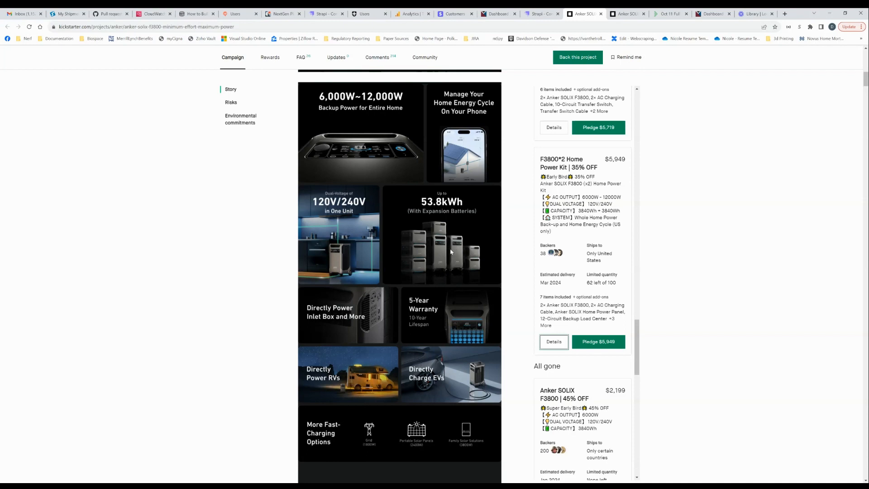
mouse_move(451, 208)
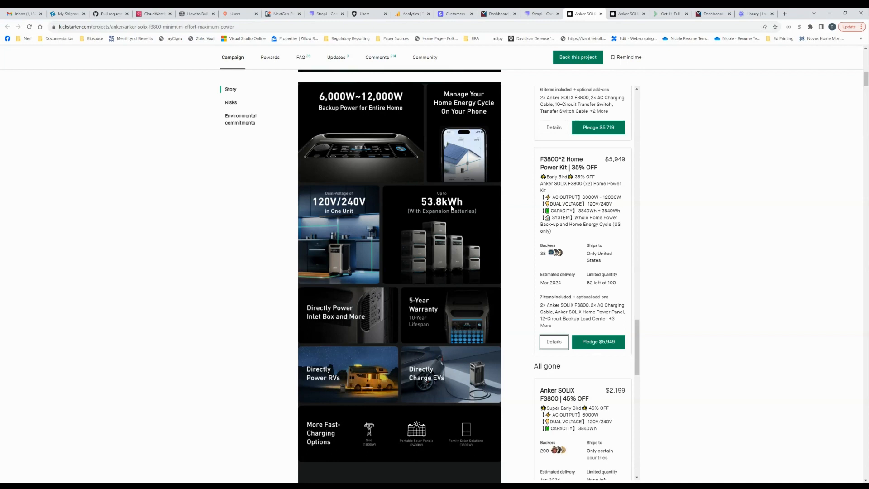
mouse_move(521, 212)
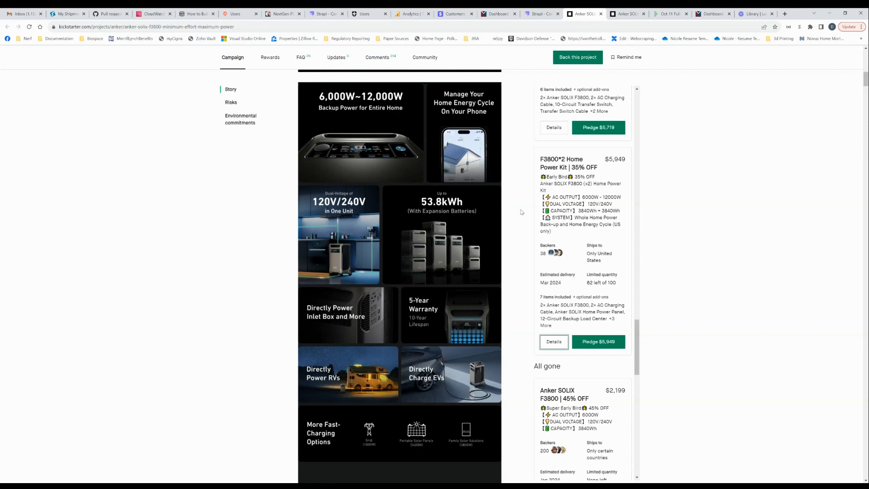
mouse_move(453, 220)
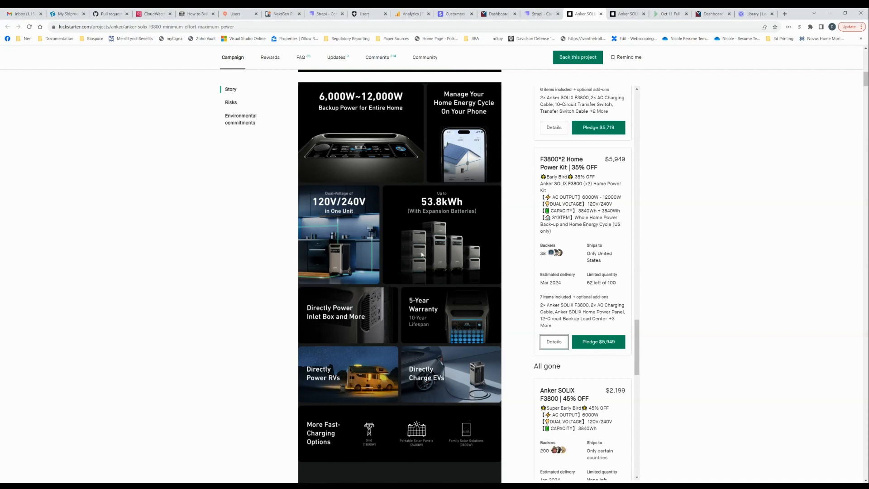
mouse_move(427, 261)
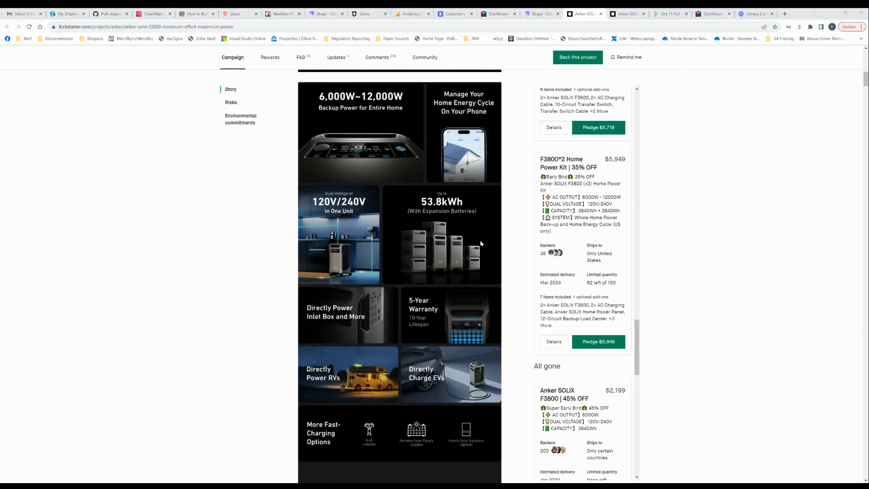
mouse_move(420, 258)
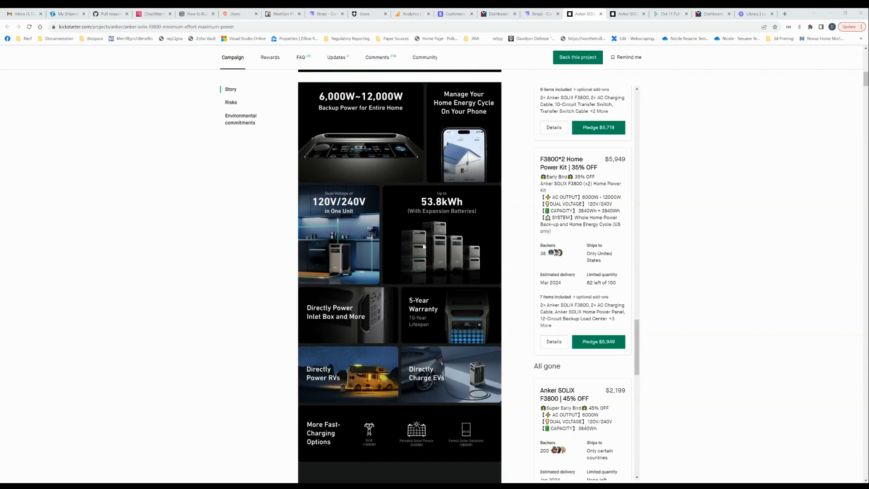
mouse_move(504, 280)
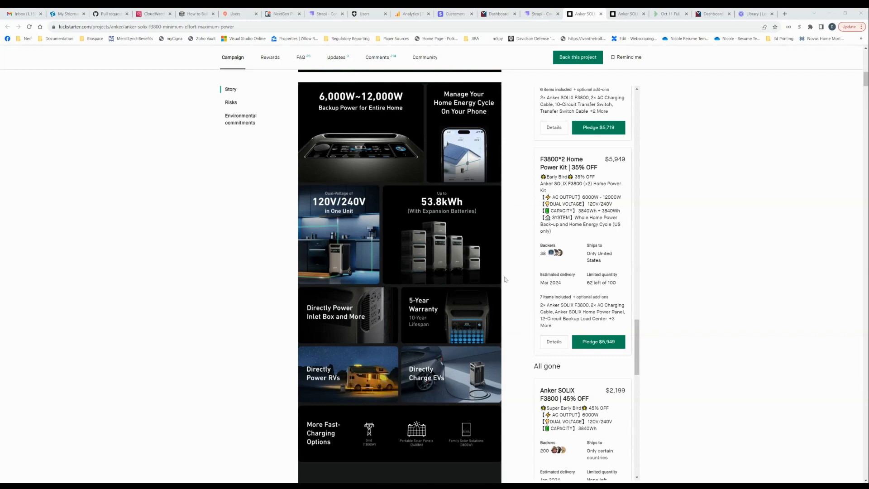
Scroll past the All gone tiers to the $3,579 F3800 + Expansion Battery tier.
scroll("down", 3)
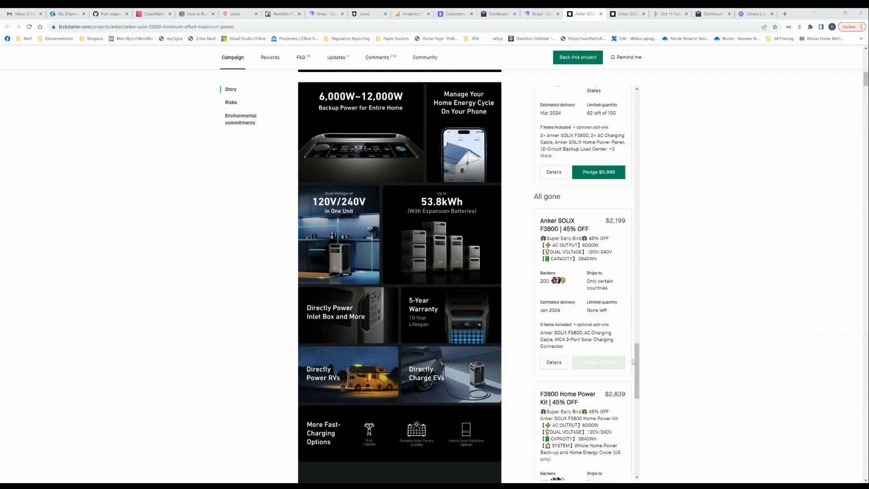
scroll("down", 3)
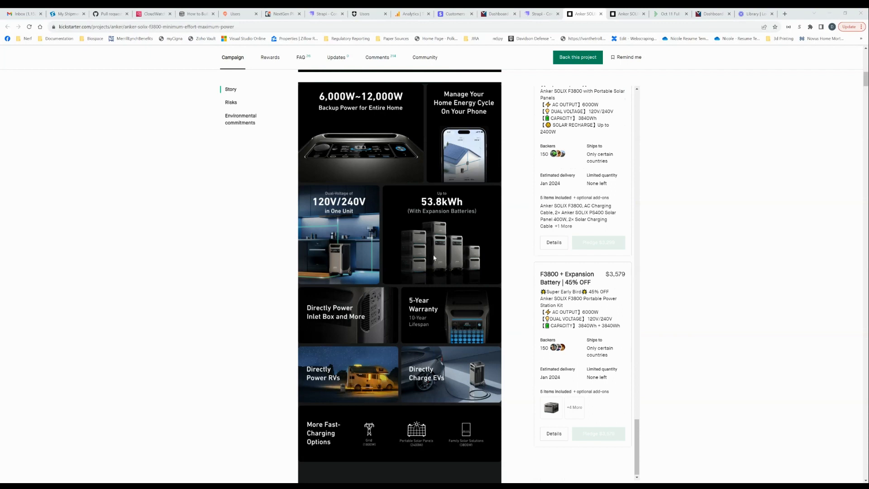
mouse_move(415, 245)
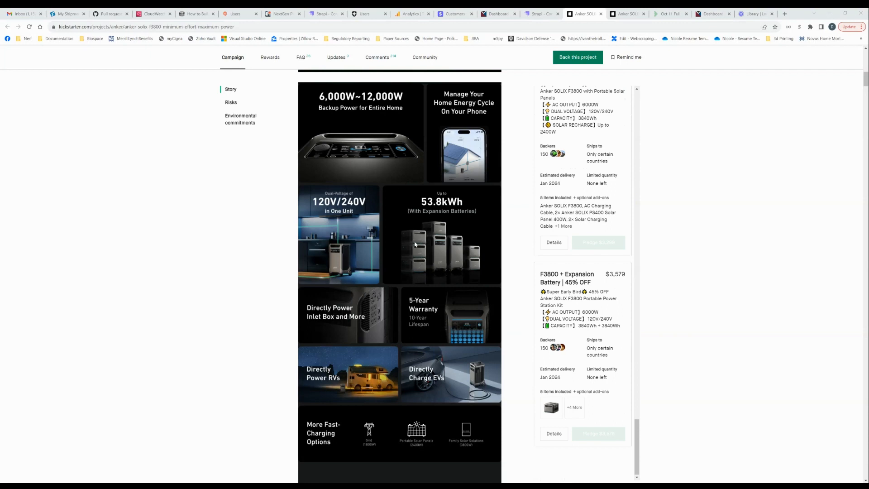
mouse_move(423, 232)
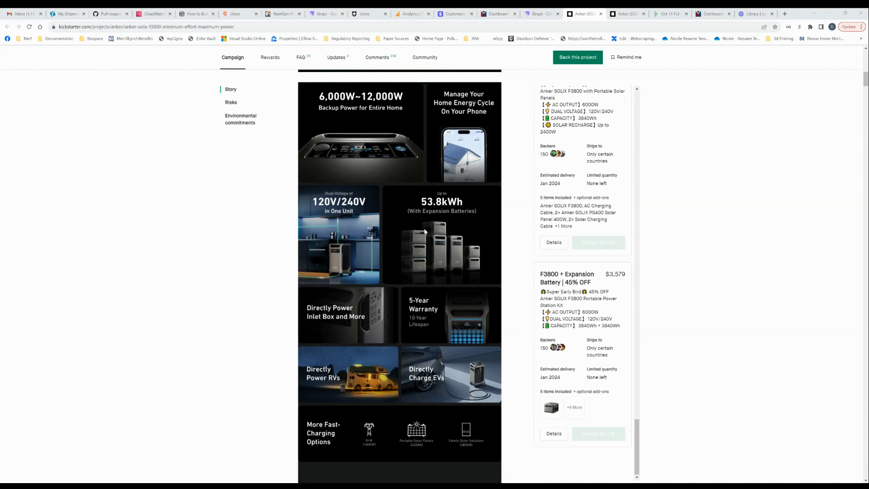
mouse_move(425, 248)
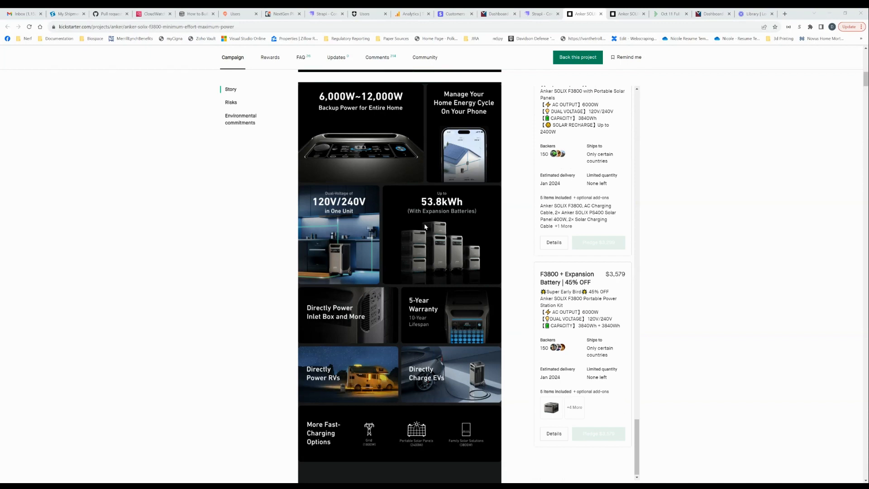
mouse_move(412, 245)
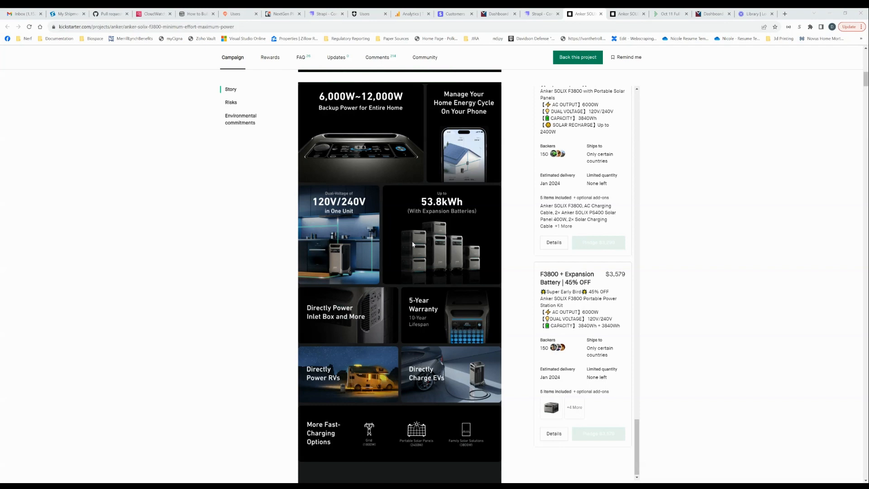
mouse_move(420, 243)
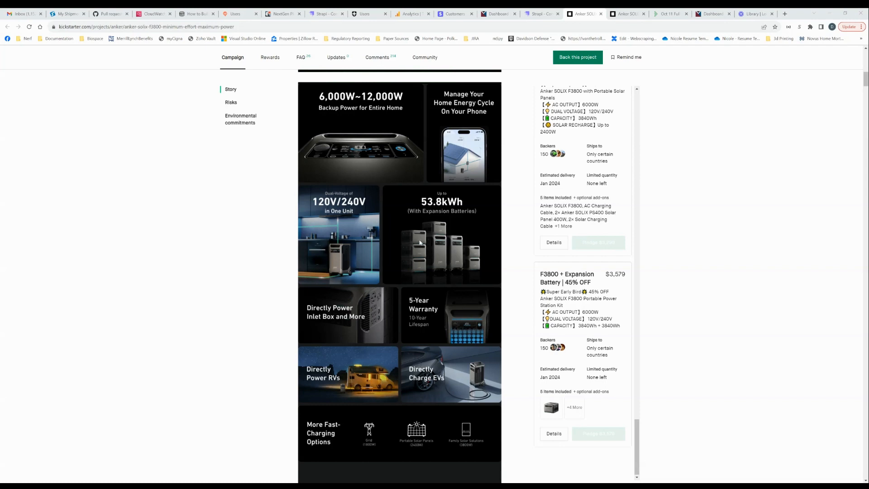
mouse_move(417, 245)
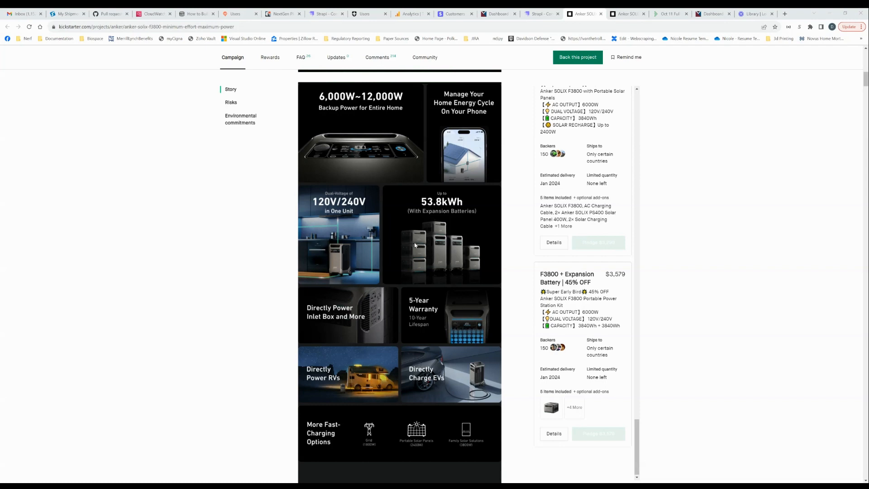
mouse_move(419, 232)
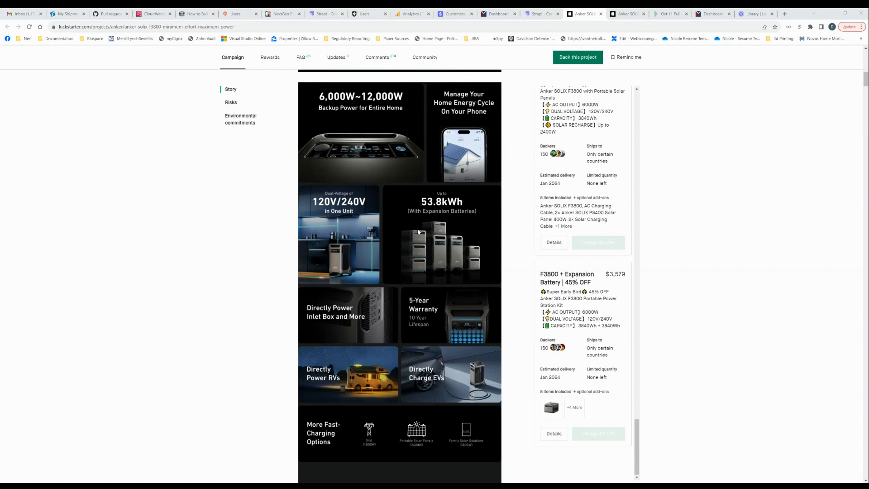
mouse_move(421, 220)
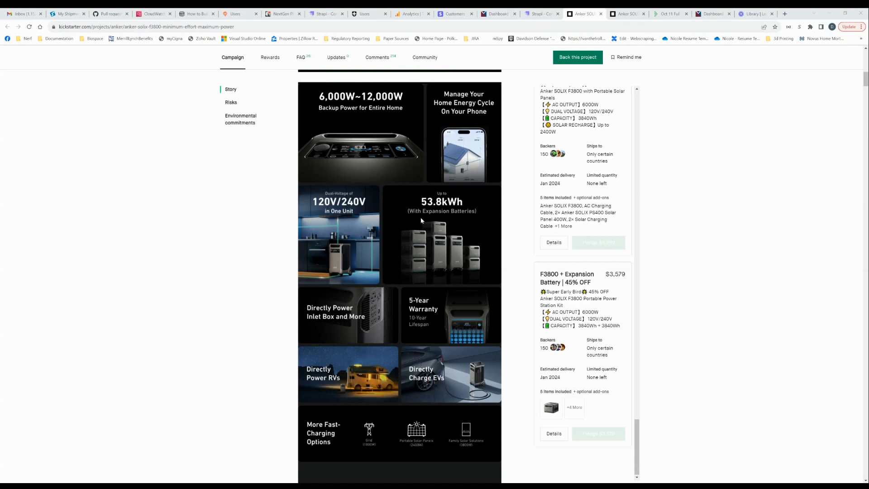
mouse_move(427, 257)
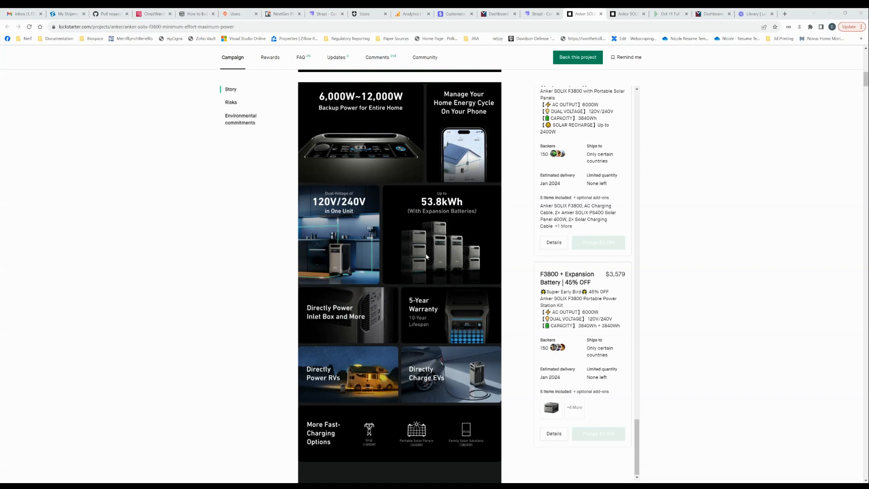
scroll("down", 3)
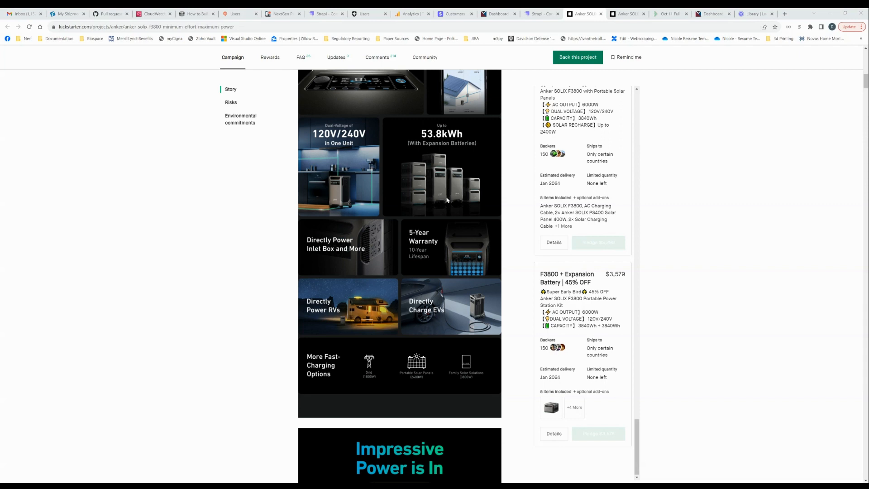
mouse_move(429, 131)
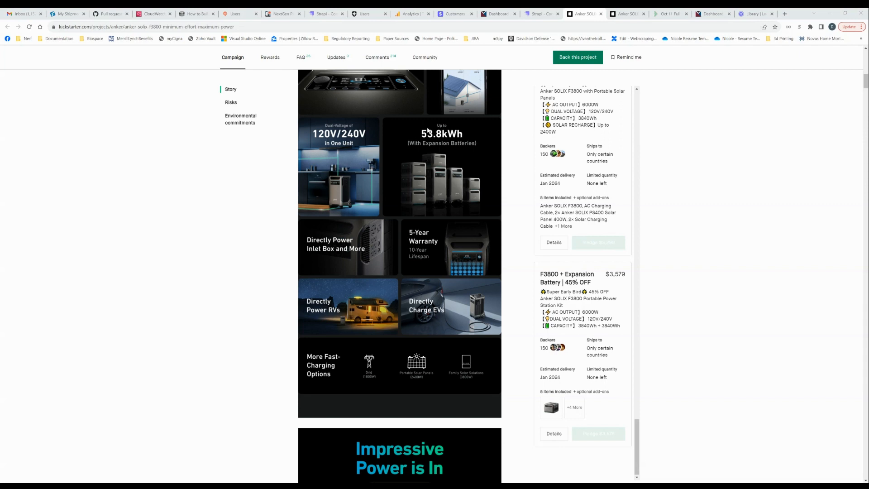
mouse_move(464, 145)
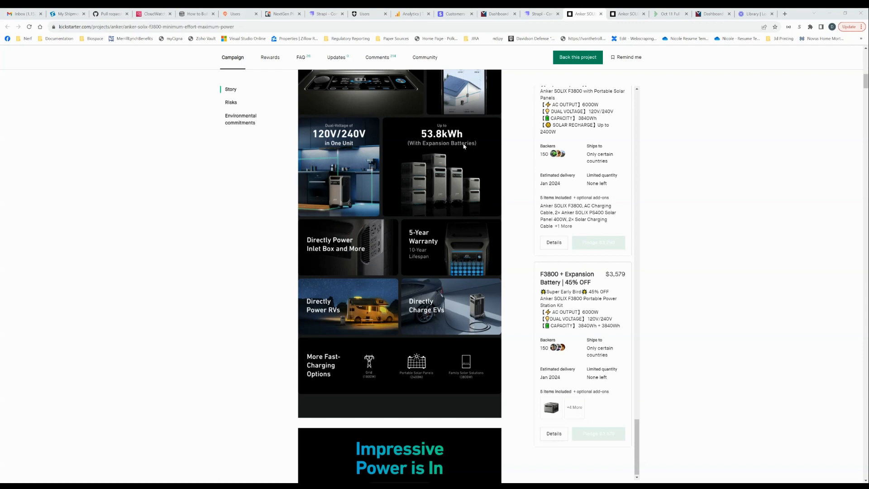
Scroll to the feature grid with 'More Fast-Charging Options' and the product video.
scroll("down", 3)
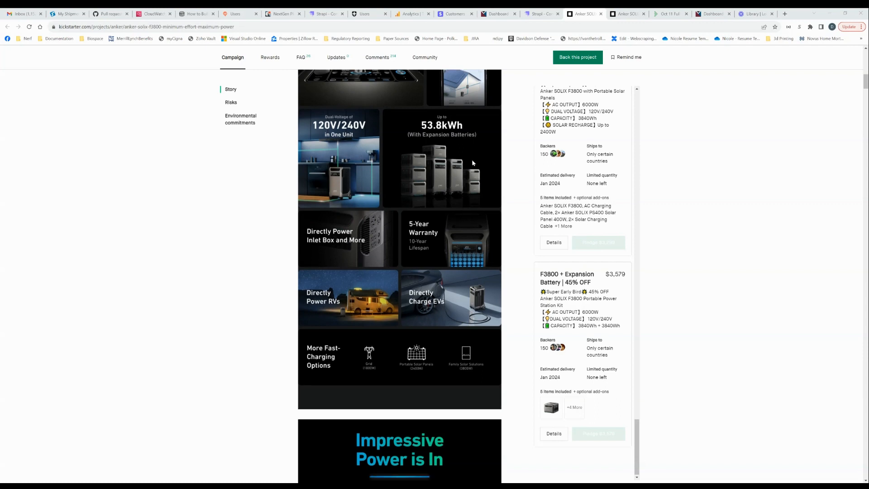
scroll("down", 3)
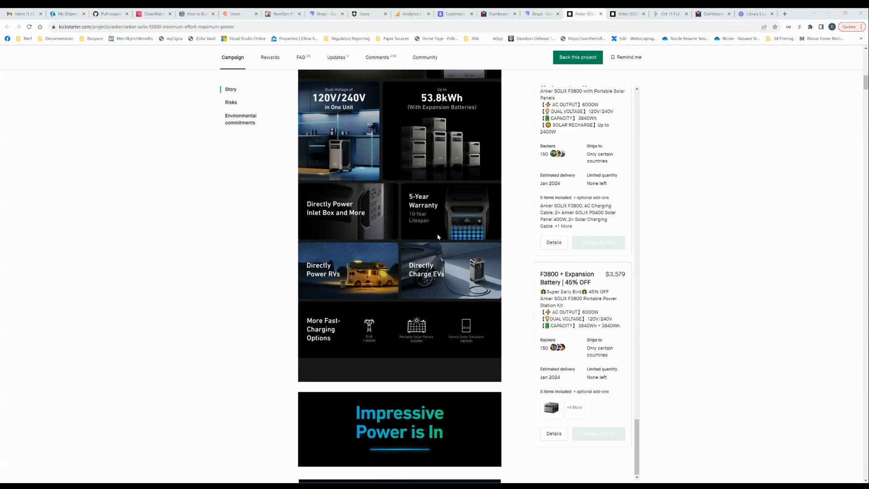
scroll("down", 3)
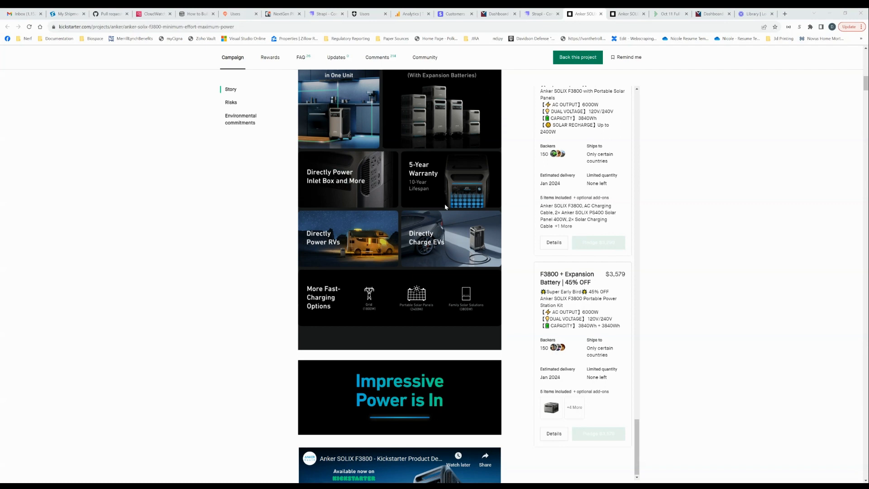
mouse_move(444, 182)
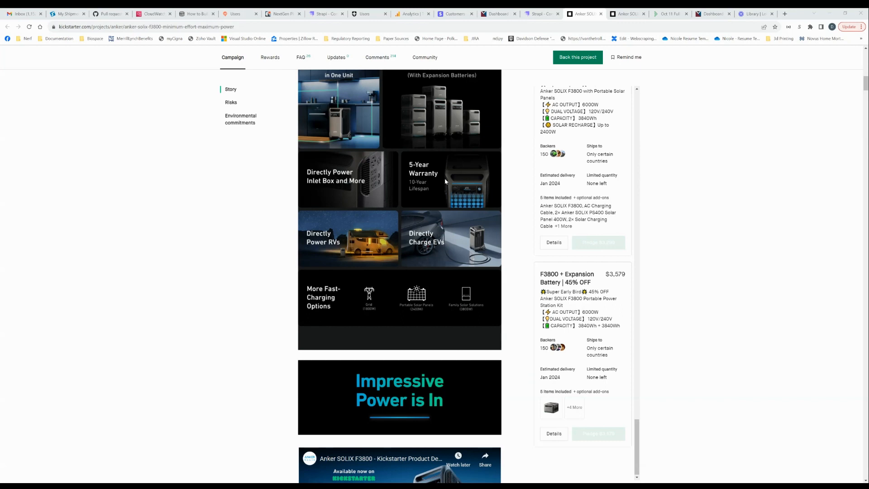
mouse_move(488, 180)
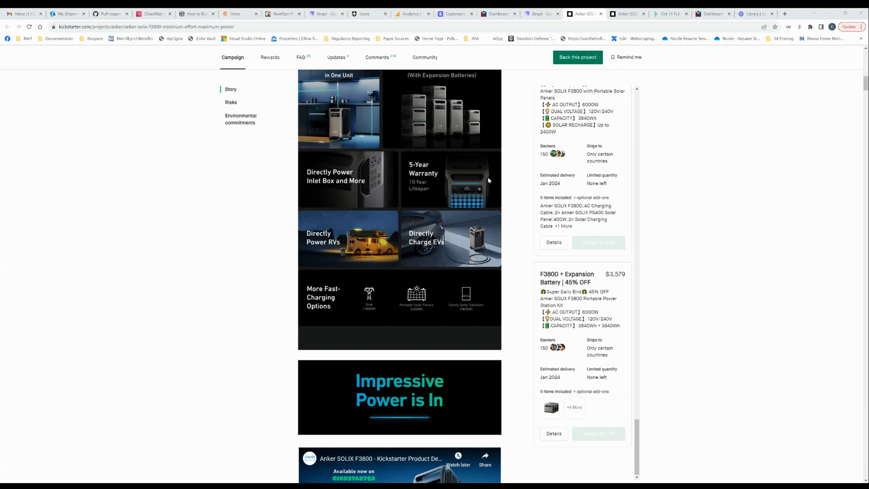
mouse_move(481, 185)
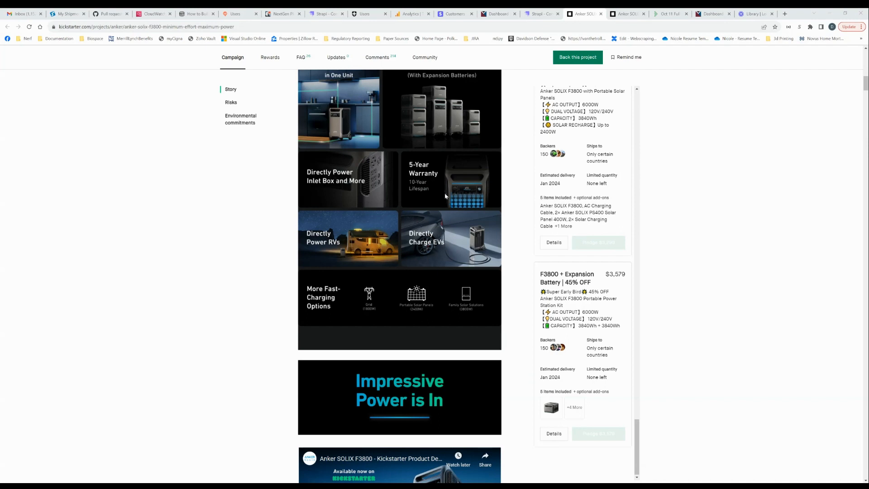
mouse_move(418, 204)
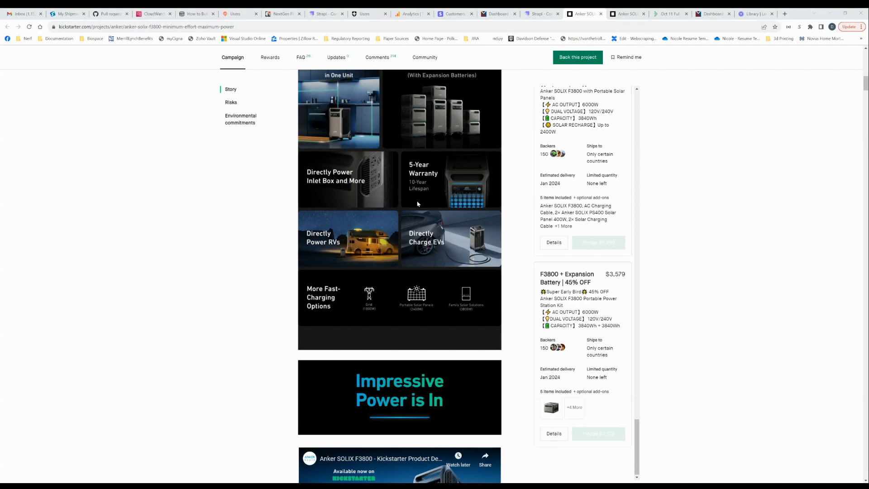
scroll("down", 3)
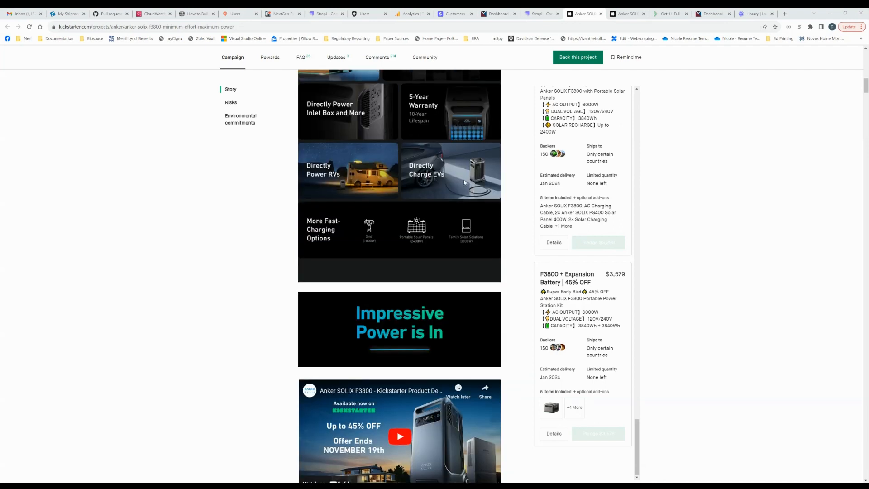
mouse_move(403, 186)
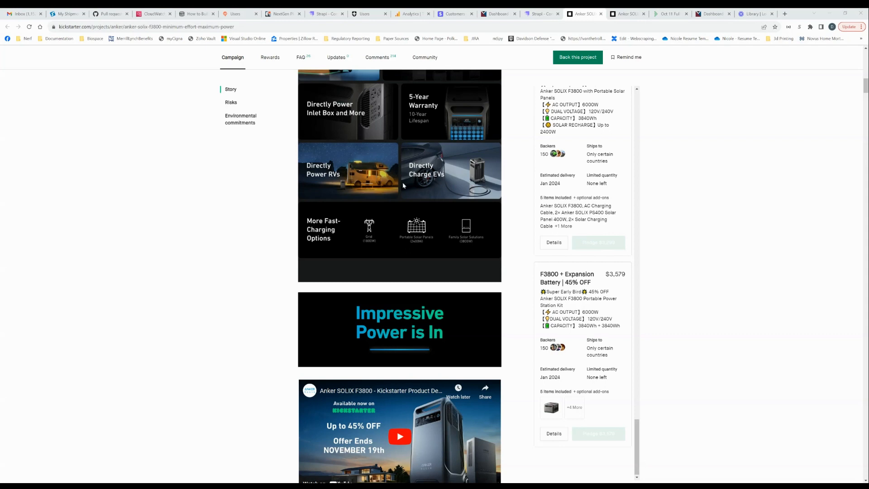
mouse_move(478, 174)
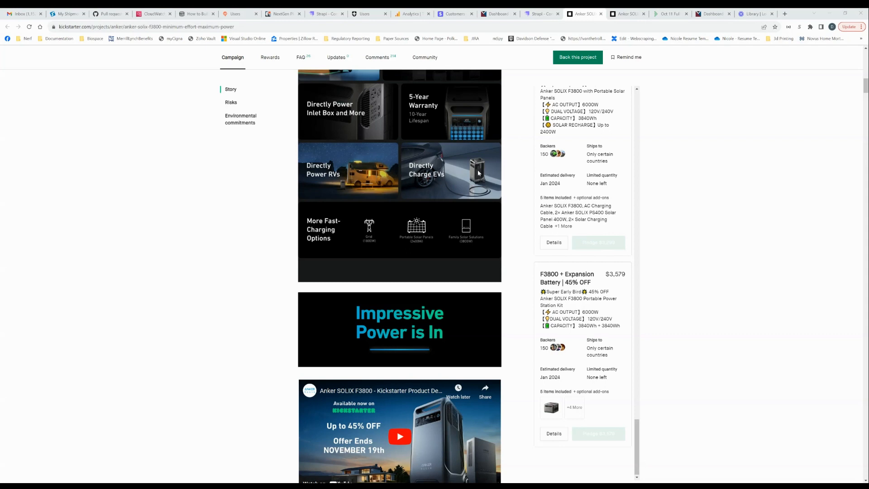
mouse_move(436, 171)
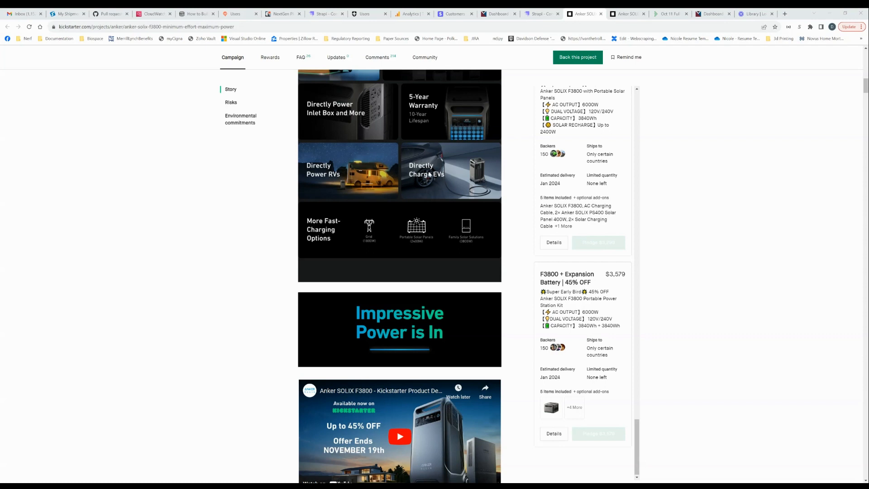
mouse_move(439, 170)
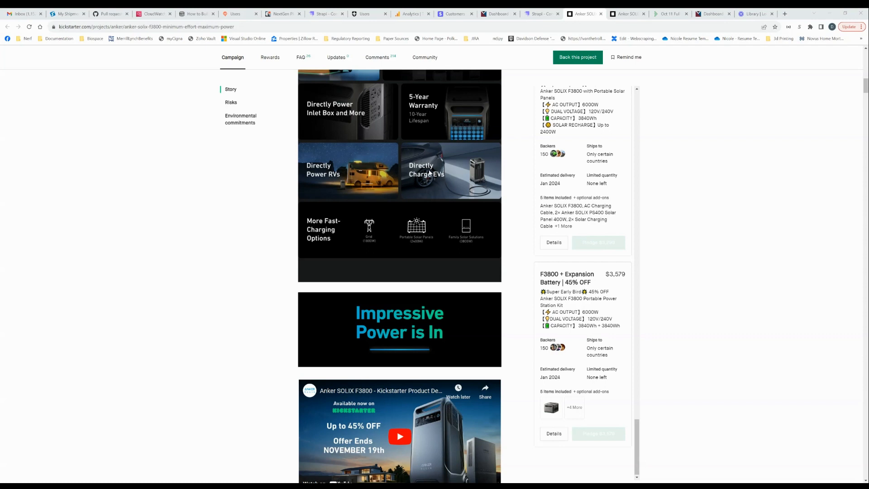
mouse_move(459, 170)
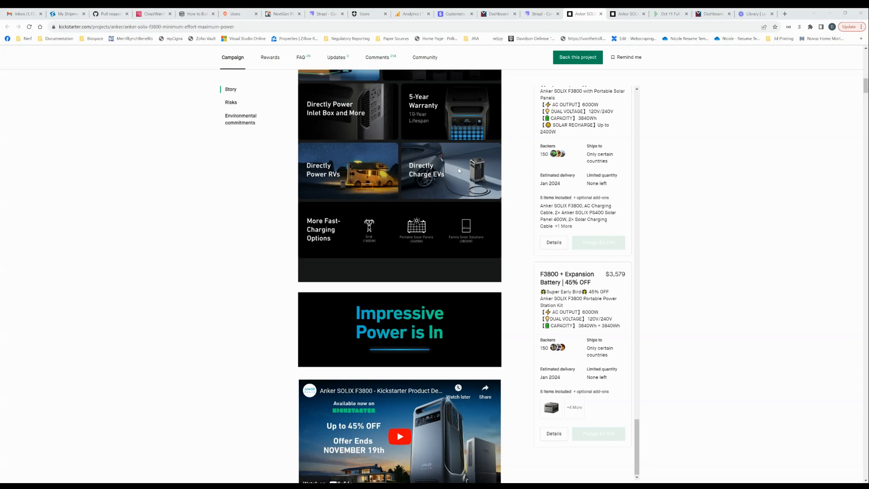
mouse_move(466, 169)
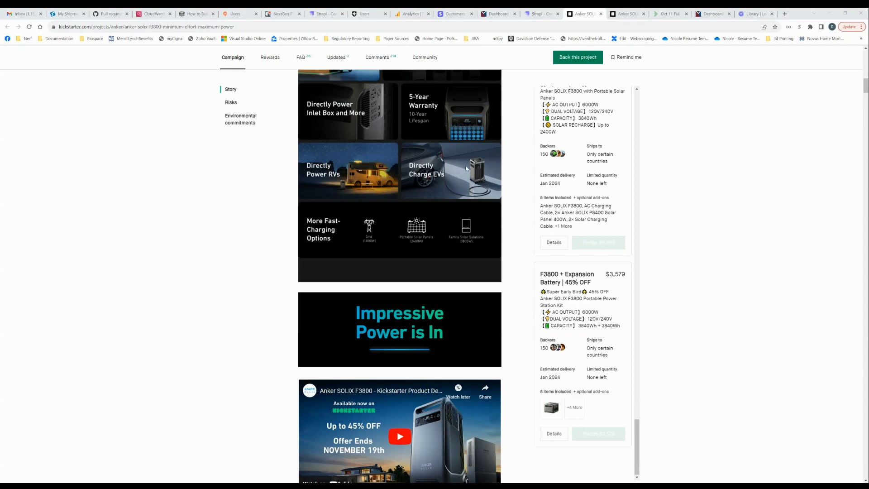
scroll("down", 3)
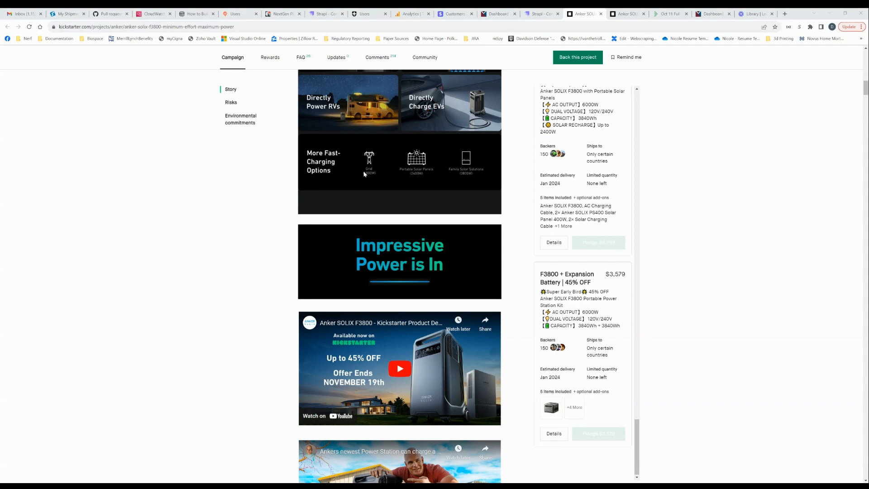
mouse_move(373, 177)
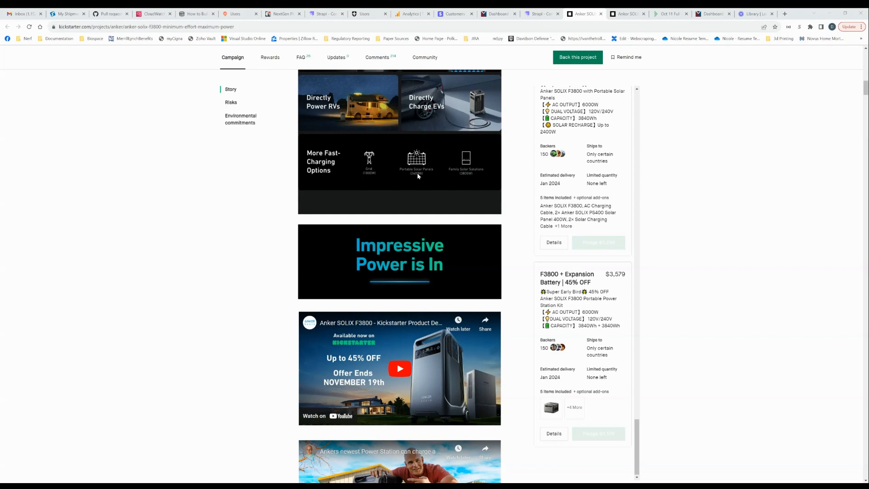
mouse_move(418, 175)
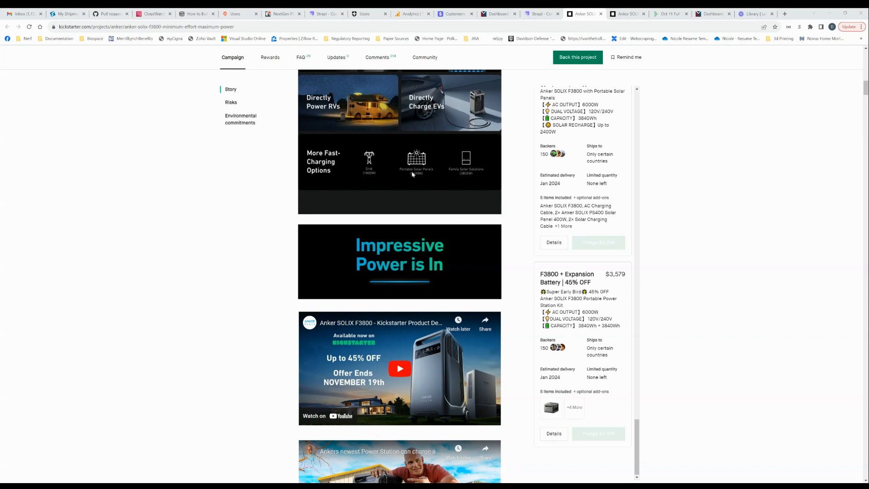
mouse_move(402, 169)
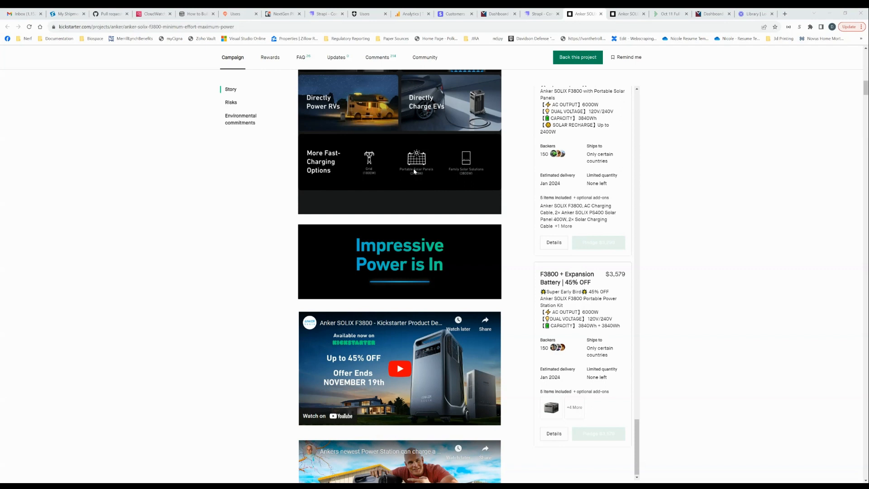
mouse_move(419, 173)
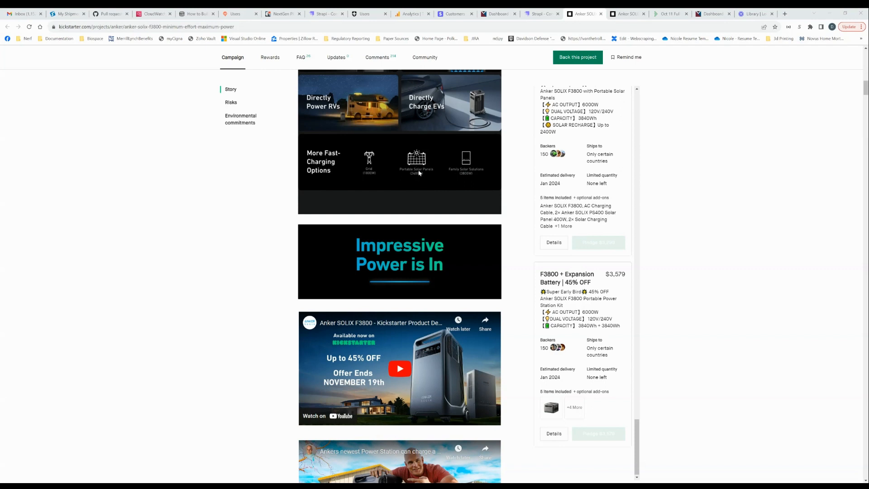
mouse_move(410, 176)
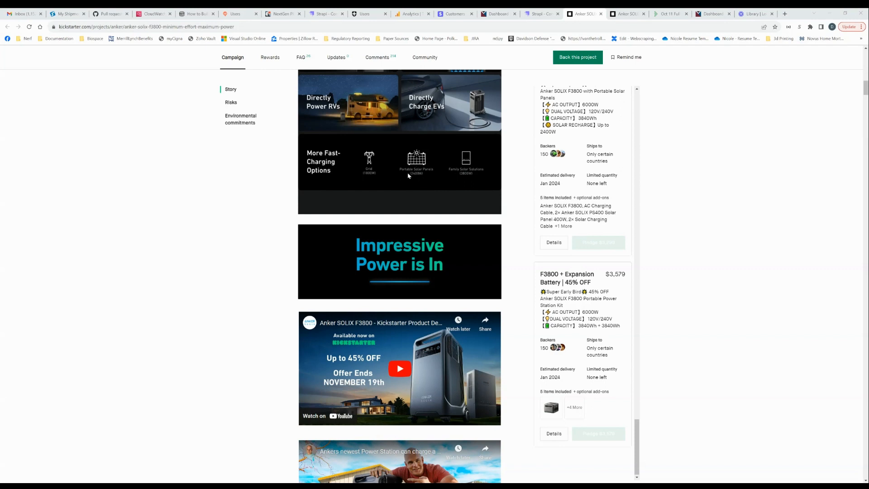
mouse_move(417, 181)
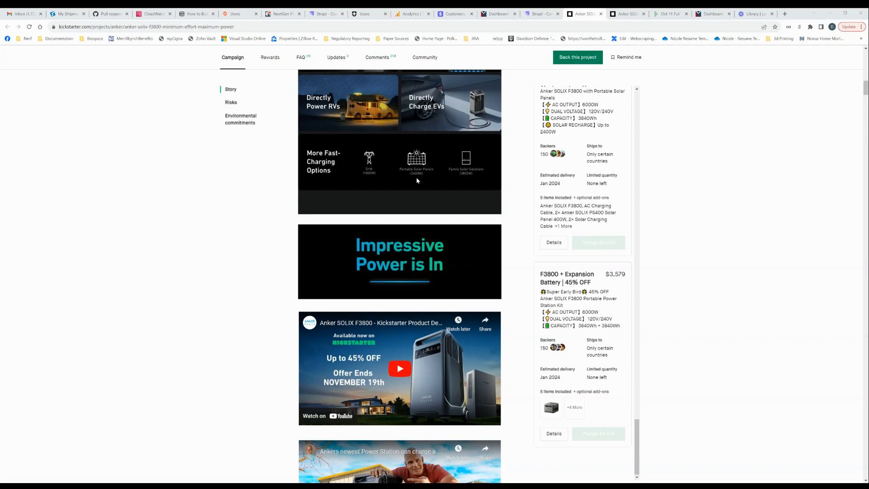
mouse_move(419, 175)
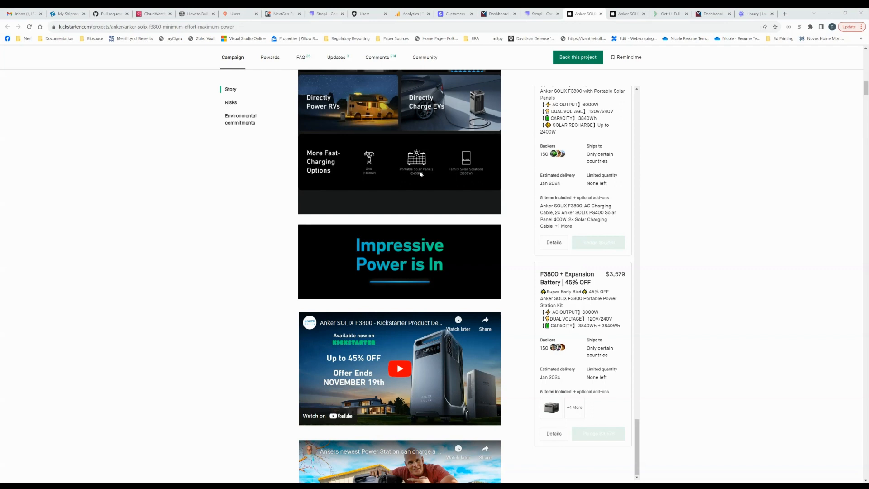
mouse_move(417, 172)
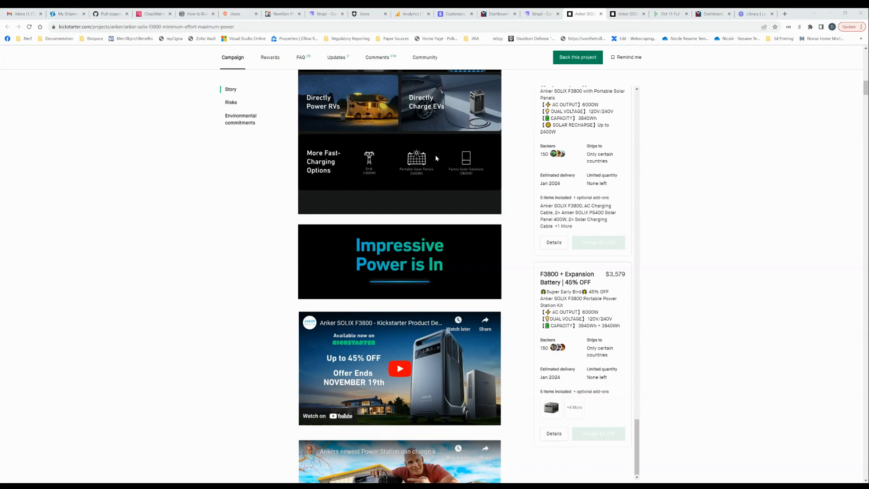
mouse_move(423, 163)
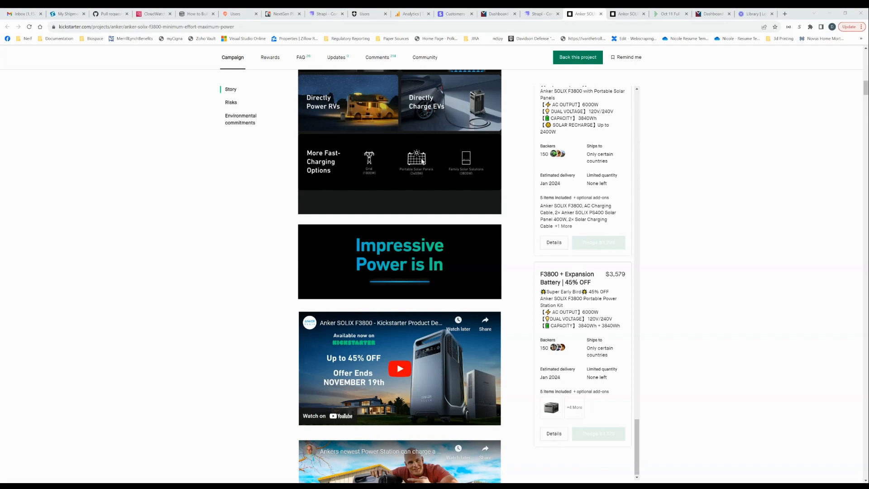
mouse_move(422, 173)
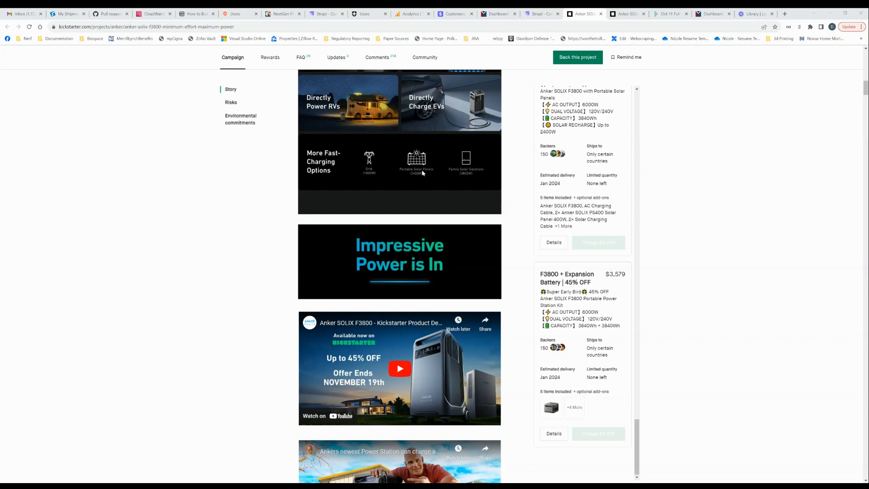
mouse_move(422, 173)
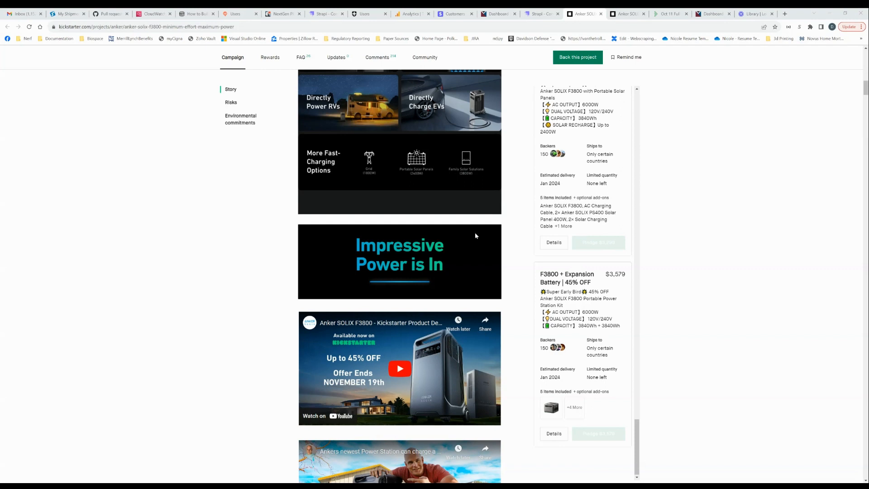
mouse_move(495, 193)
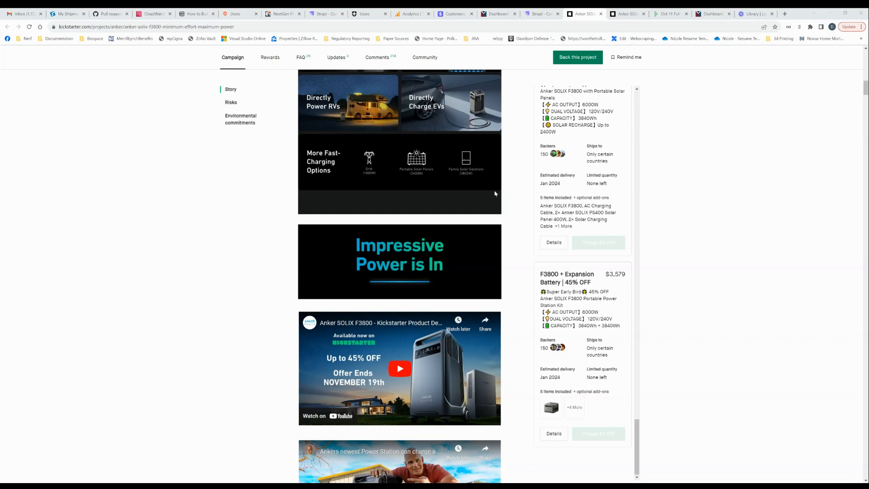
mouse_move(465, 200)
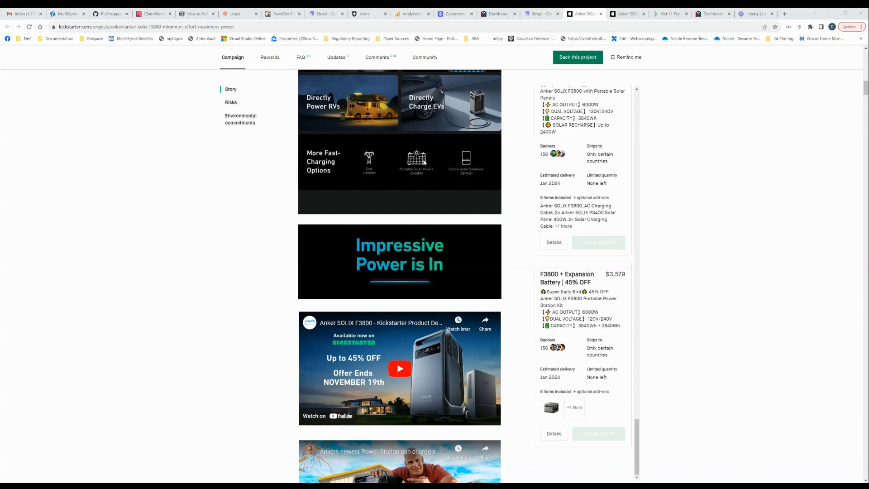
mouse_move(496, 176)
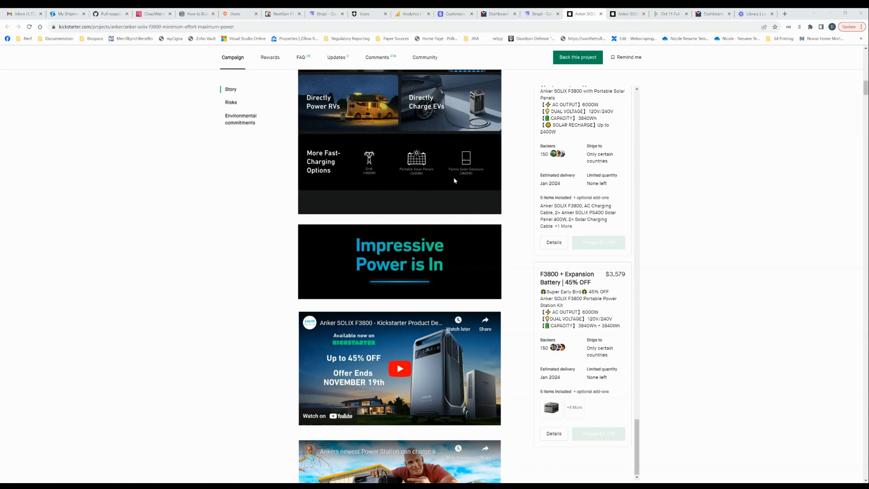
mouse_move(430, 168)
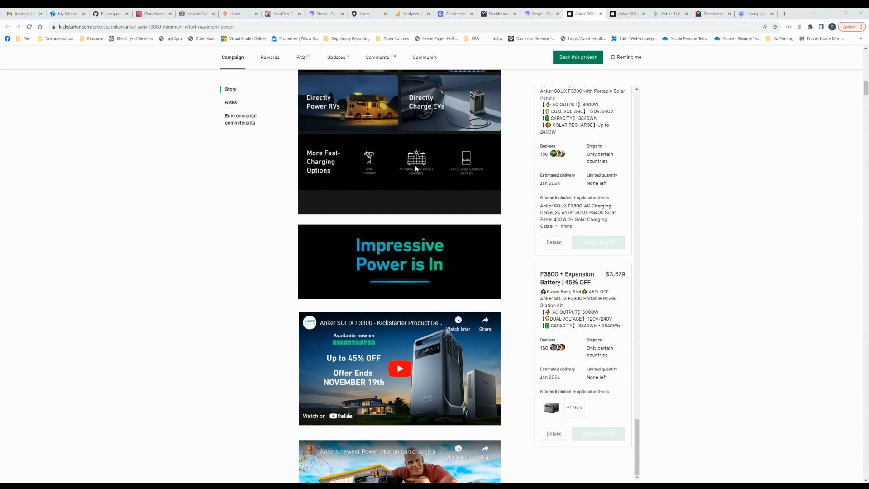
mouse_move(469, 168)
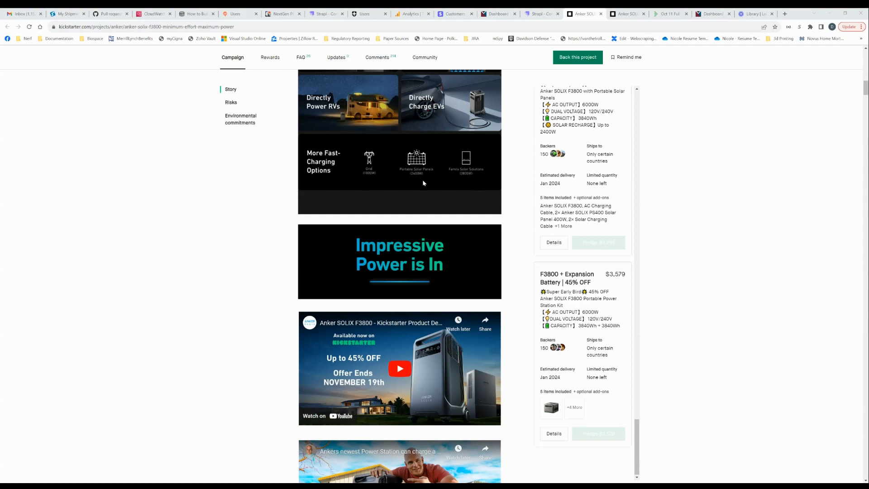
mouse_move(494, 148)
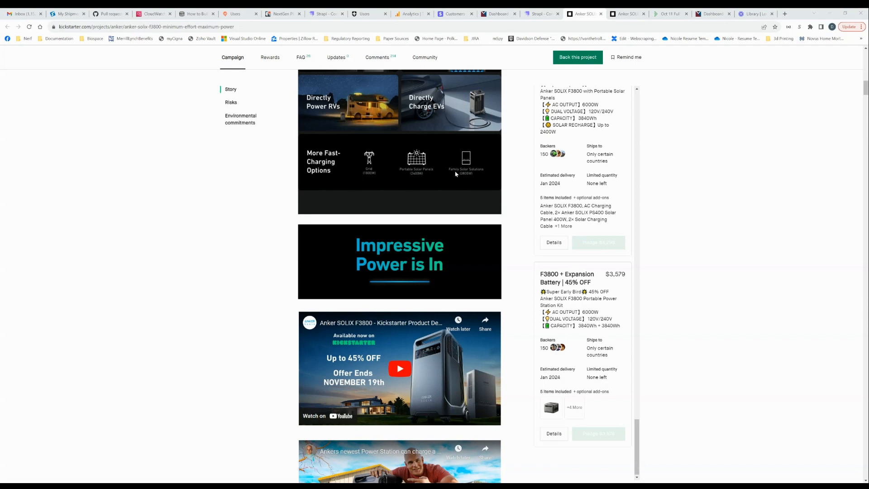
scroll("down", 3)
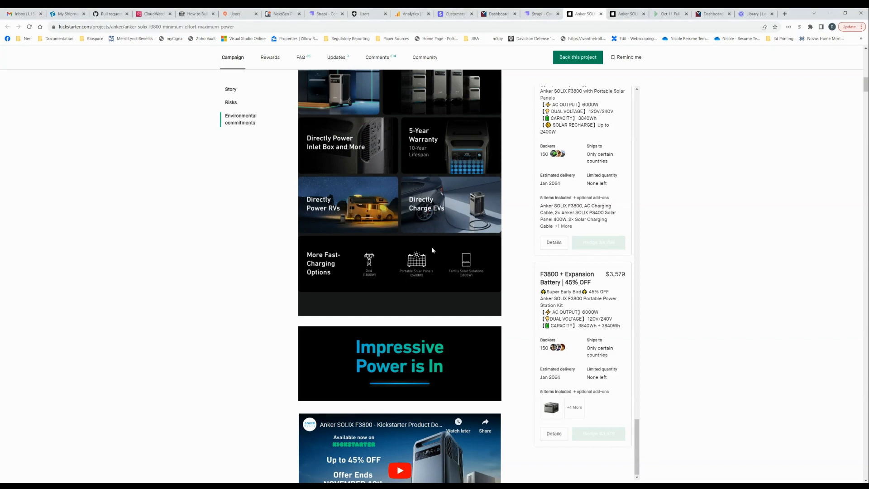
Scroll past the YouTube videos to Media Coverage with the IFA 2023 awards.
scroll("down", 3)
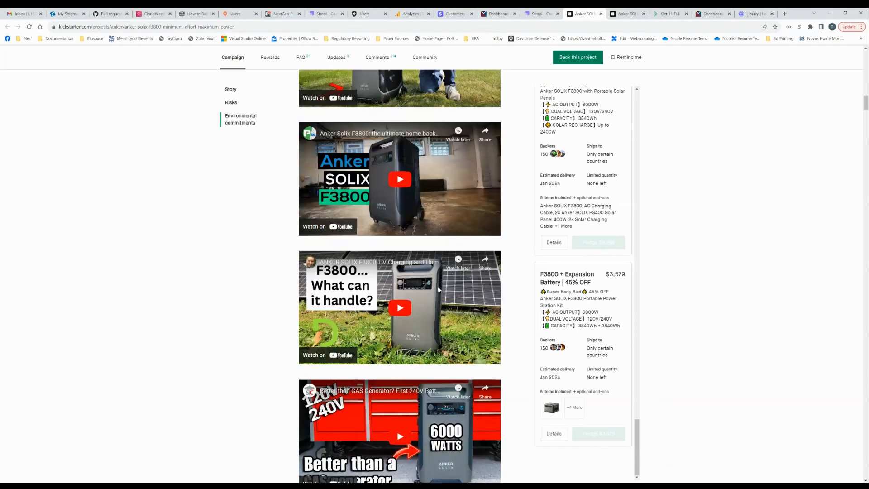
scroll("down", 3)
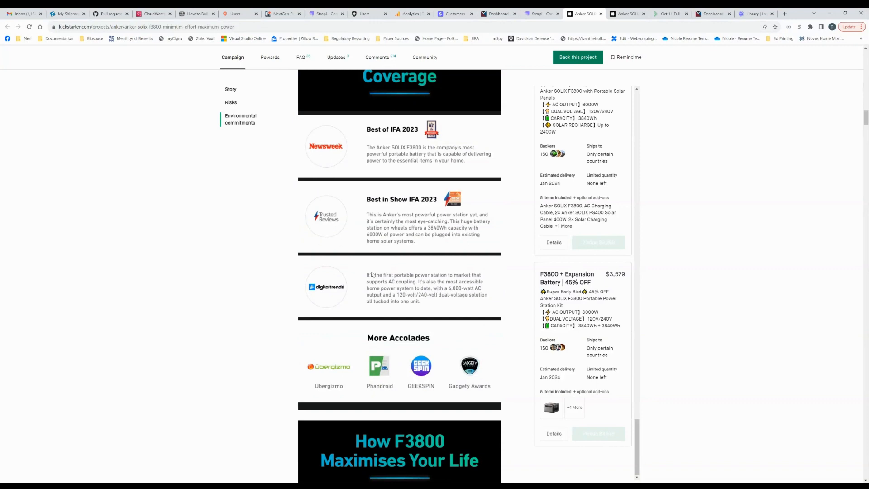
mouse_move(474, 163)
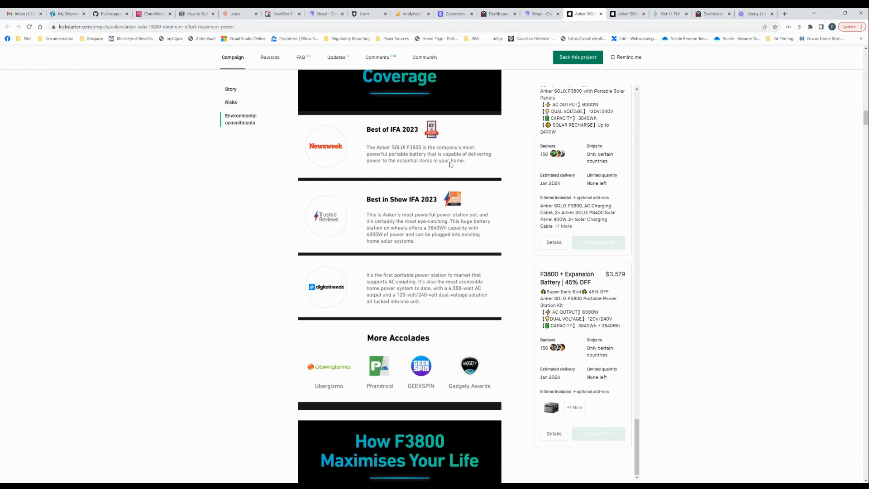
mouse_move(480, 247)
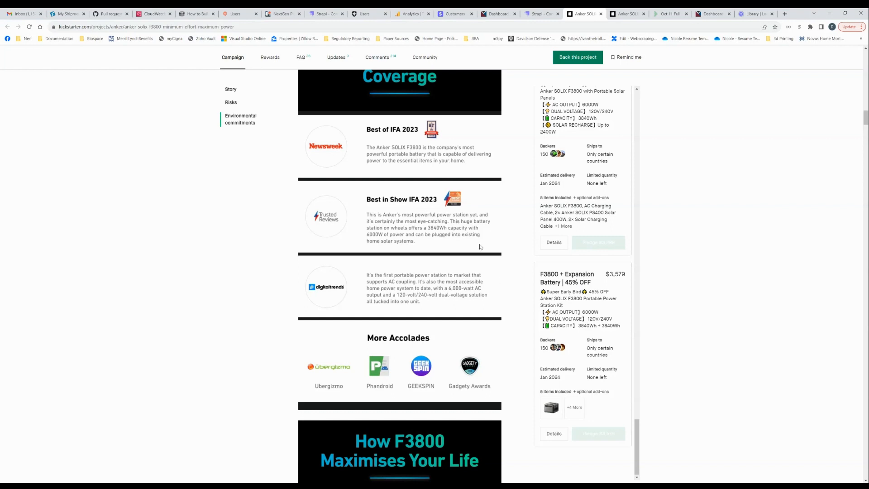
mouse_move(408, 333)
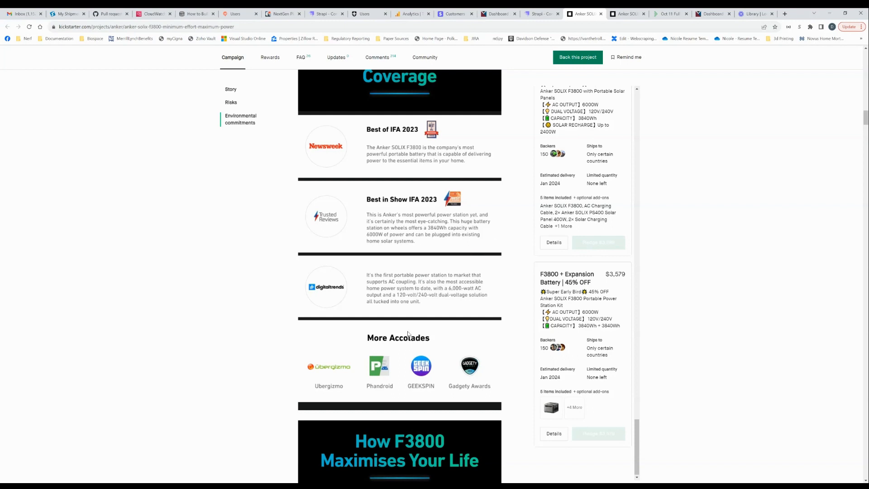
scroll("down", 3)
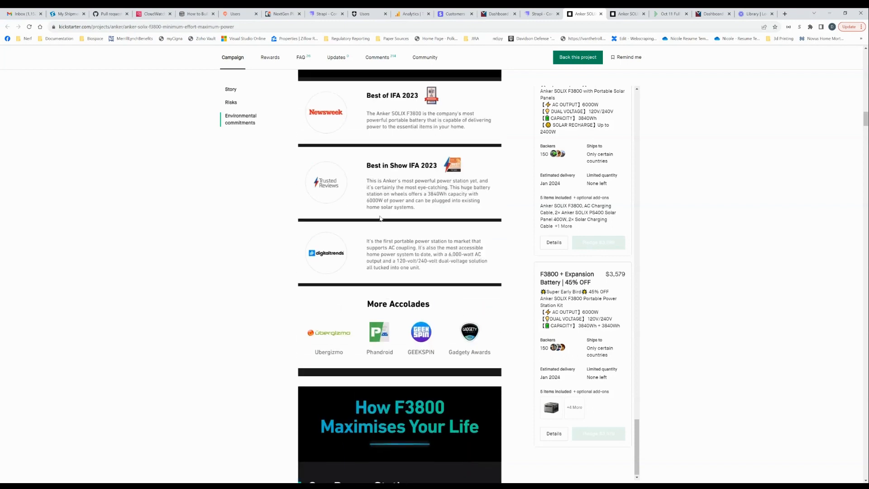
Scroll past 'Easily Install a Home Power System' to the 6,000W/12,000W appliance-load graphic.
scroll("down", 3)
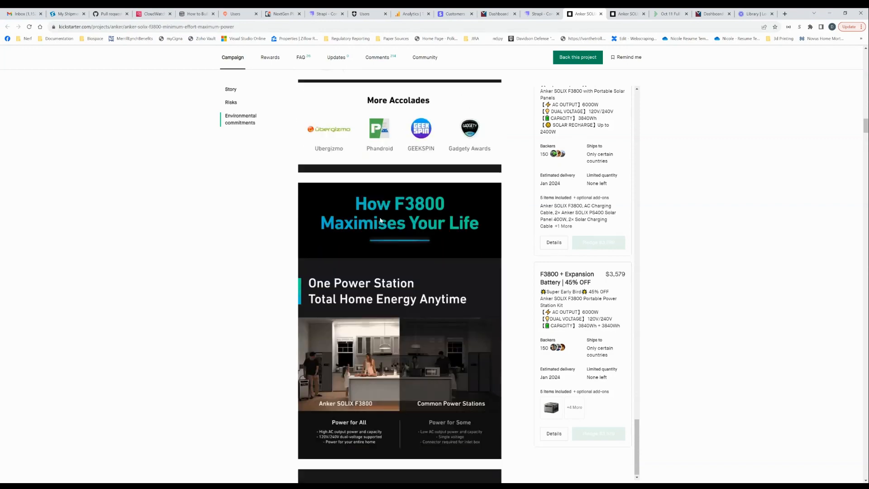
scroll("down", 3)
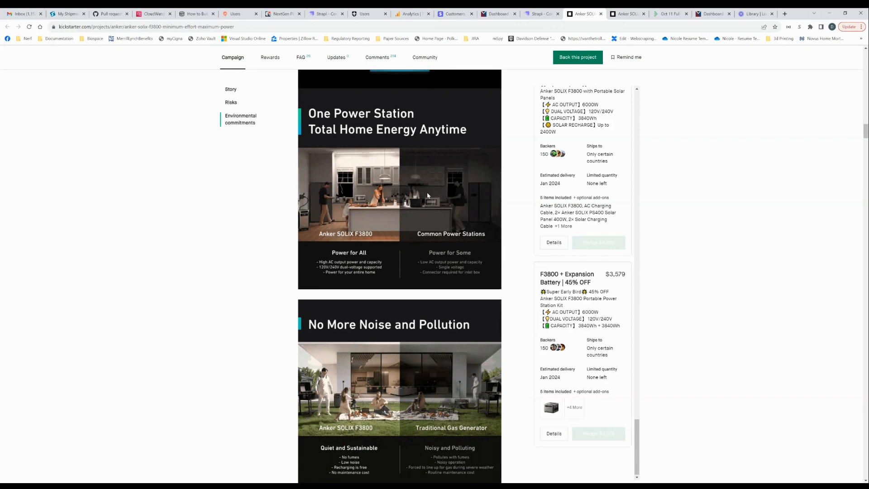
scroll("down", 3)
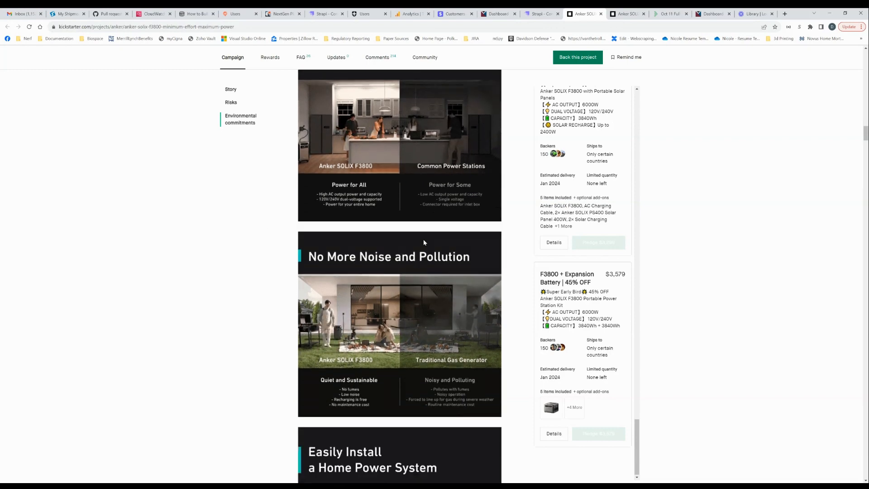
scroll("down", 3)
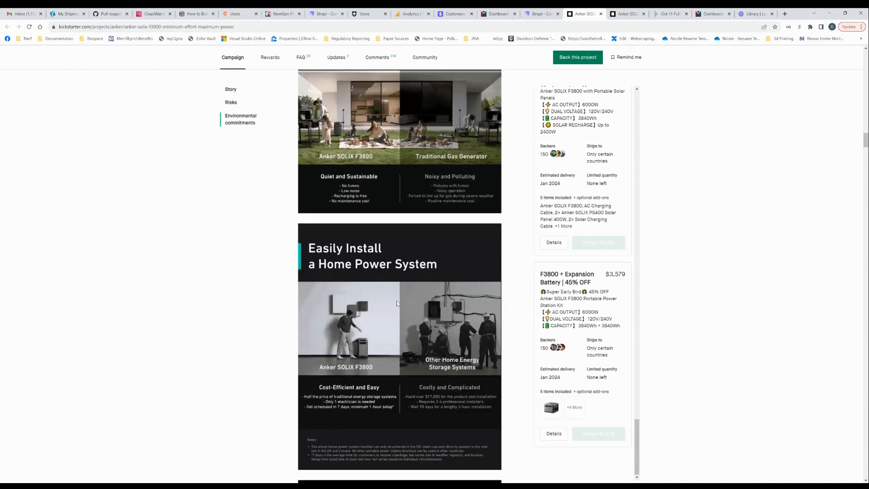
scroll("down", 3)
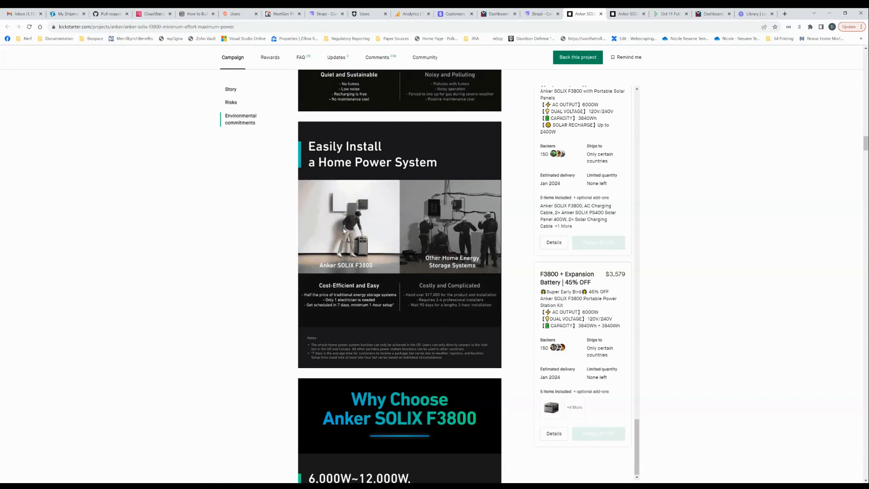
scroll("down", 3)
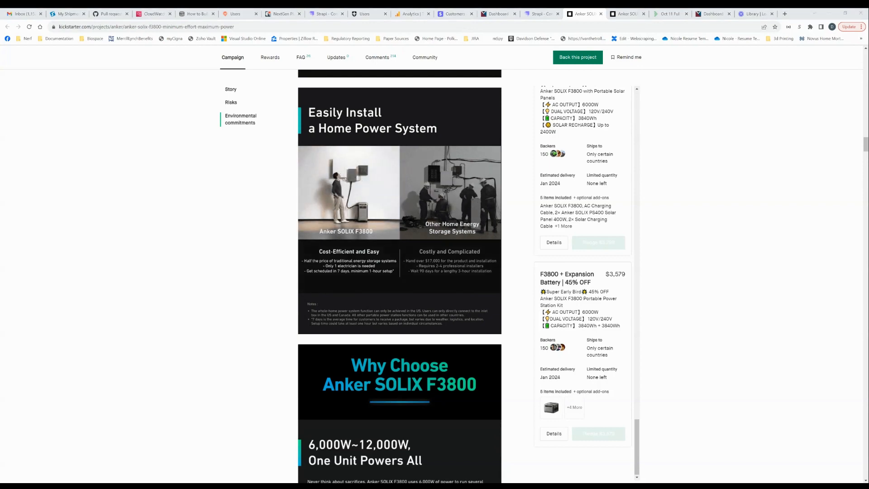
scroll("down", 3)
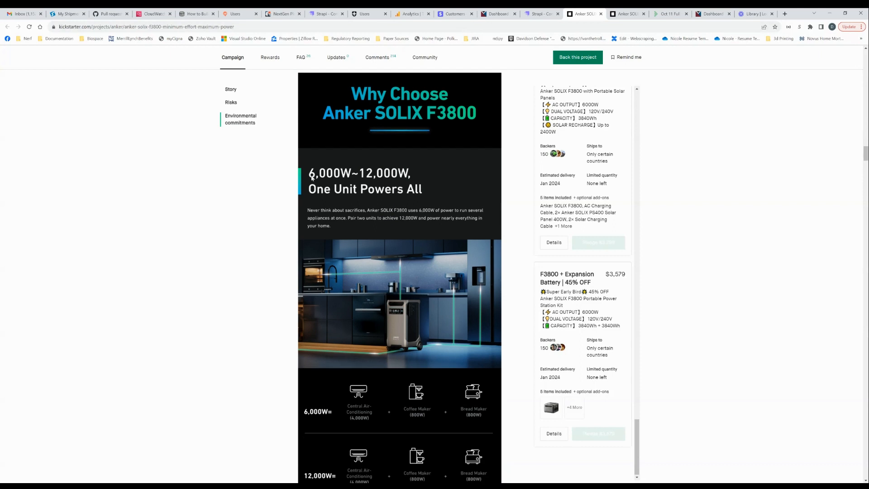
mouse_move(381, 193)
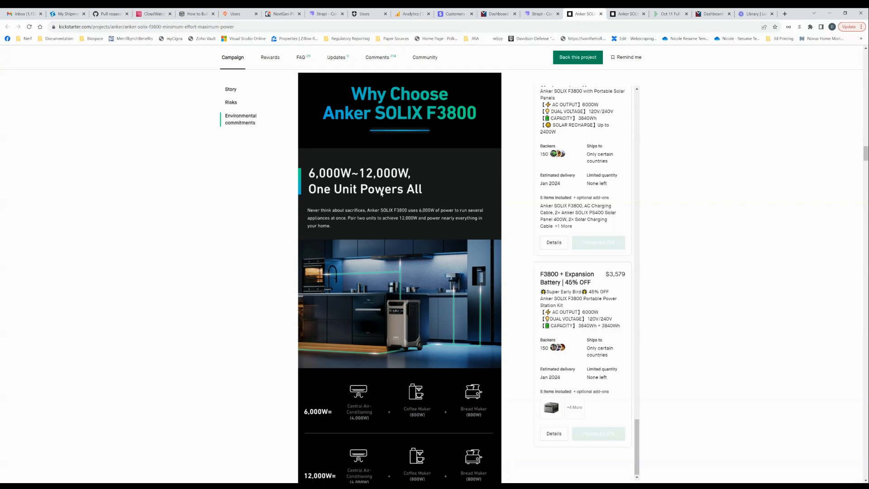
scroll("down", 3)
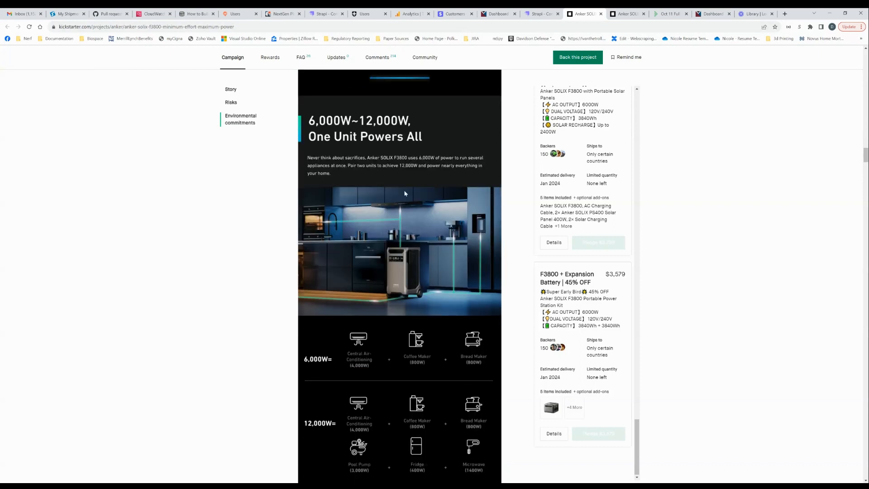
scroll("down", 3)
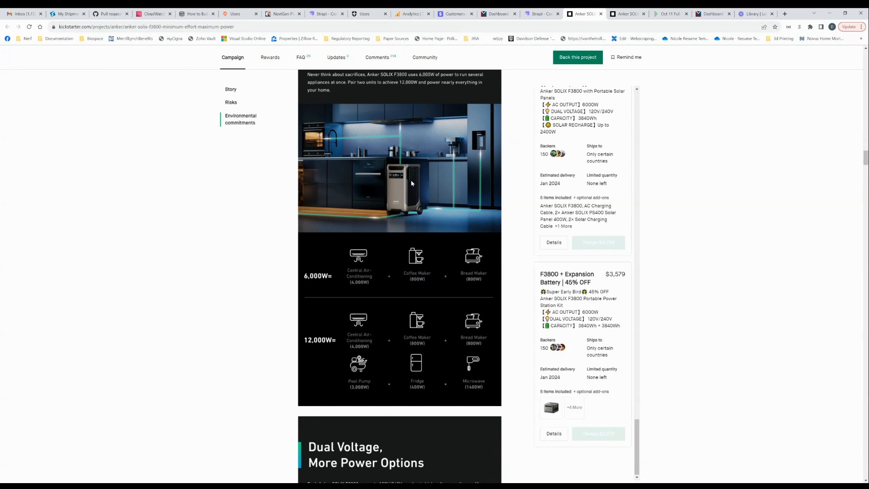
mouse_move(328, 276)
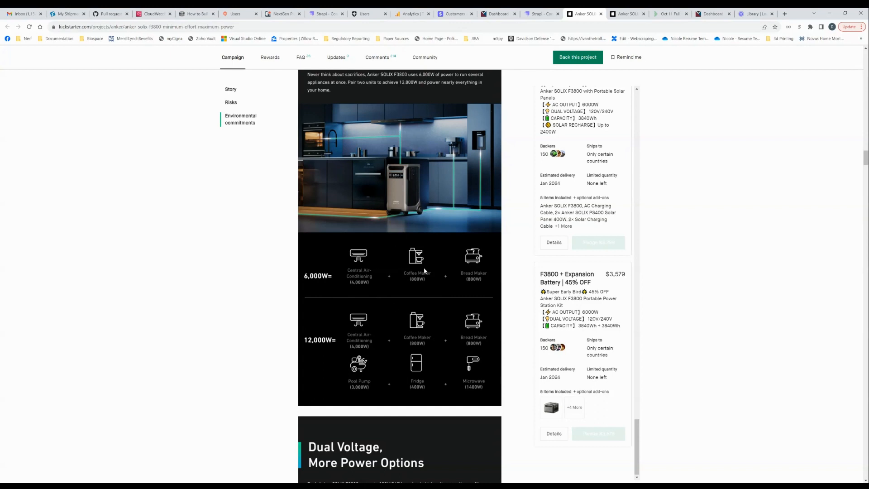
mouse_move(453, 267)
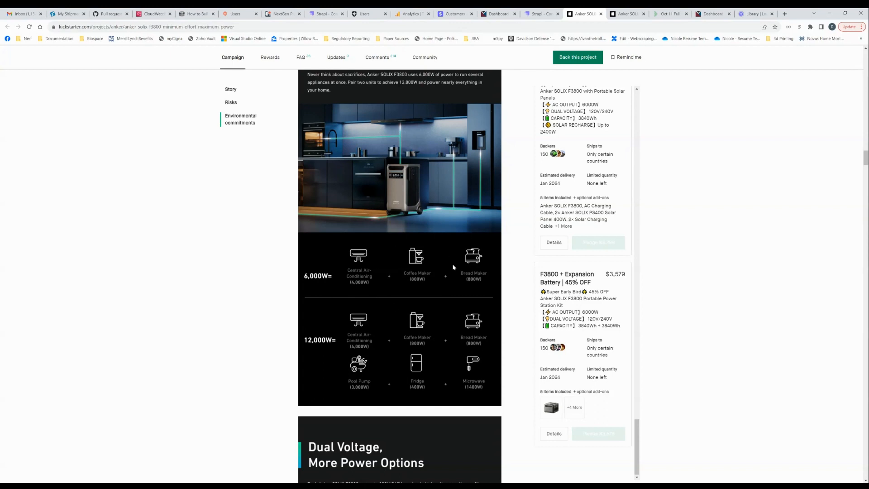
mouse_move(341, 265)
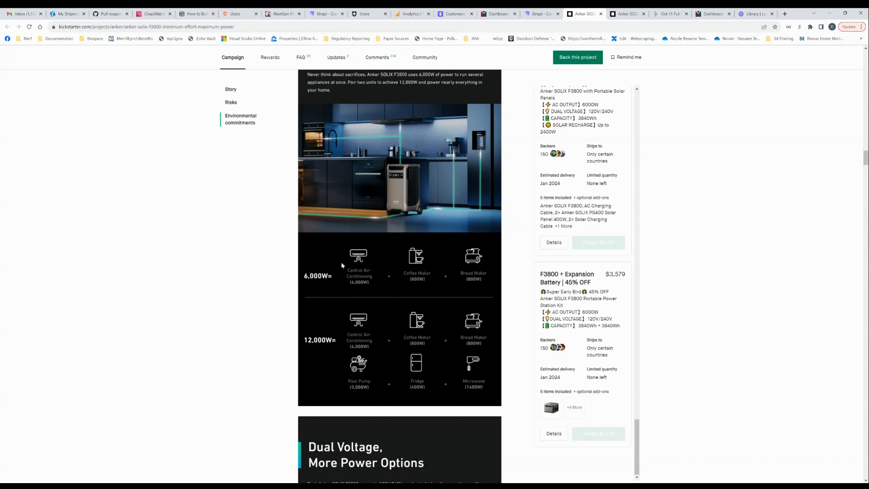
mouse_move(358, 286)
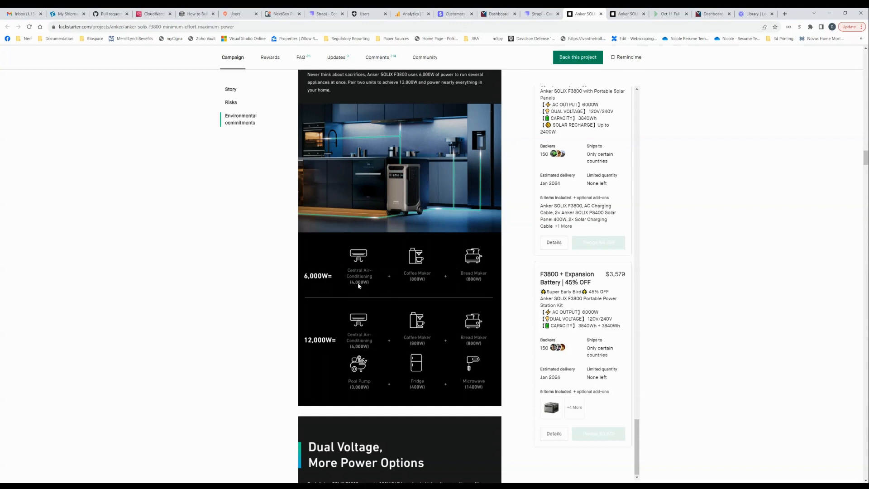
mouse_move(365, 283)
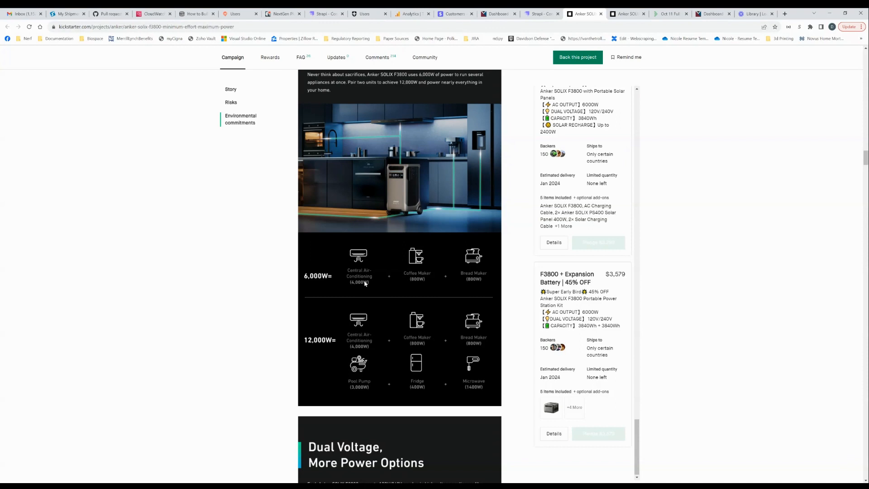
mouse_move(496, 221)
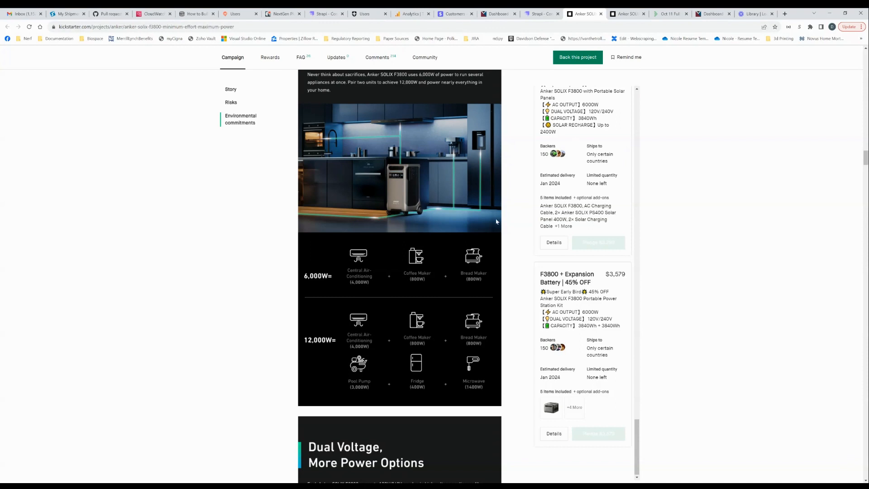
mouse_move(414, 269)
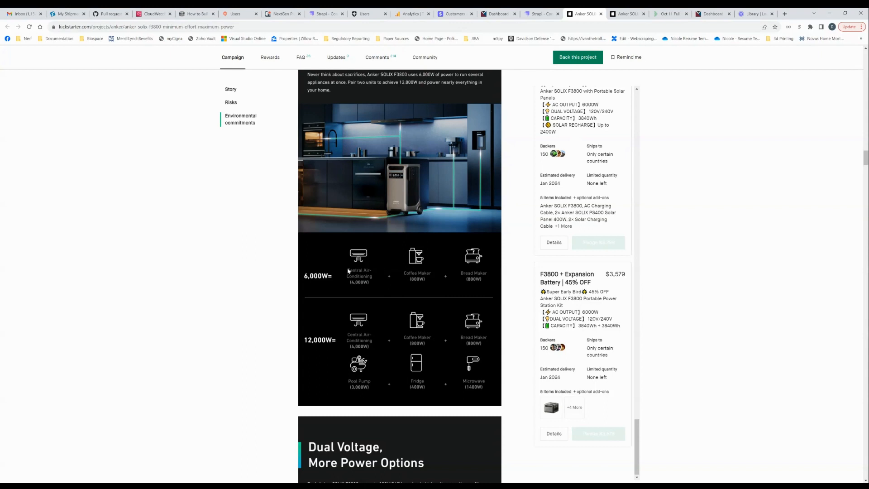
mouse_move(466, 269)
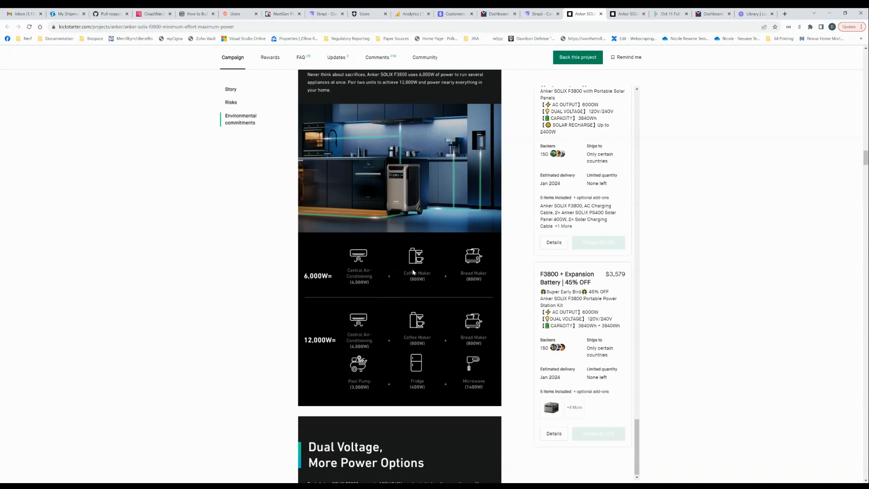
mouse_move(411, 273)
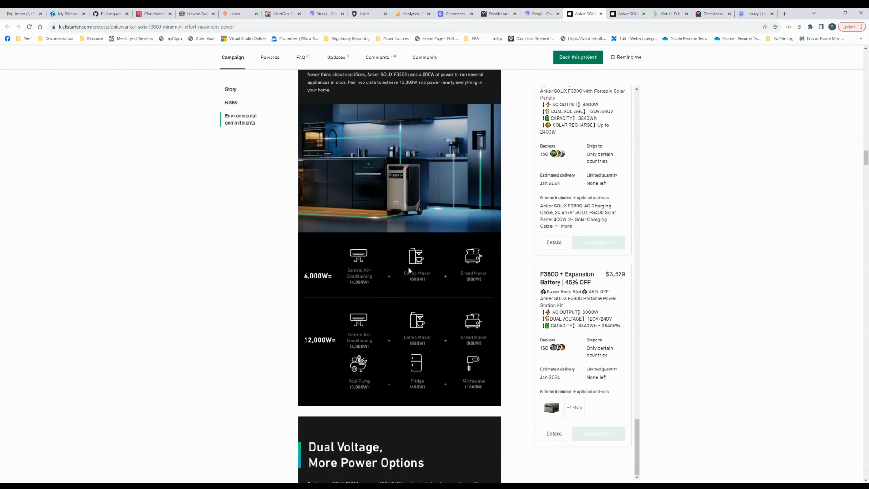
mouse_move(386, 271)
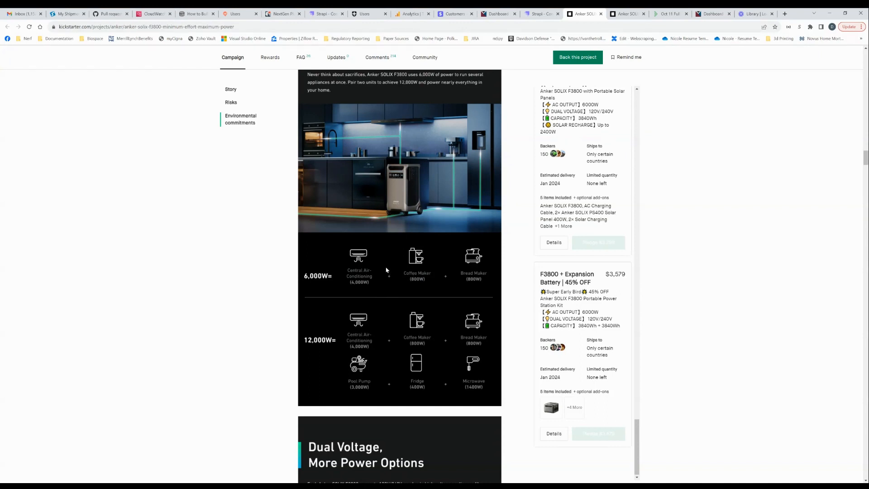
scroll("down", 3)
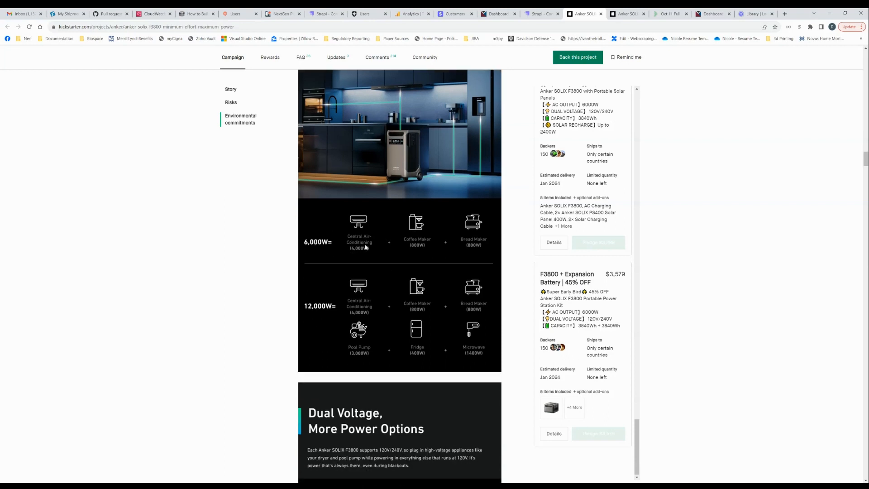
mouse_move(454, 270)
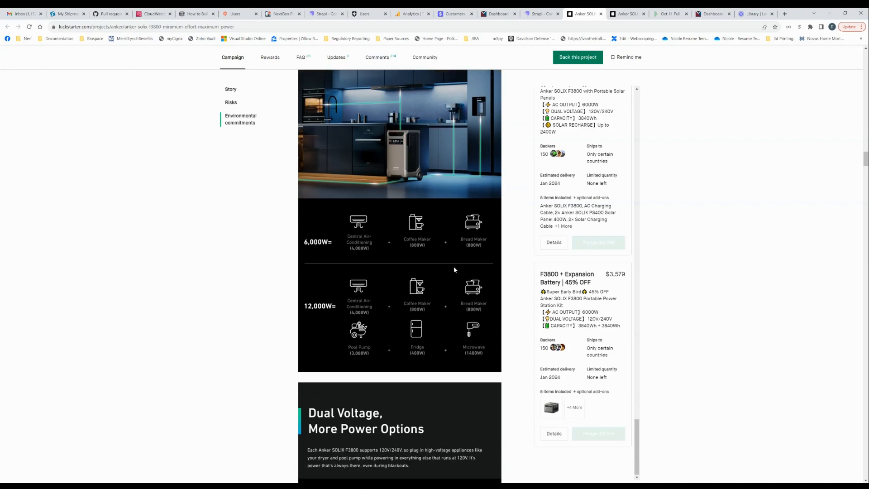
mouse_move(432, 247)
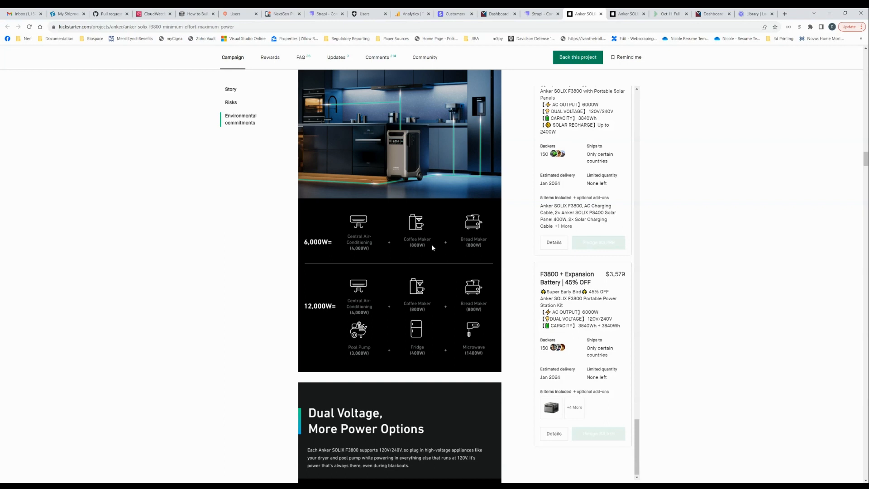
Scroll through the Dual Voltage 240V/120V graphic to Backup Power for 2 Weeks.
scroll("down", 3)
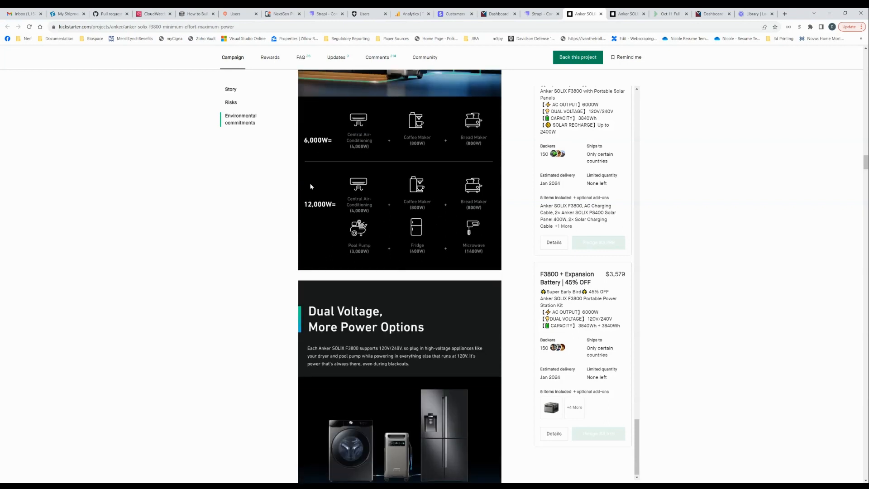
scroll("down", 3)
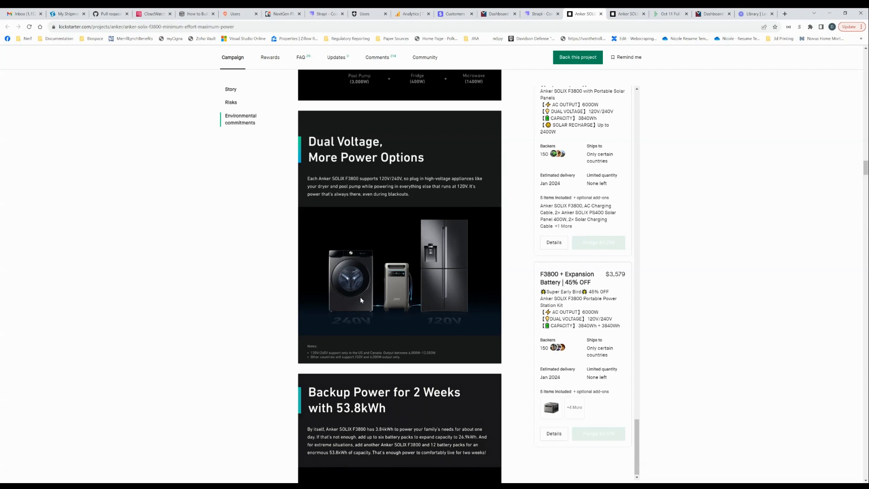
mouse_move(376, 267)
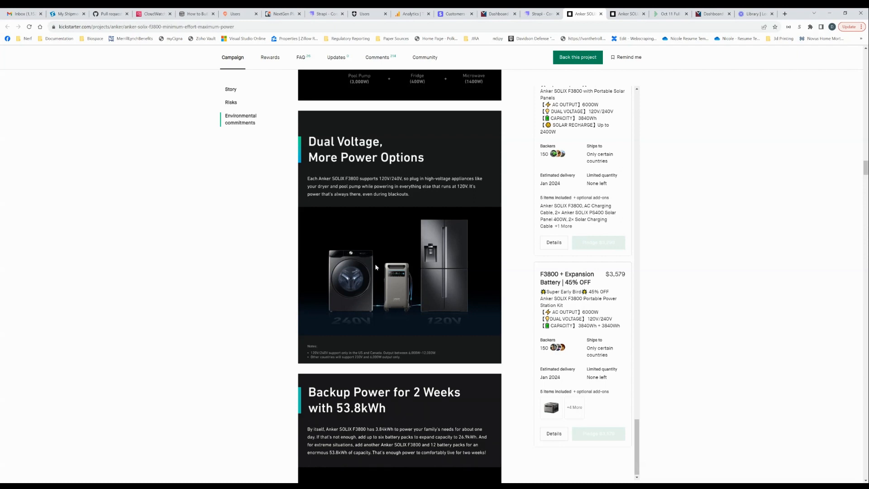
scroll("down", 3)
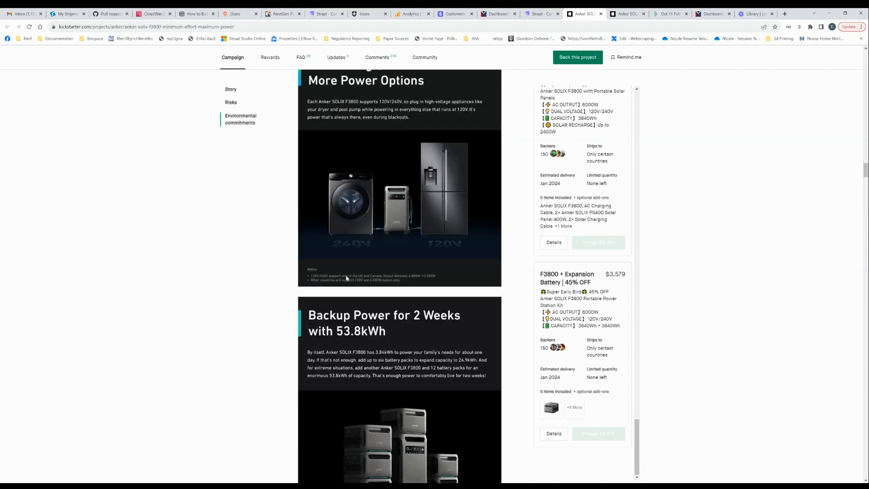
View the 3.8kWh one-day and 53.8kWh two-week backup options.
scroll("down", 3)
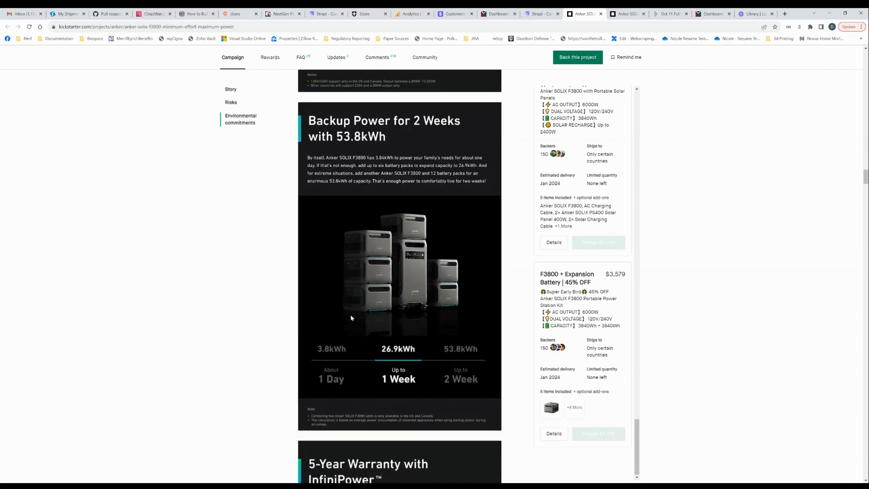
left_click(331, 349)
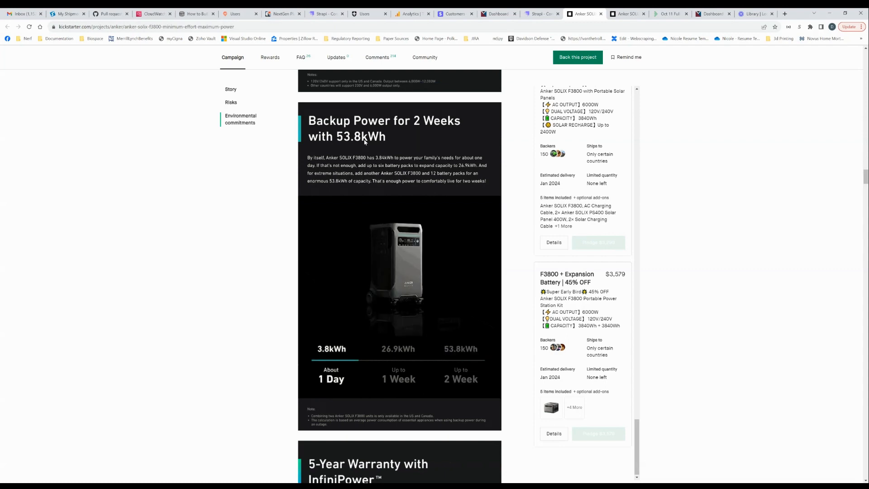
left_click(461, 348)
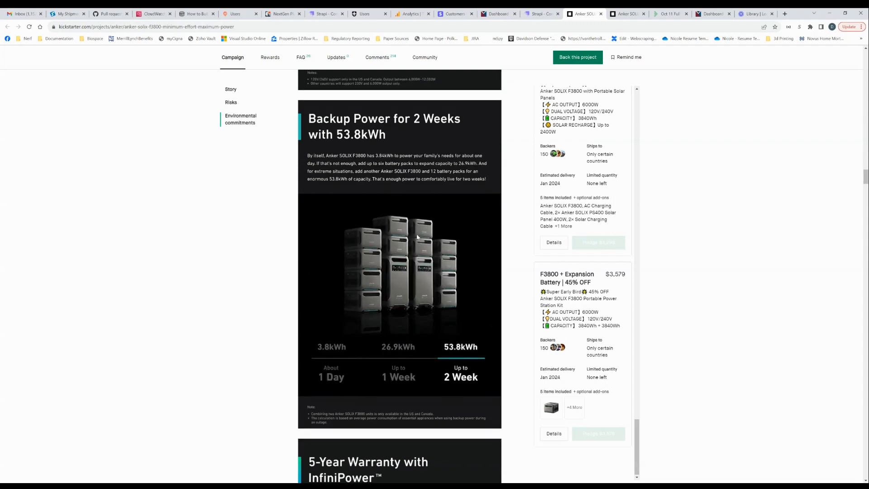
scroll("down", 3)
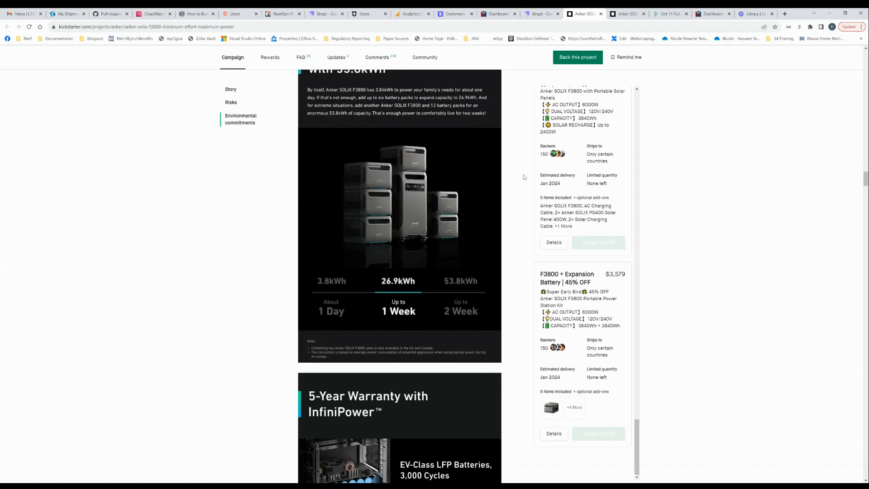
Cycle through the 3.8kWh, 26.9kWh and 53.8kWh options, ending on 26.9kWh (1 week).
left_click(330, 281)
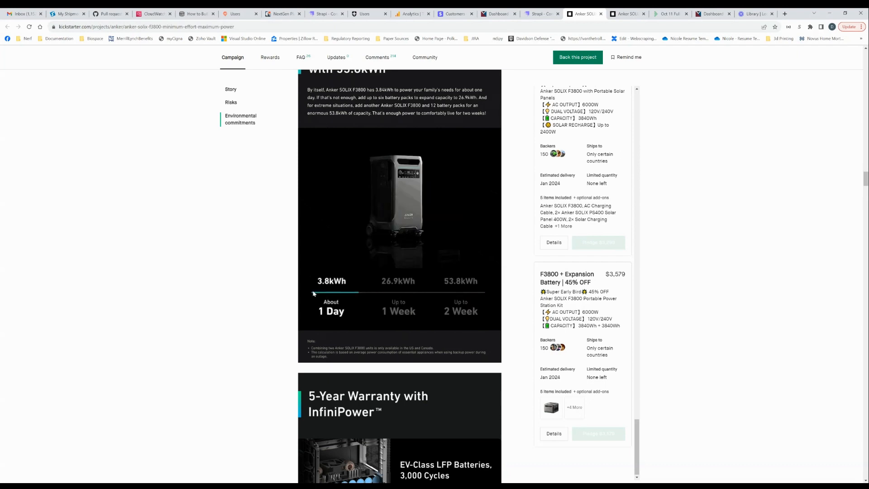
left_click(460, 282)
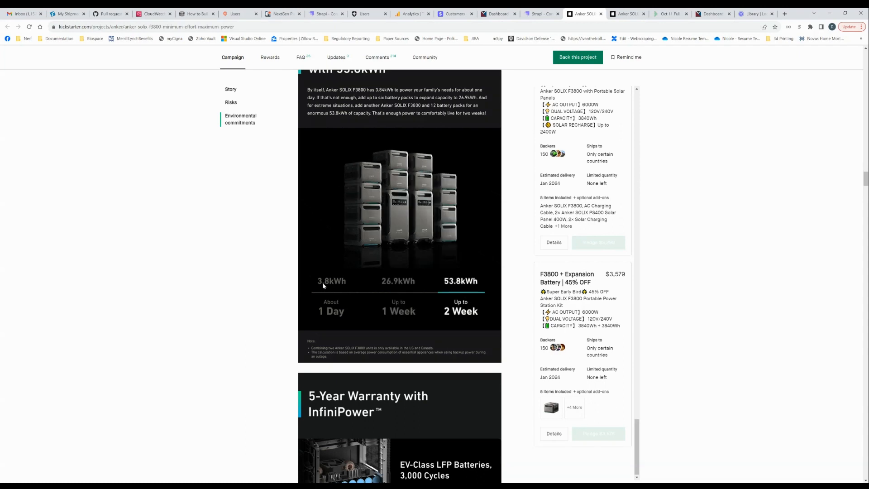
left_click(398, 281)
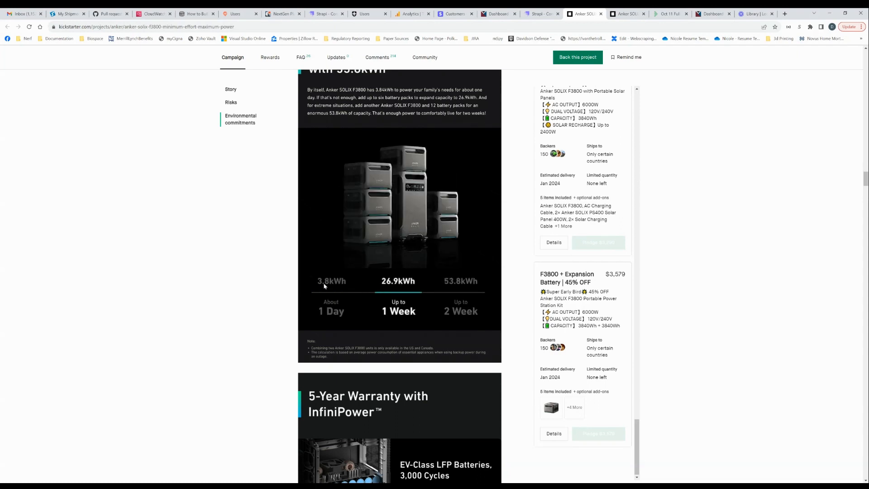
left_click(331, 281)
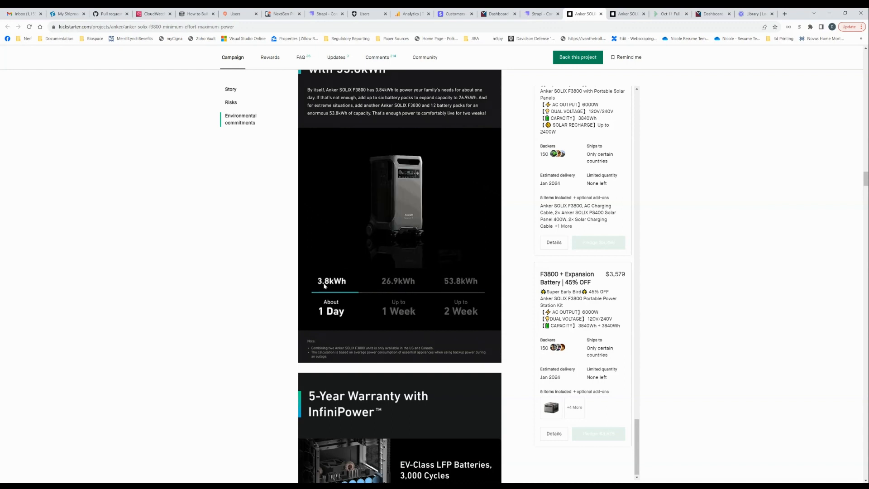
left_click(461, 281)
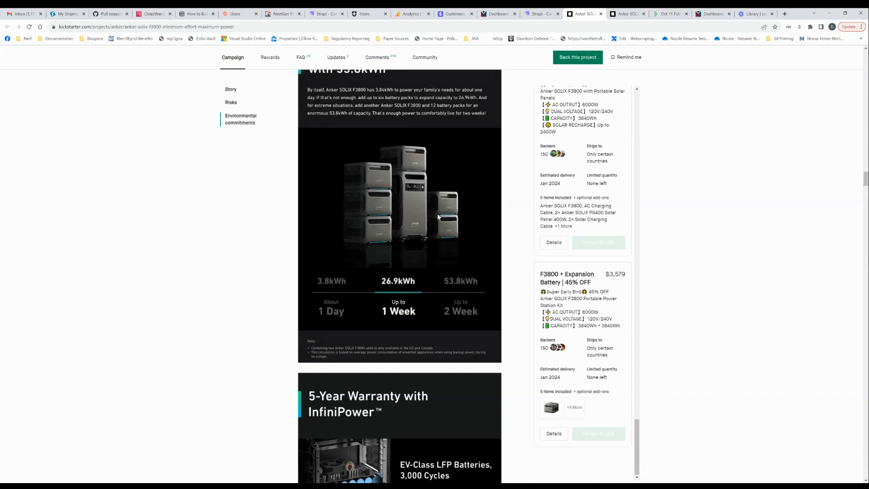
left_click(331, 281)
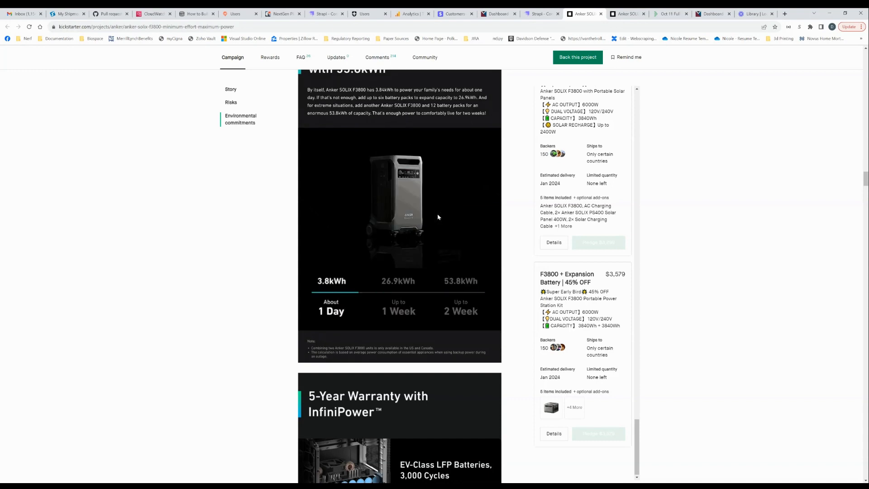
left_click(461, 282)
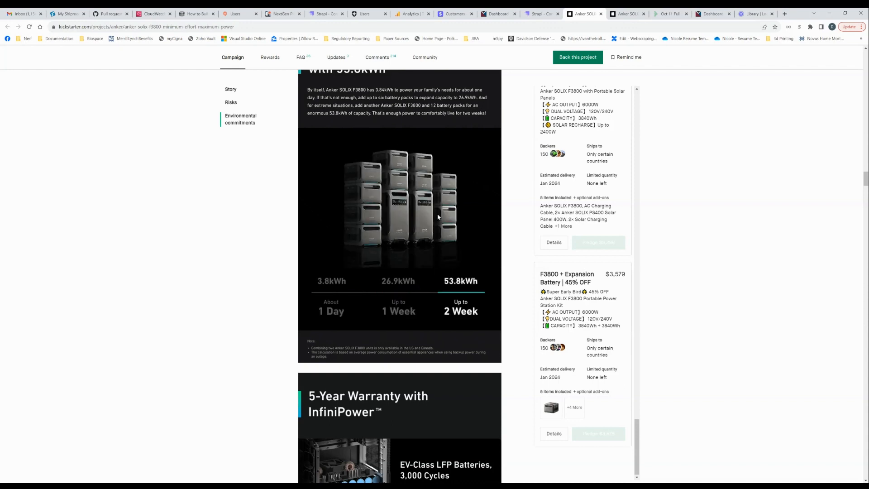
left_click(398, 294)
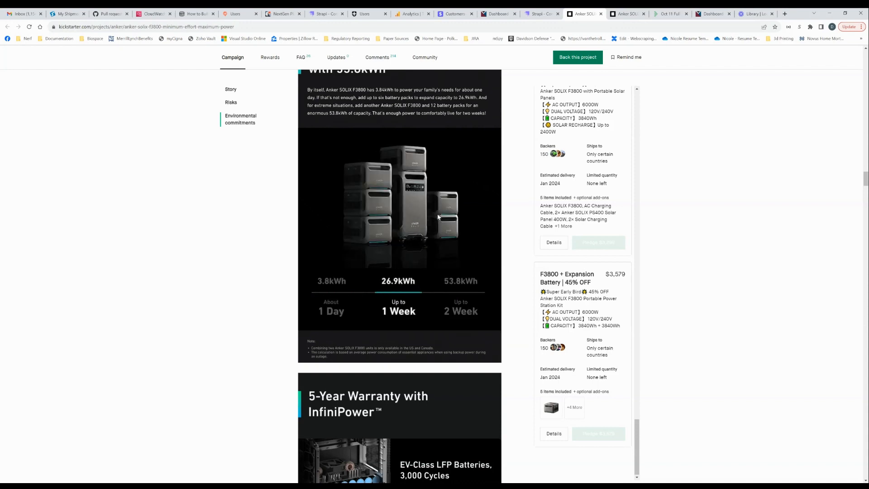
scroll("down", 3)
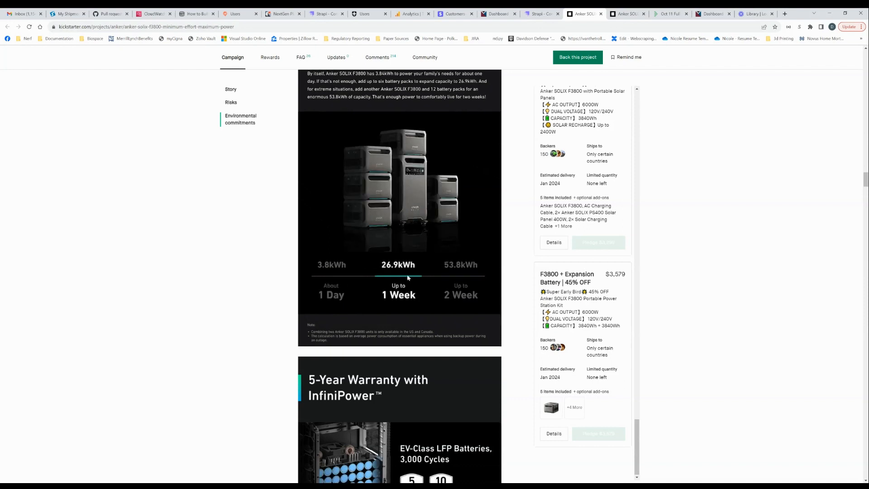
Scroll past the warranty, home energy, savings and gas-generator sections to 'Power Everything On The Go'.
scroll("down", 3)
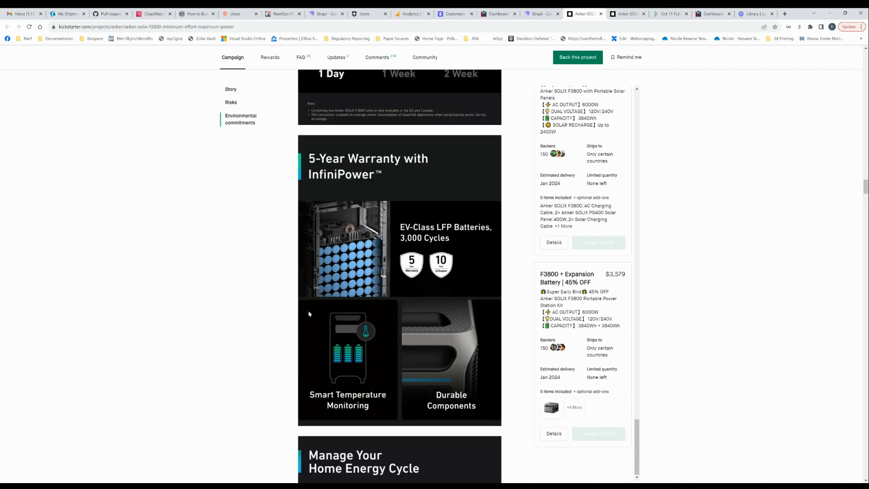
scroll("down", 3)
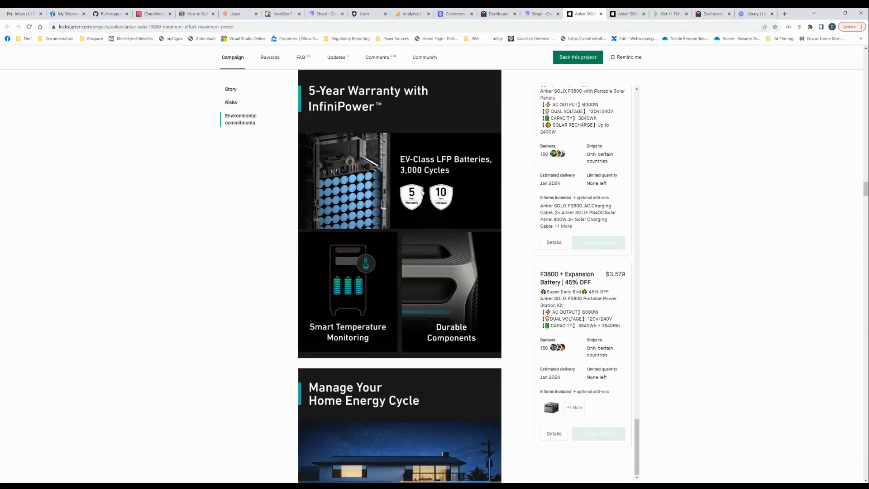
scroll("down", 3)
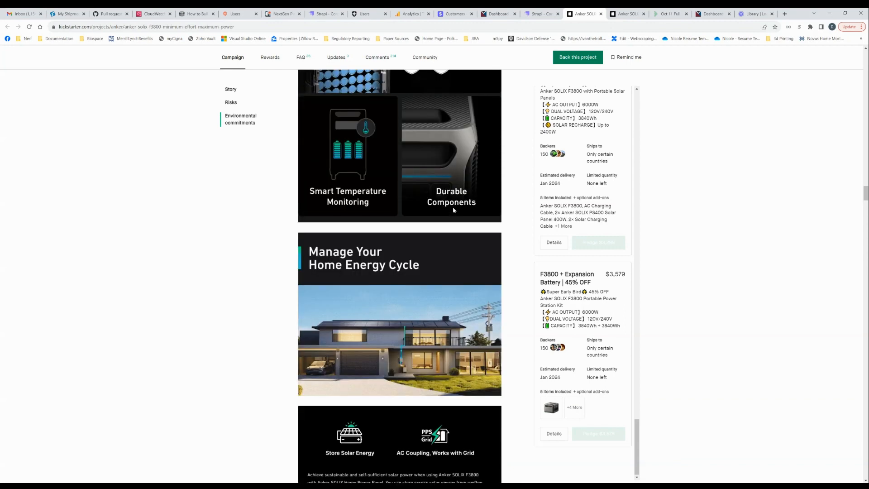
scroll("down", 3)
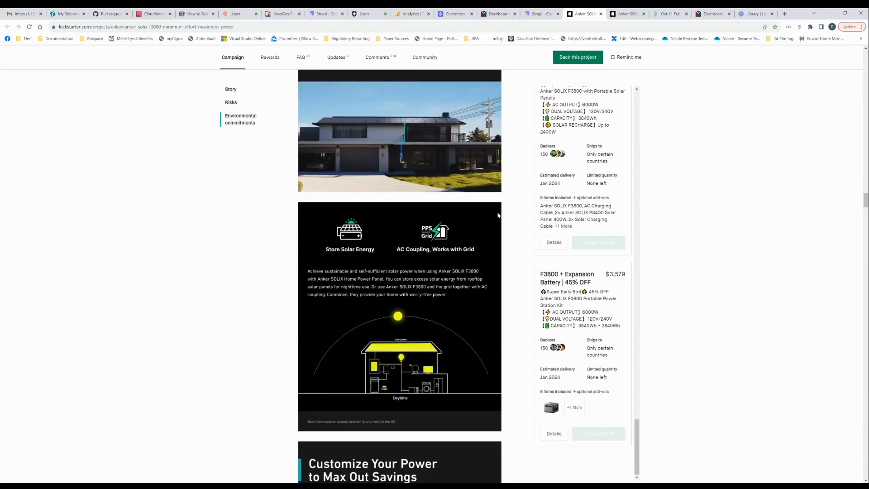
scroll("down", 3)
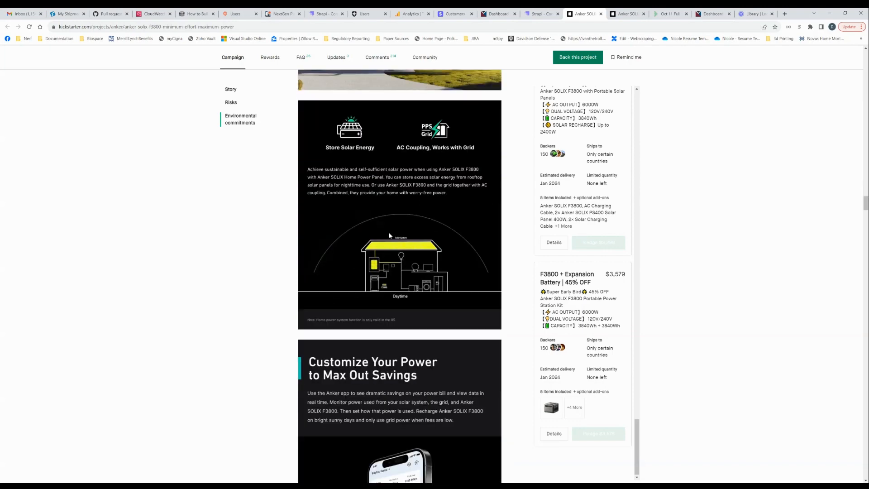
scroll("down", 3)
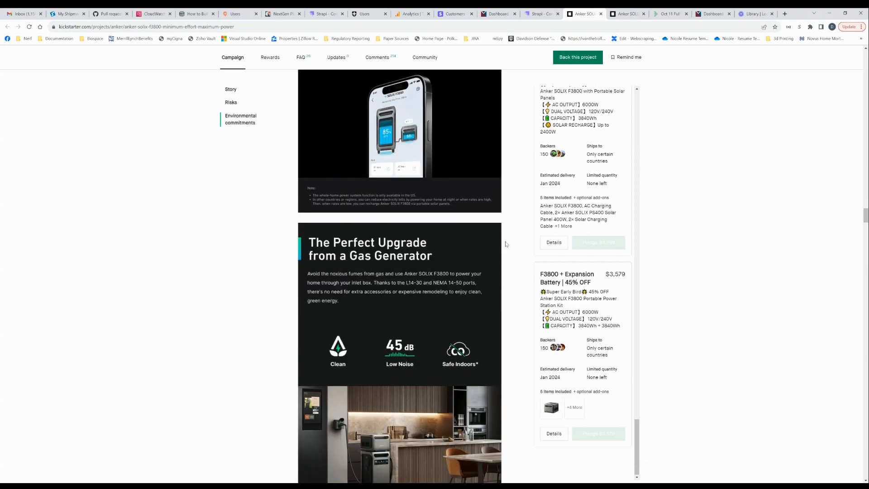
scroll("down", 3)
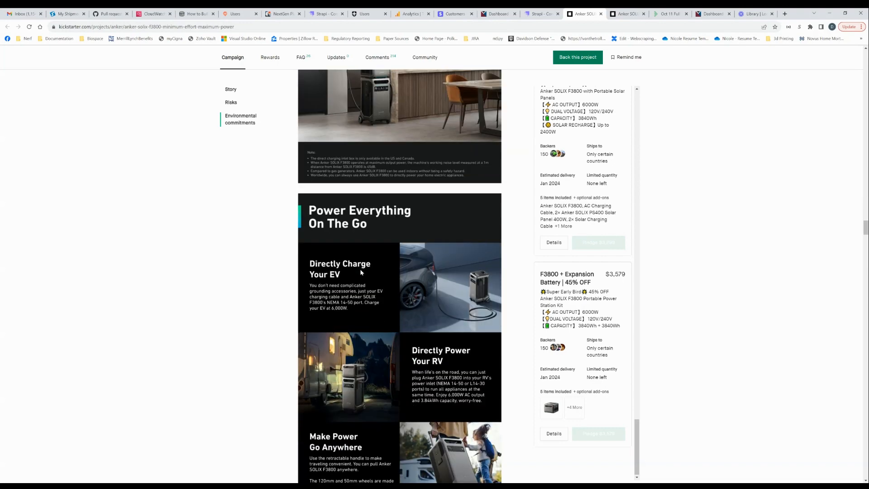
Scroll the story down to the Fast-Recharging graphic and the Ports Introduction diagram.
scroll("down", 3)
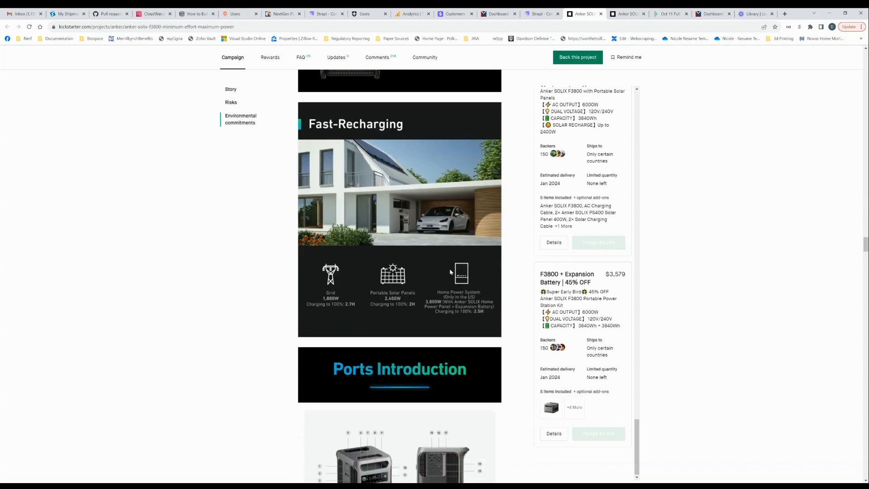
mouse_move(373, 279)
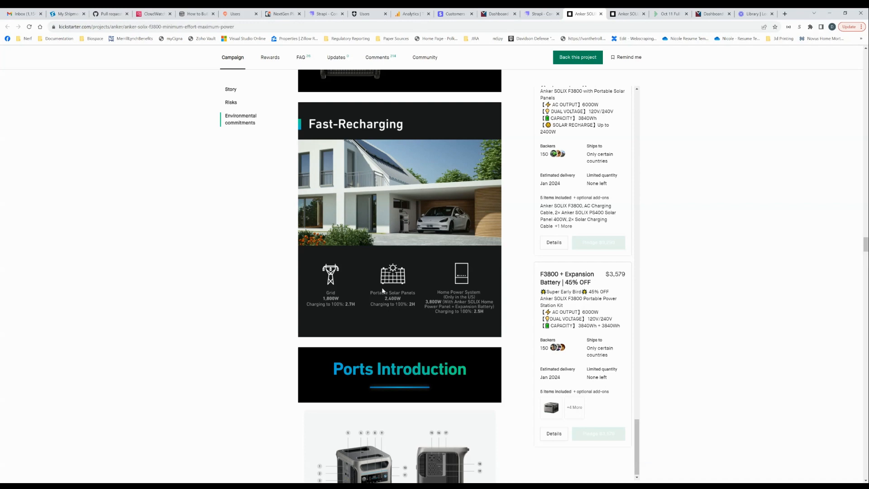
mouse_move(401, 300)
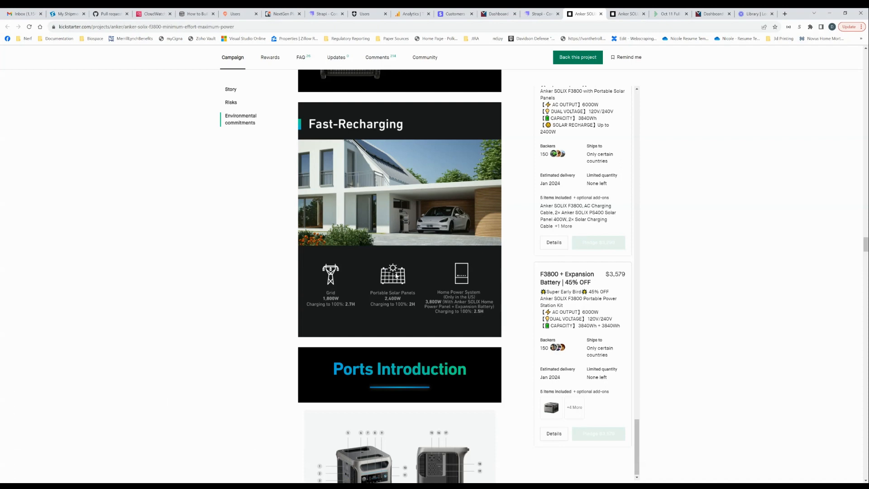
mouse_move(382, 291)
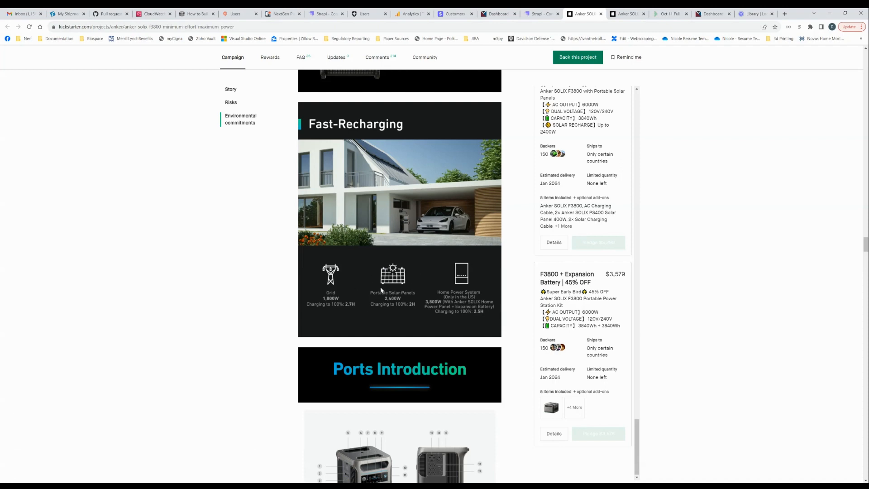
mouse_move(396, 291)
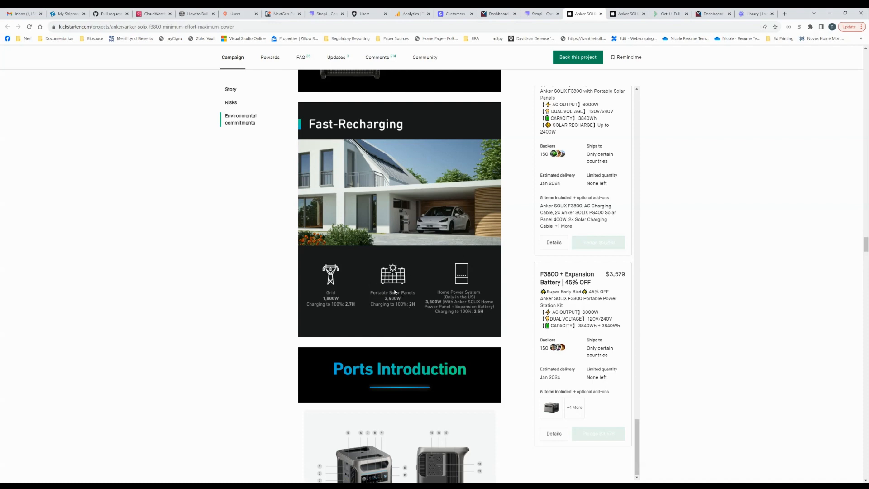
mouse_move(408, 272)
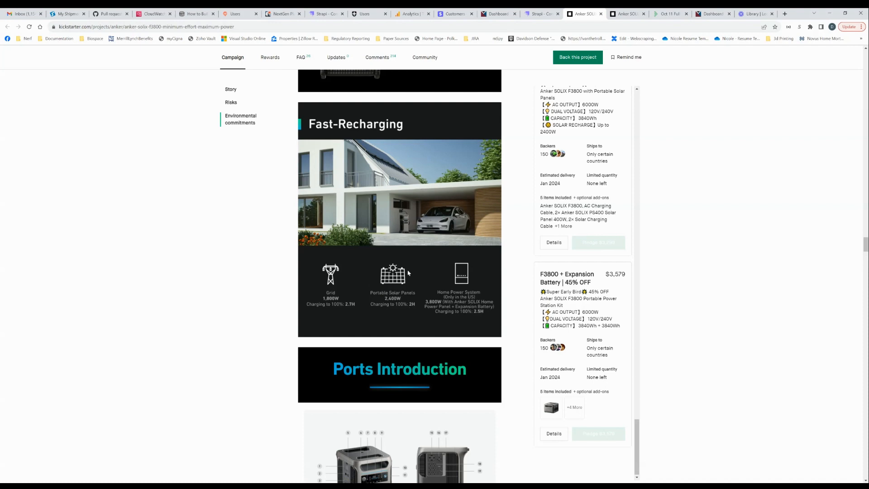
mouse_move(470, 271)
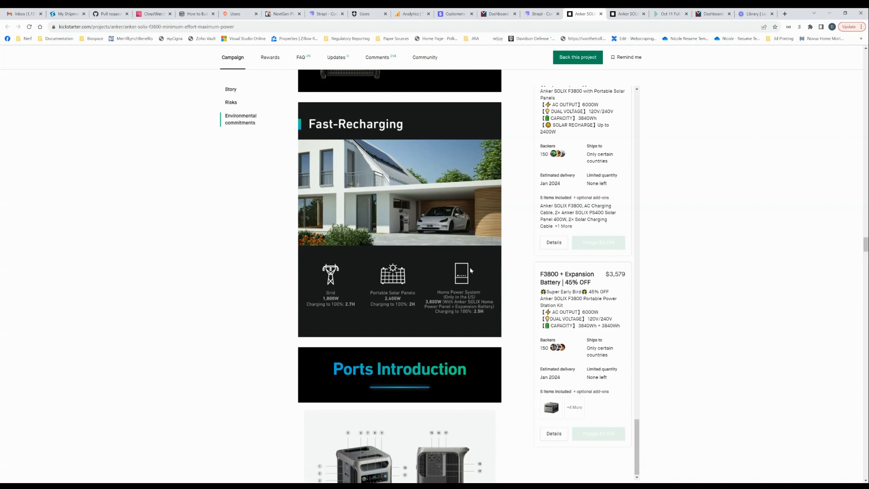
mouse_move(442, 308)
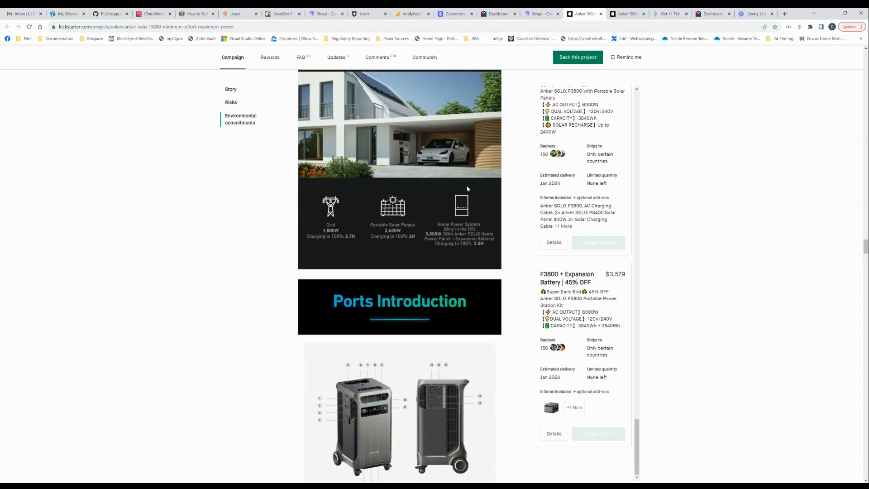
mouse_move(453, 213)
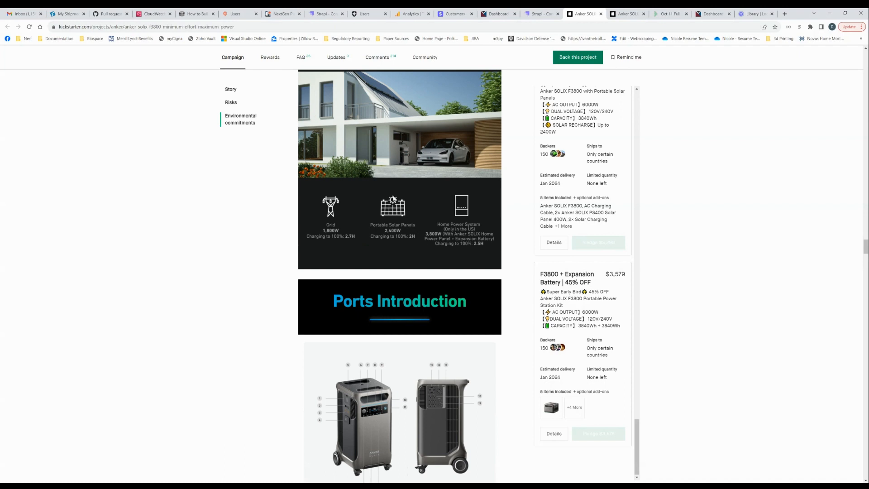
mouse_move(341, 185)
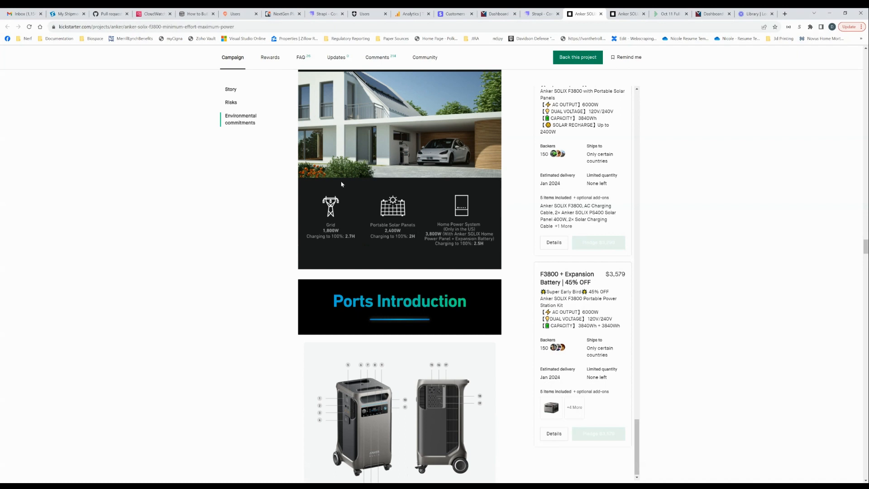
mouse_move(397, 233)
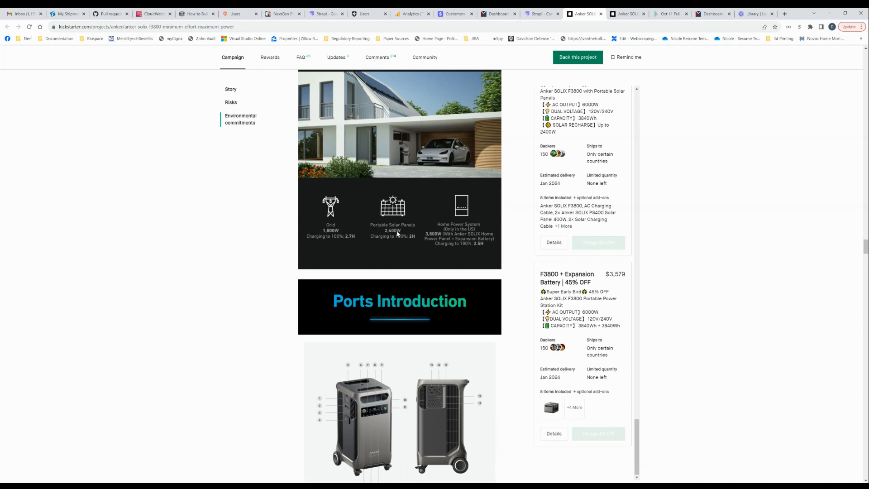
scroll("down", 3)
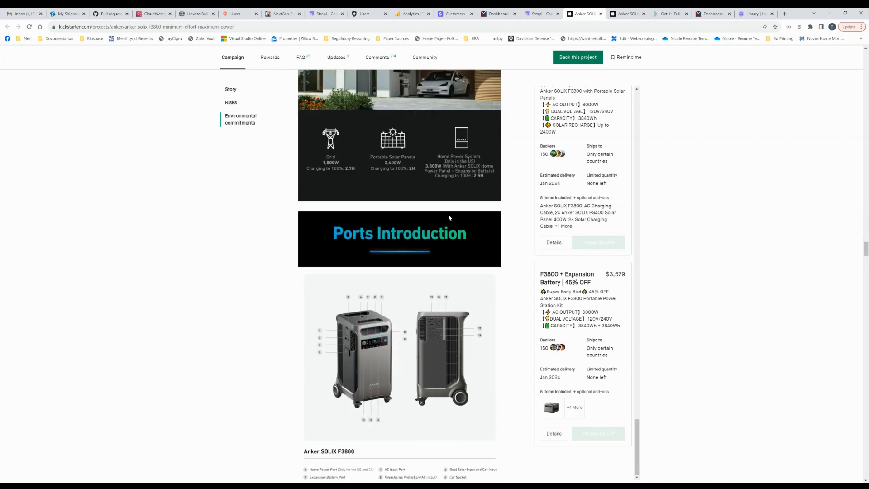
mouse_move(443, 178)
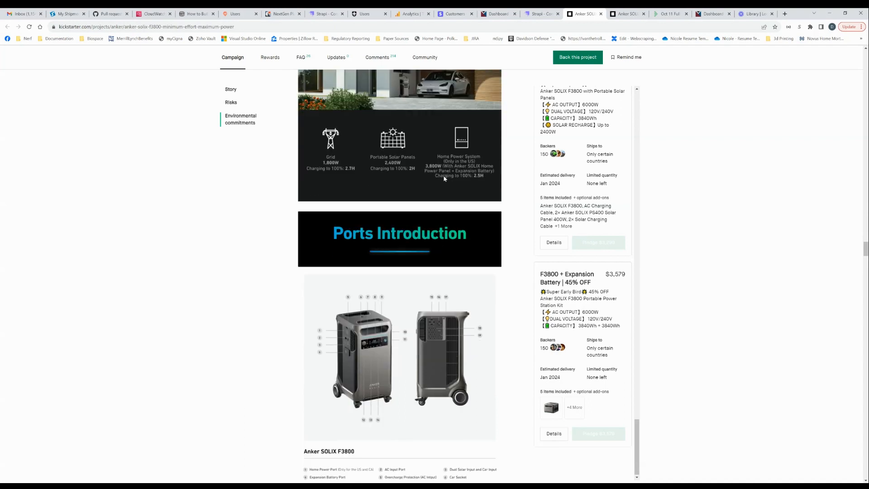
mouse_move(407, 153)
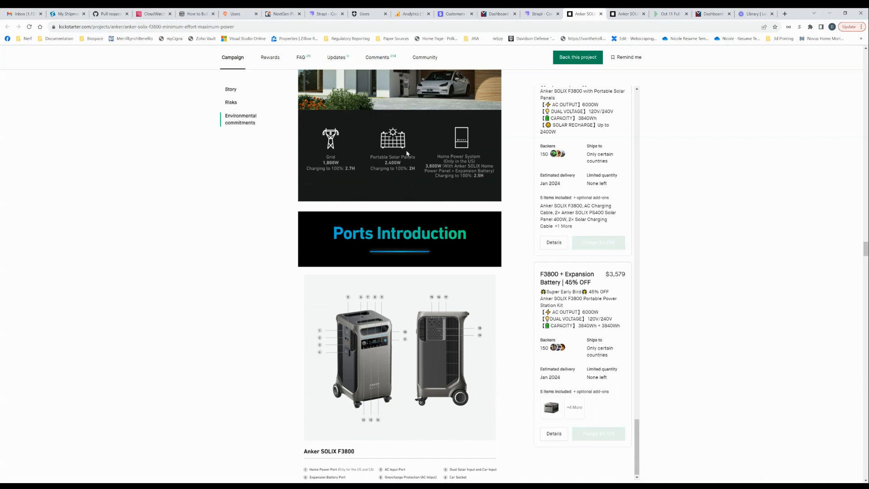
mouse_move(415, 134)
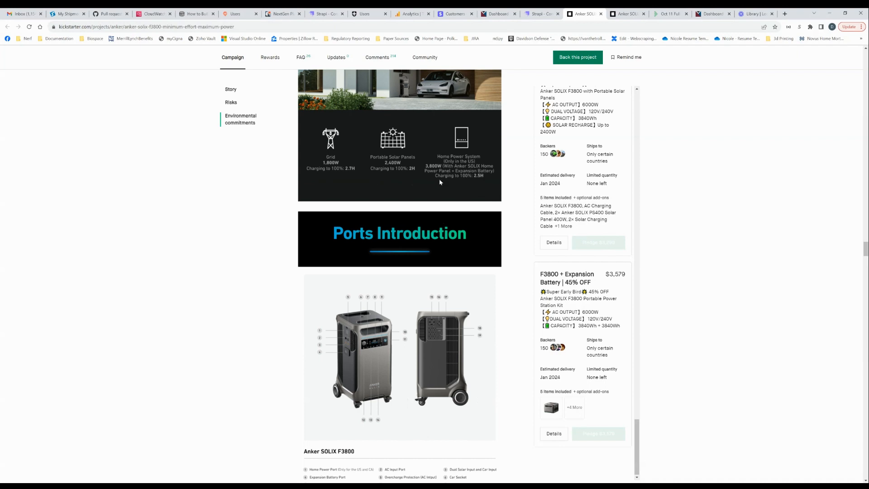
Scroll past the F3800 port list and regional outlet panels to the Lineup Battery Info table.
scroll("down", 3)
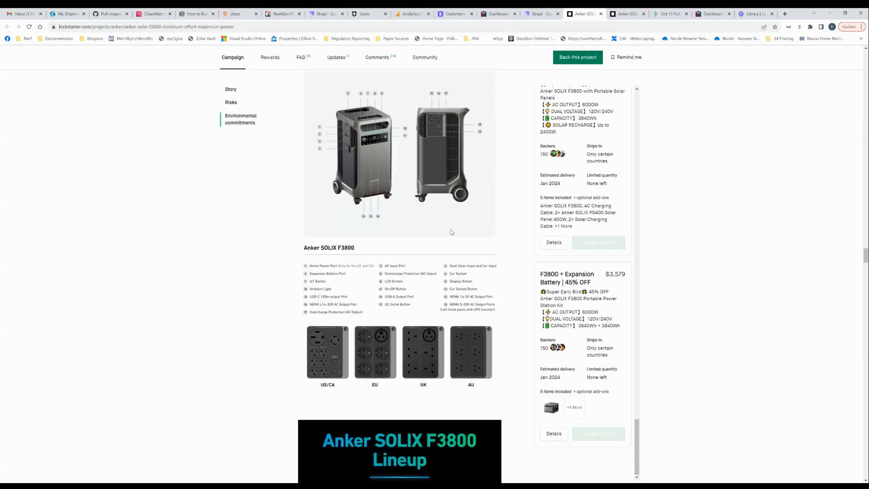
scroll("down", 3)
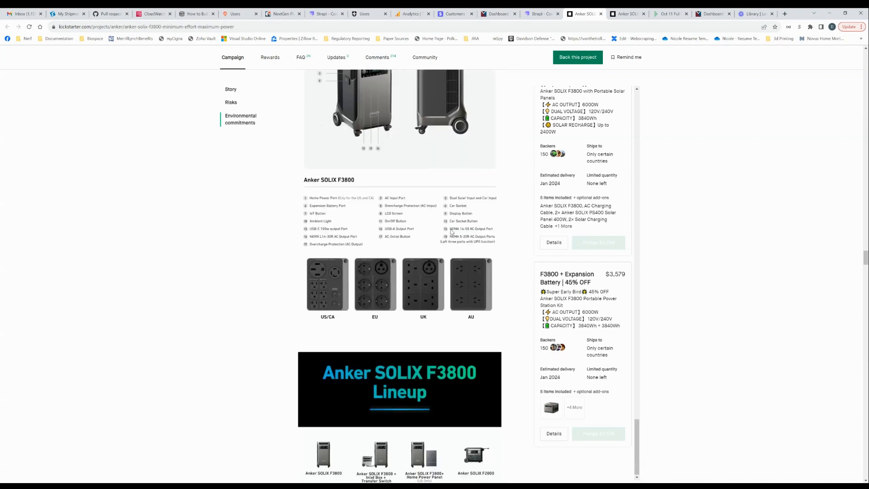
scroll("down", 3)
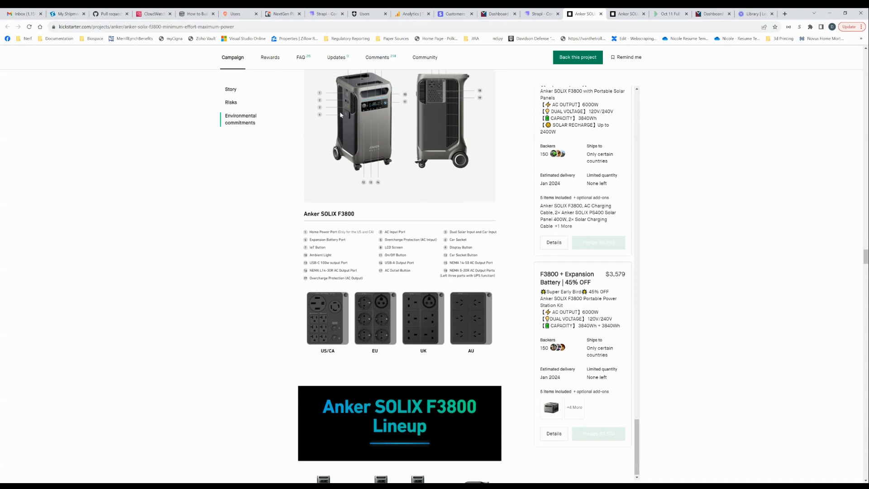
mouse_move(448, 252)
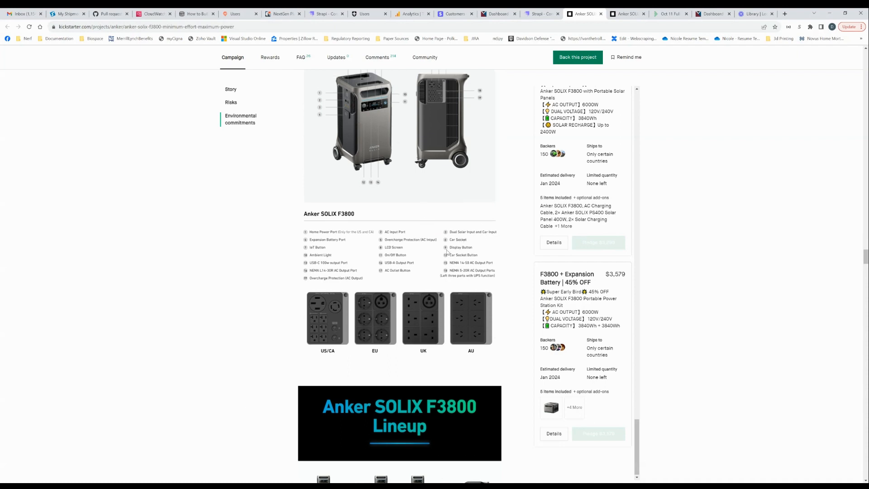
scroll("down", 3)
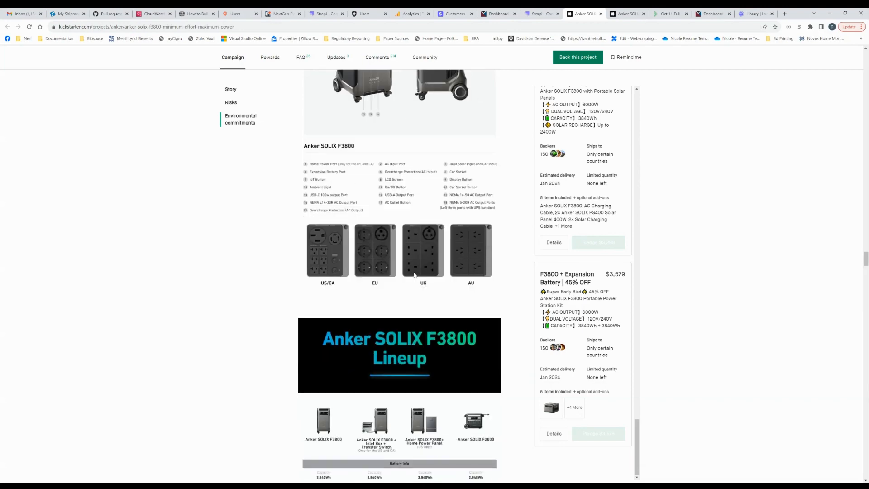
scroll("down", 3)
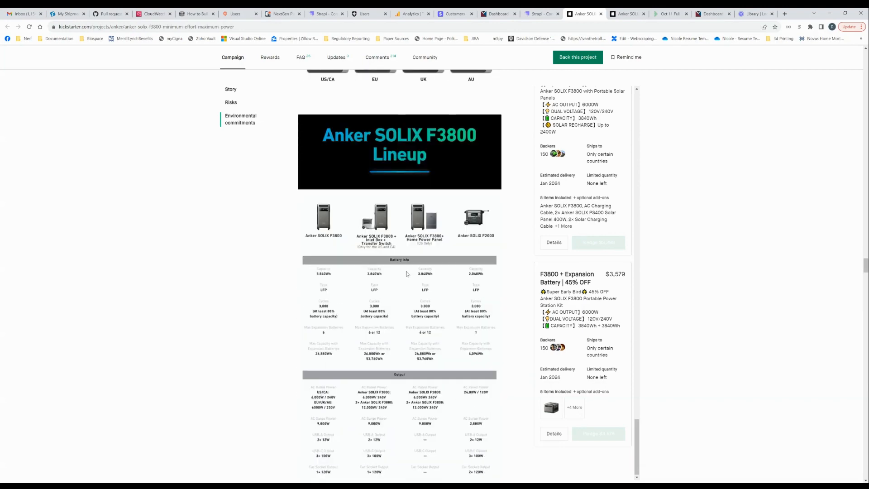
Read the Output, Input, System Specs and Other rows down to Power Solutions Clarification.
scroll("down", 3)
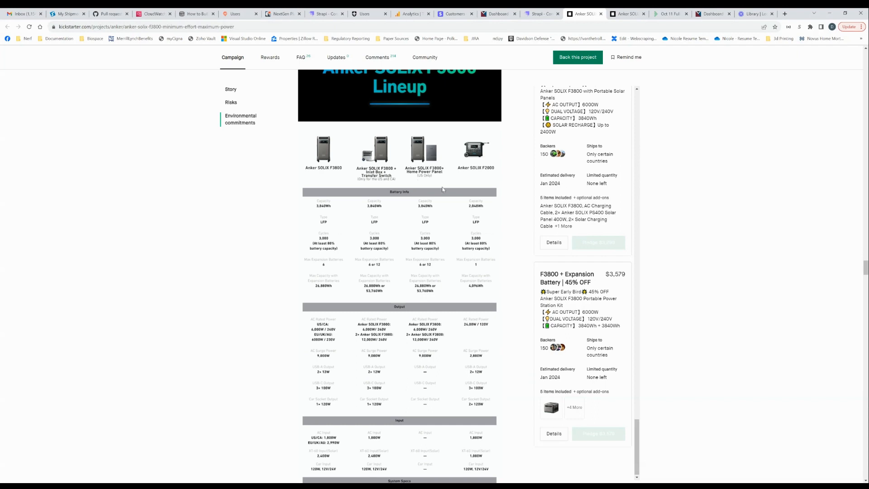
scroll("down", 3)
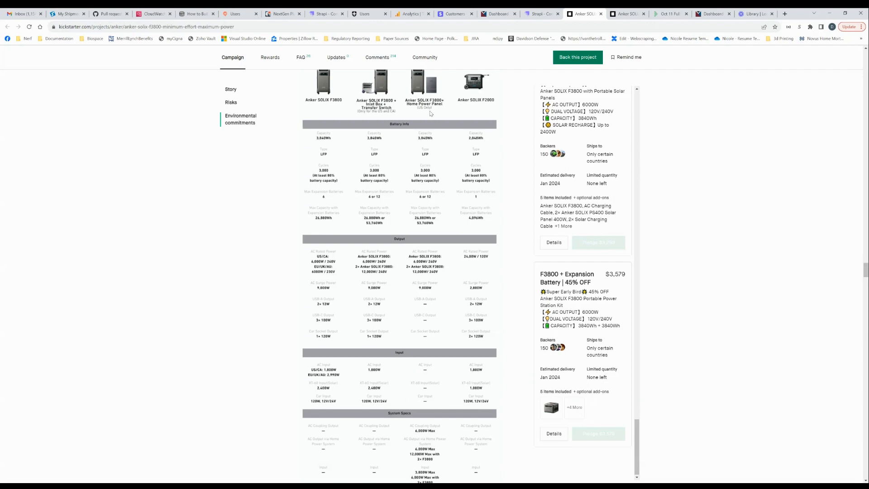
mouse_move(430, 117)
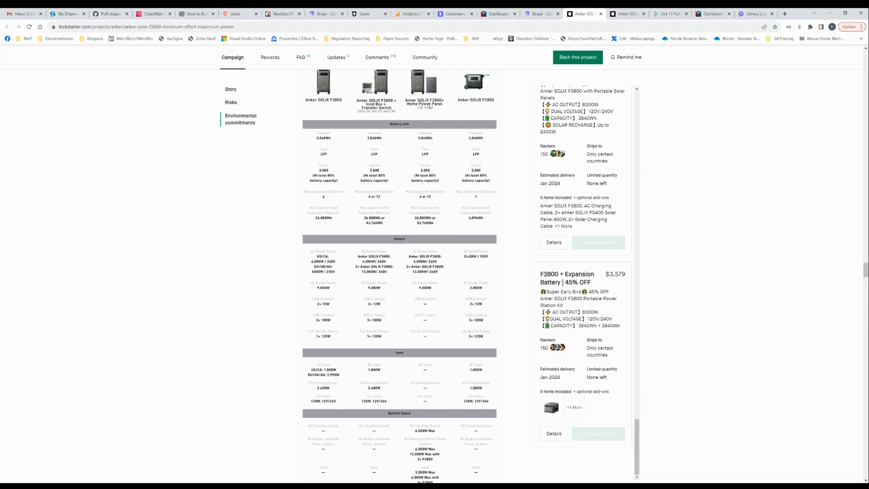
mouse_move(442, 143)
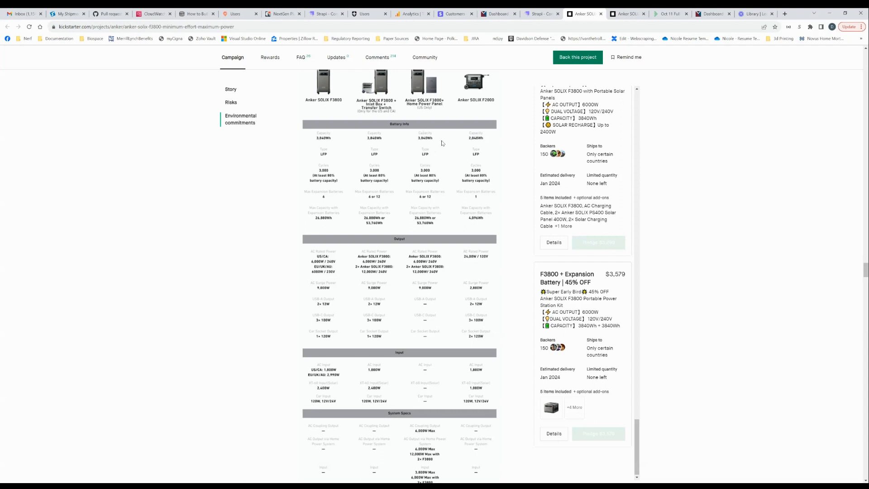
mouse_move(423, 228)
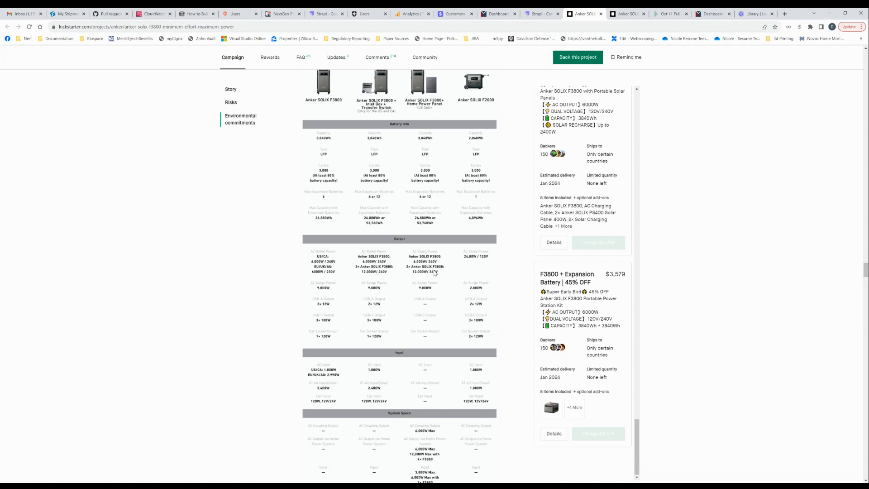
scroll("down", 3)
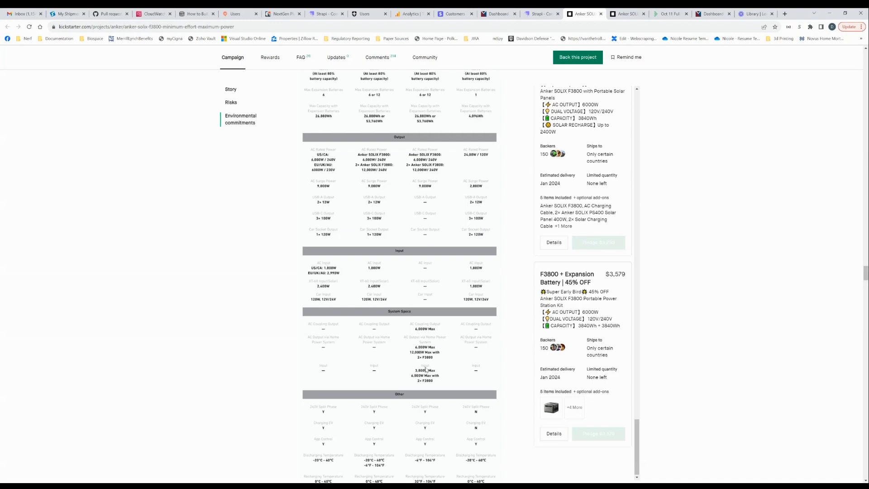
mouse_move(422, 387)
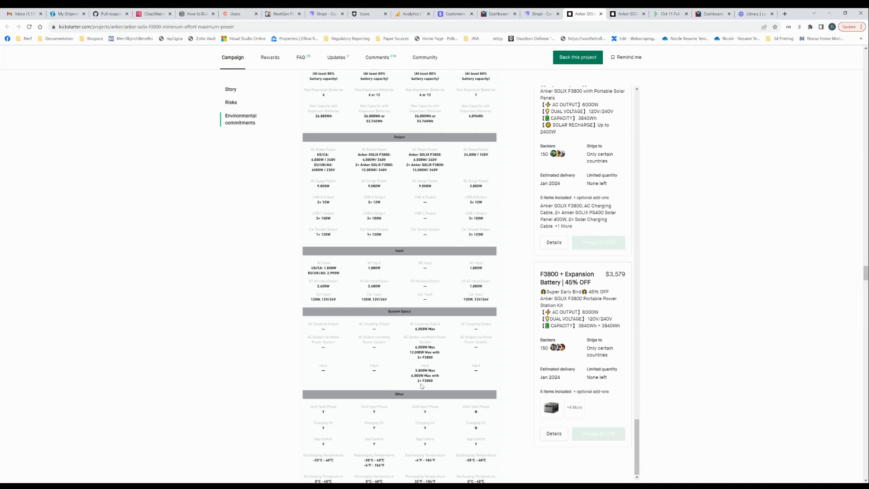
mouse_move(421, 275)
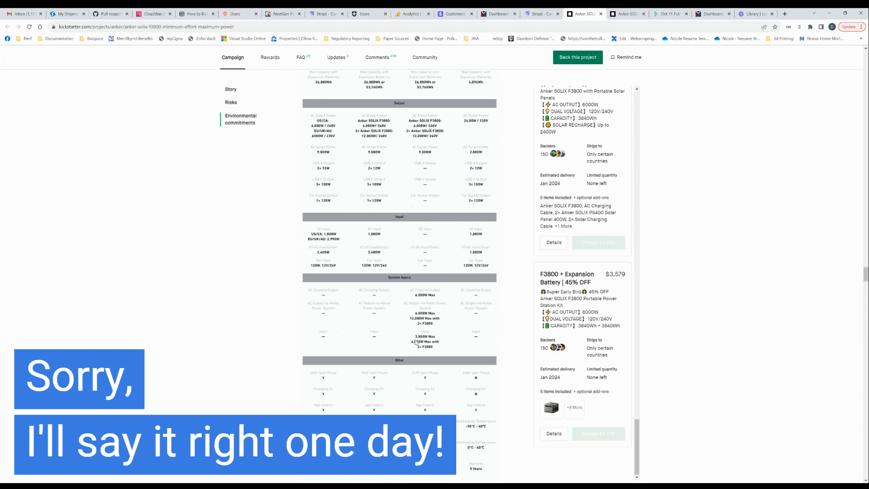
mouse_move(429, 346)
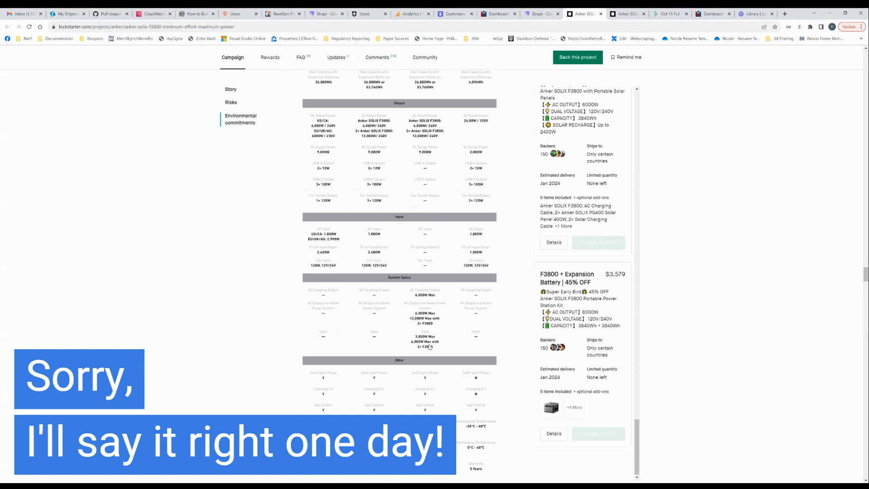
scroll("down", 3)
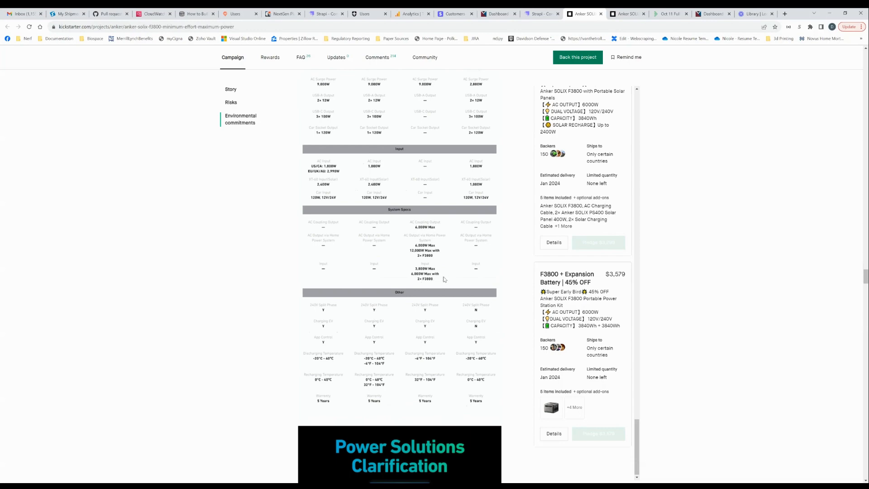
Scroll past the Home Power Kit and Power Backup Kit diagrams to the BP3800 Accessory Specs.
scroll("down", 3)
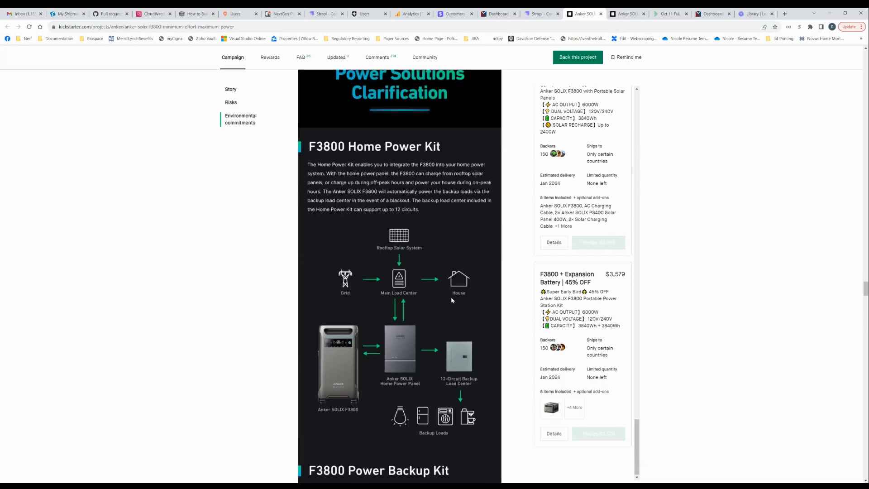
scroll("down", 3)
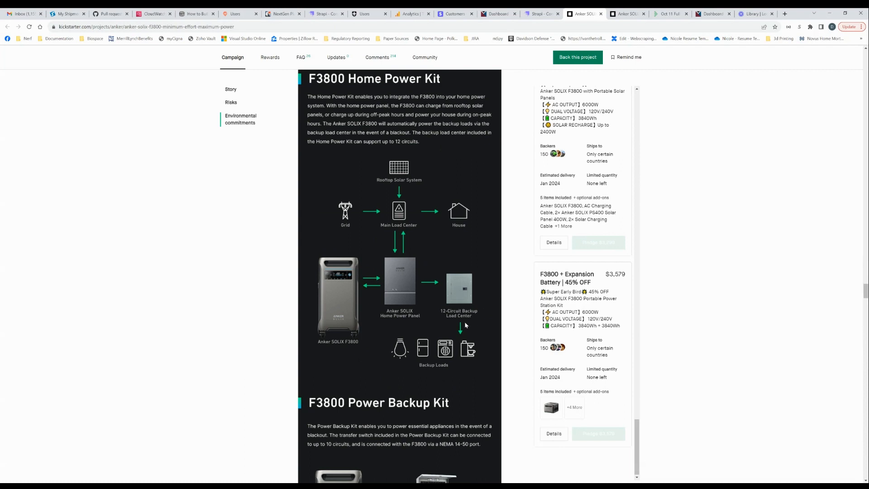
mouse_move(438, 350)
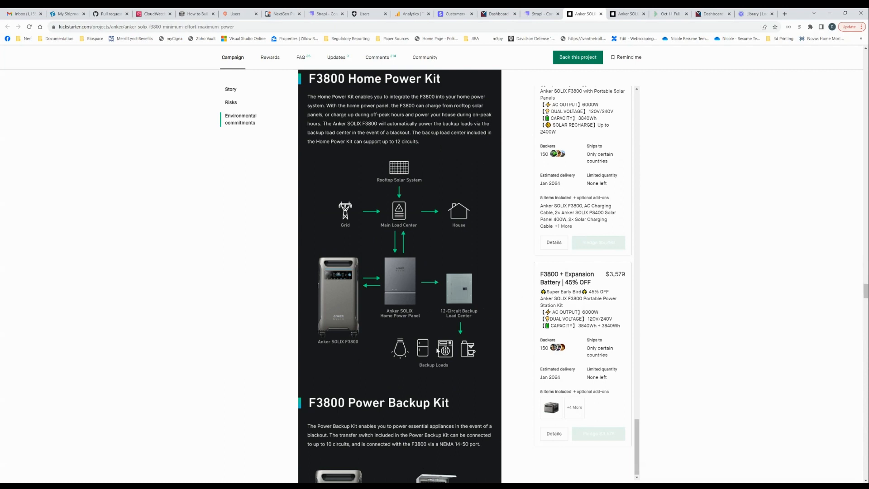
scroll("down", 3)
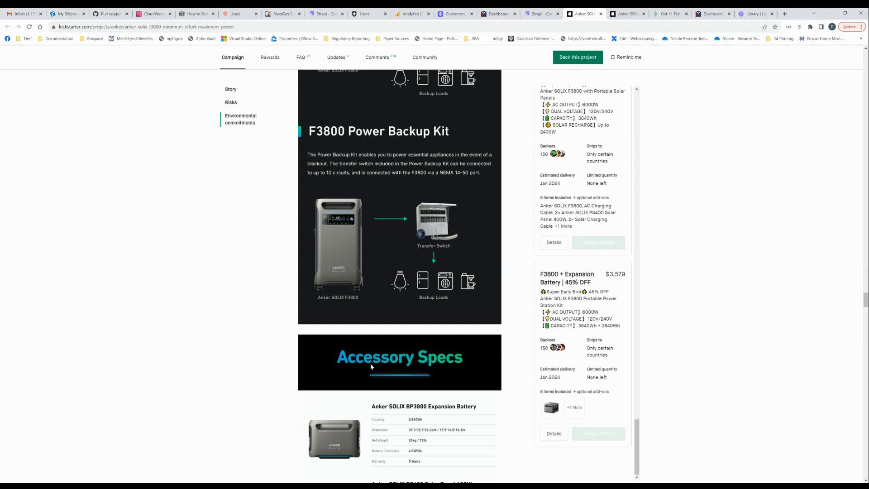
Scroll past Home Power Panel, transfer switch and Double Power Hub specs to What's in the Box.
scroll("down", 3)
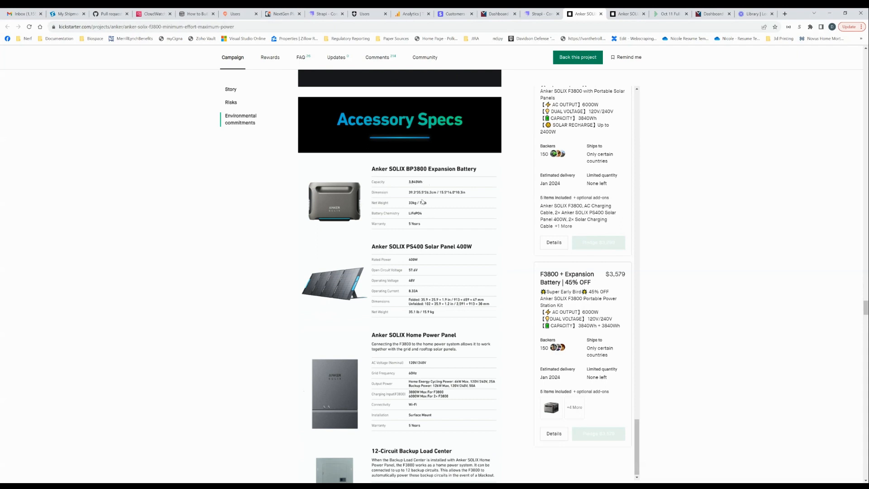
mouse_move(459, 213)
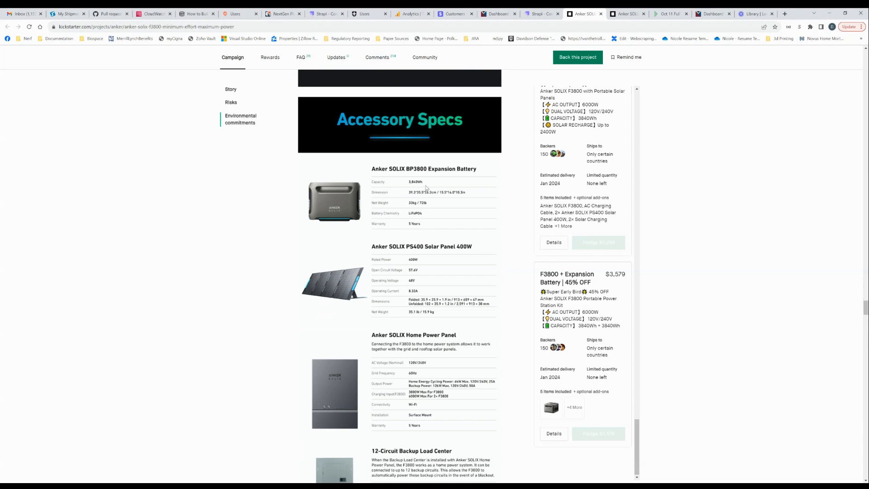
mouse_move(404, 192)
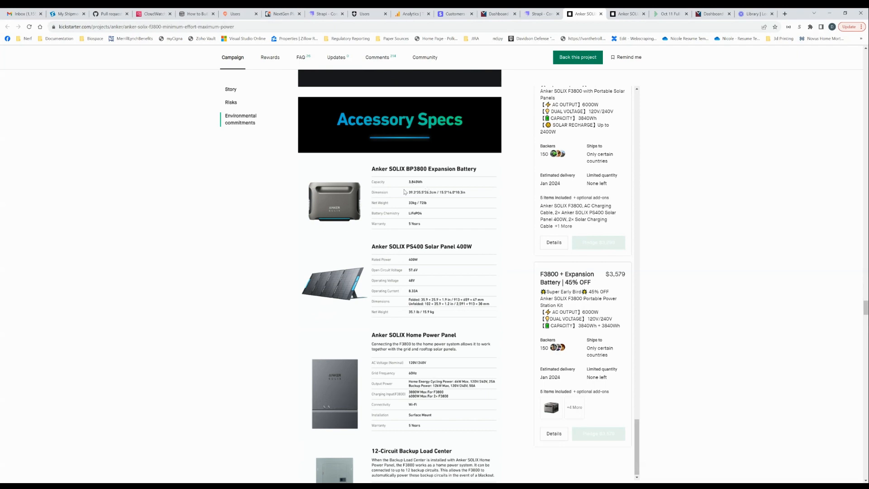
mouse_move(400, 188)
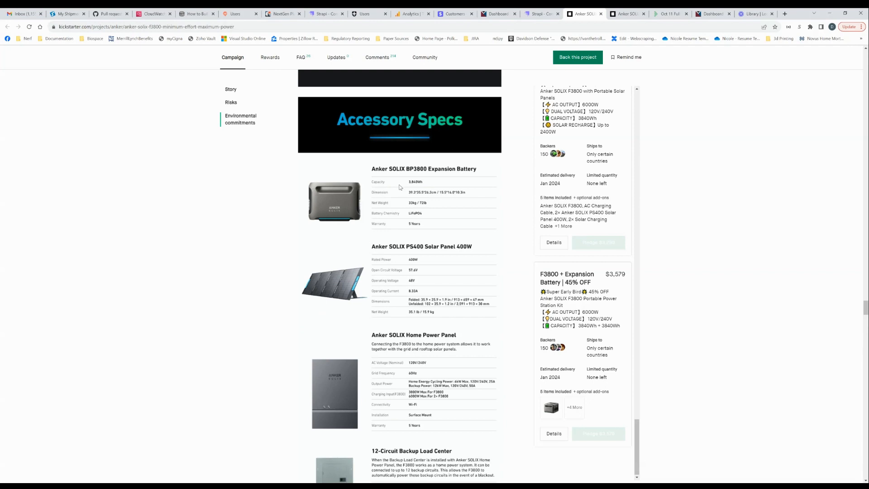
mouse_move(589, 134)
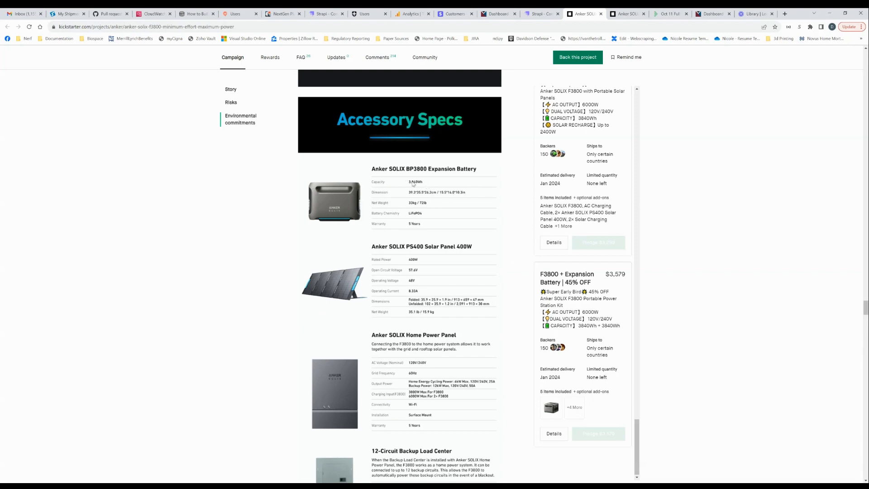
scroll("down", 3)
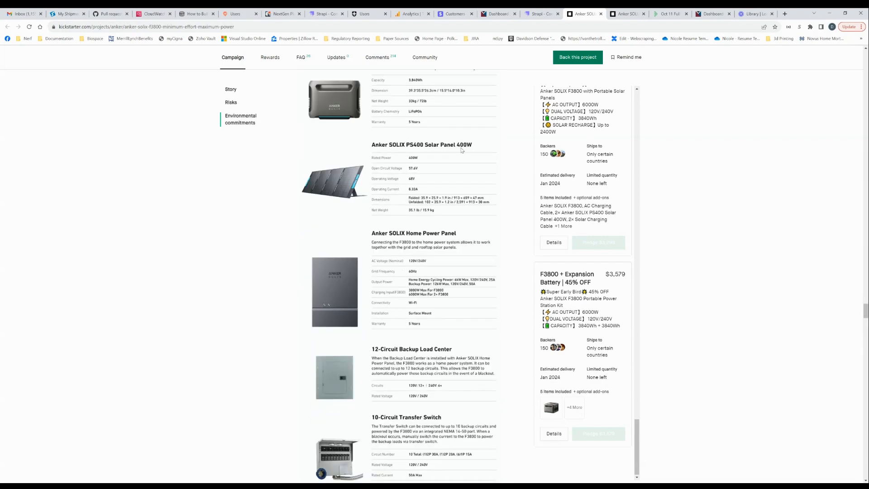
scroll("down", 3)
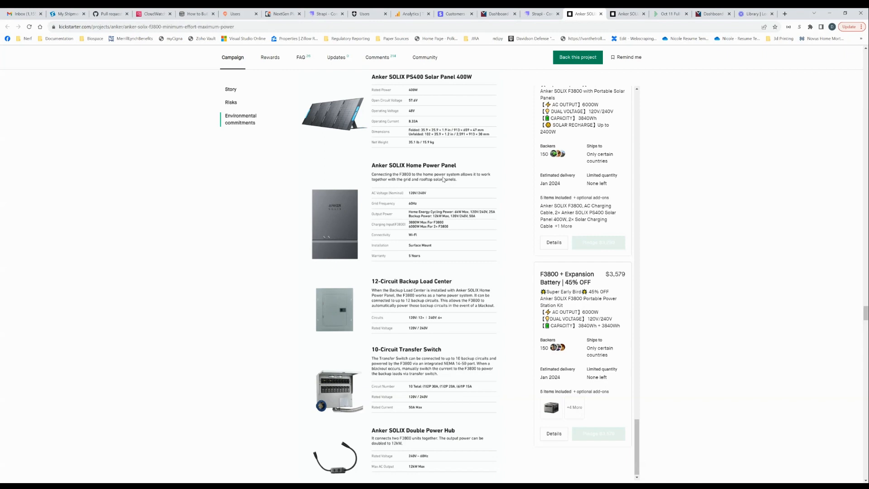
mouse_move(370, 232)
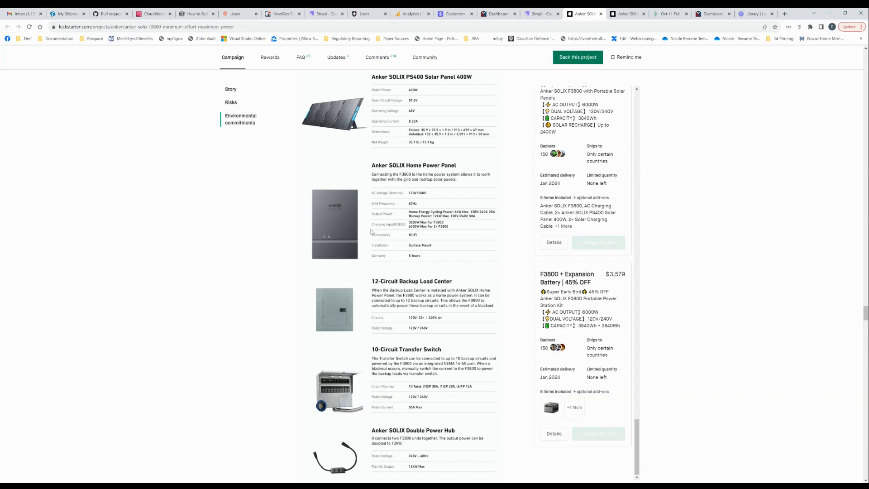
mouse_move(417, 212)
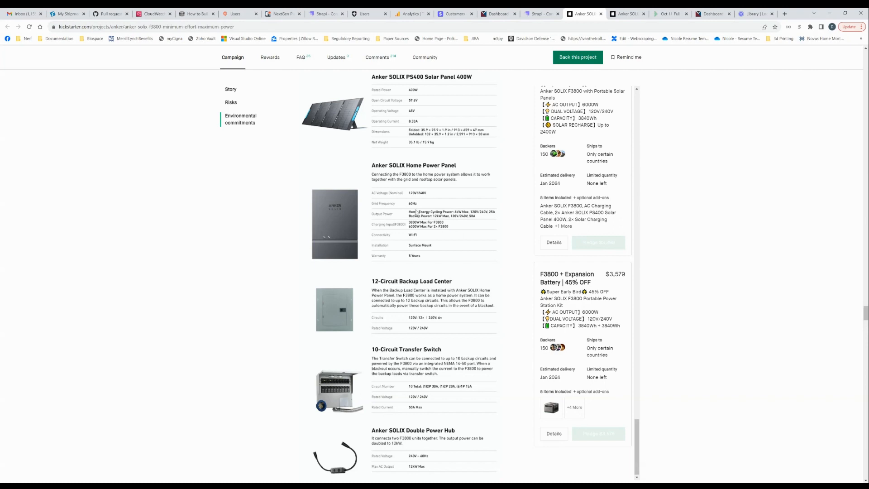
scroll("down", 3)
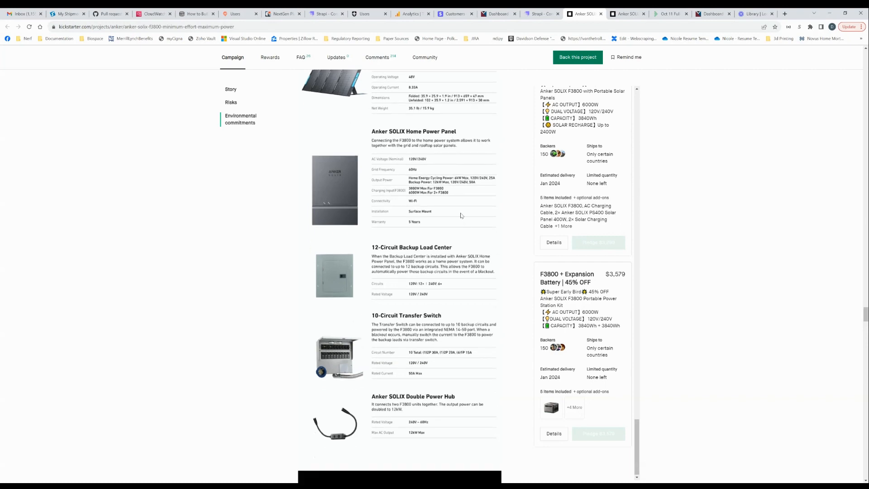
scroll("down", 3)
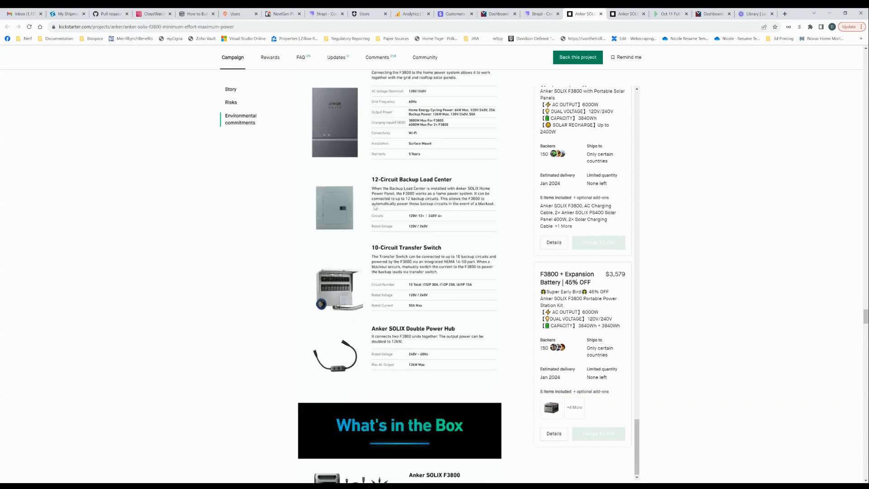
mouse_move(486, 259)
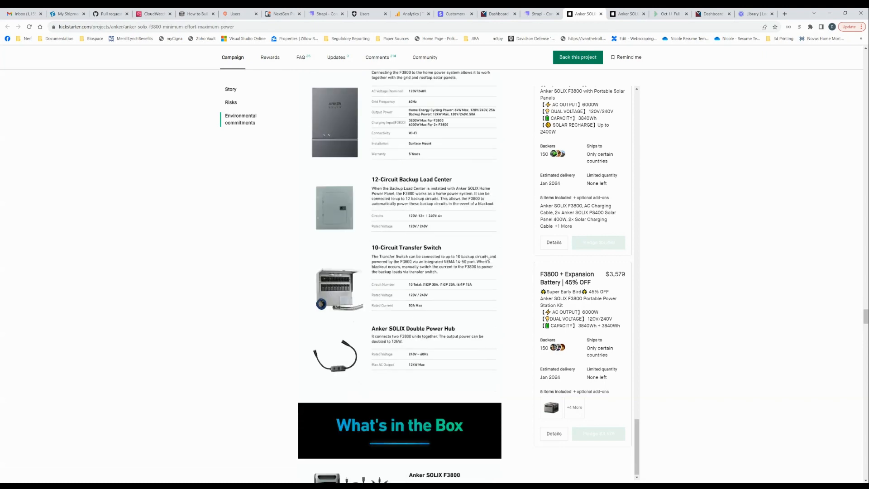
scroll("down", 3)
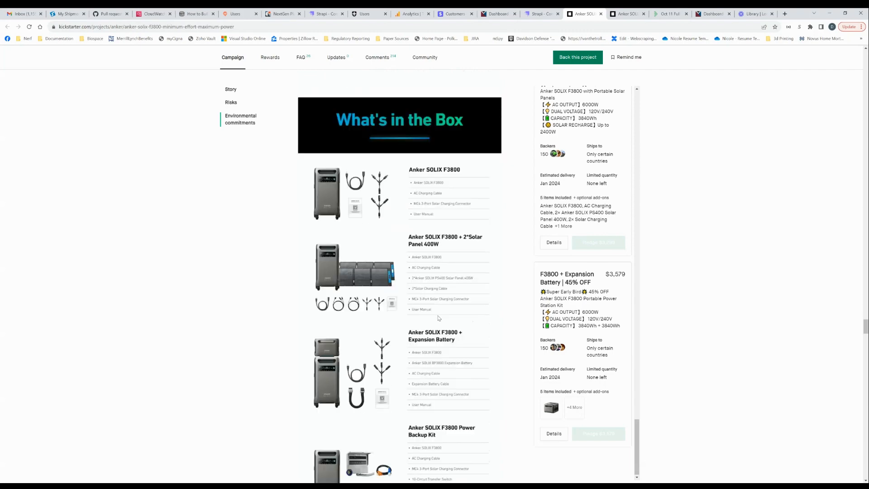
scroll("down", 3)
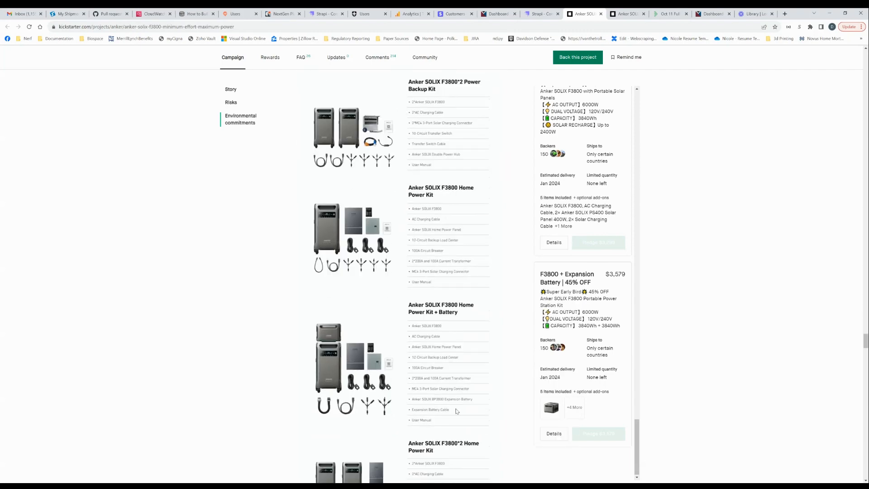
Scroll through Early Bird rewards, stretch goals and the Kickbooster bonus to the Timeline.
left_click(270, 57)
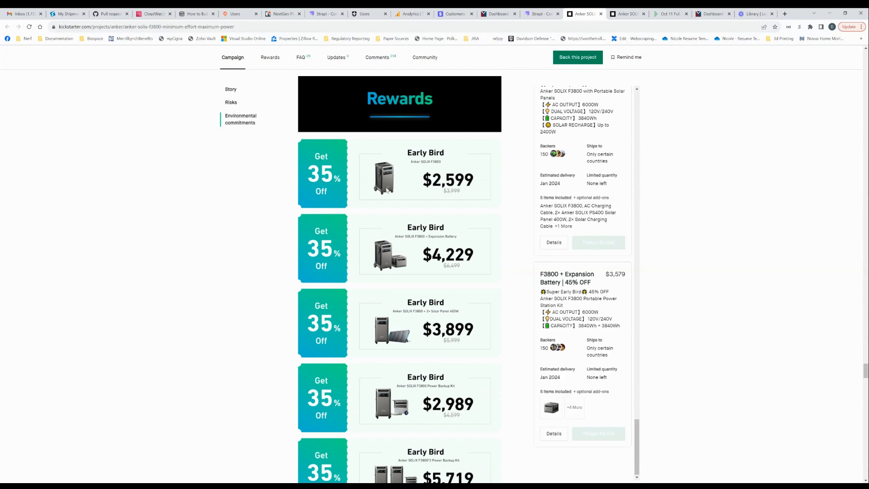
mouse_move(401, 174)
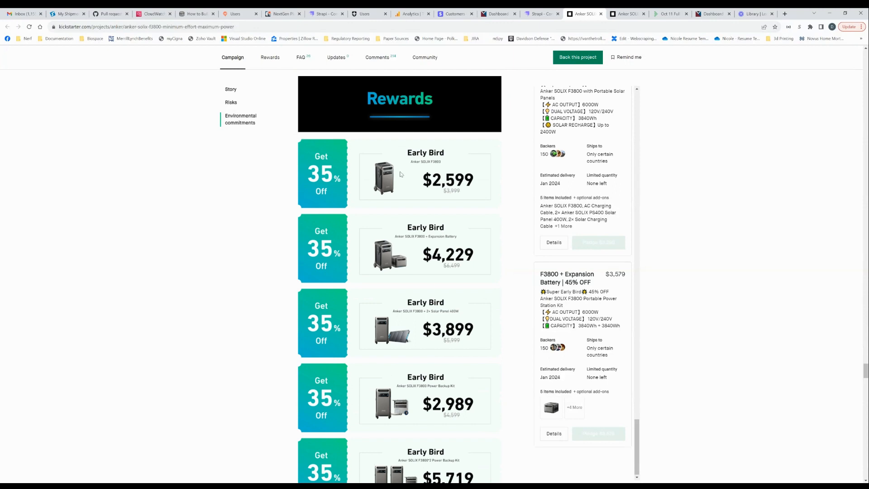
mouse_move(420, 190)
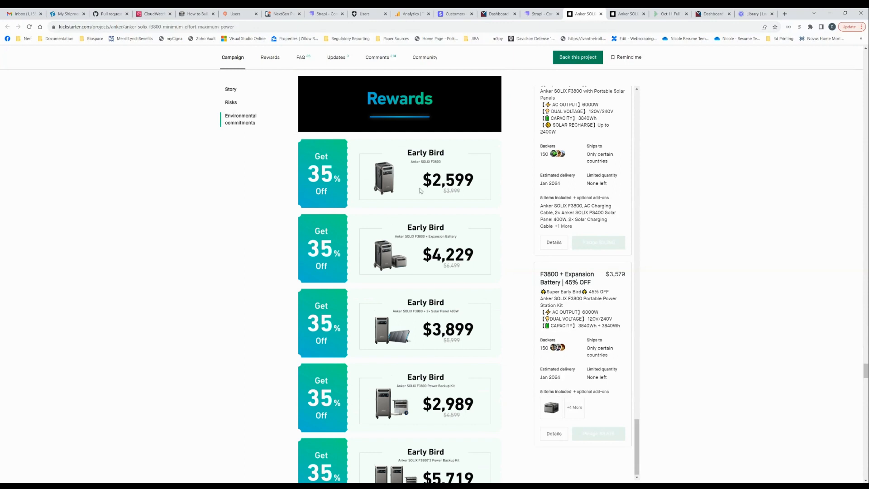
mouse_move(442, 345)
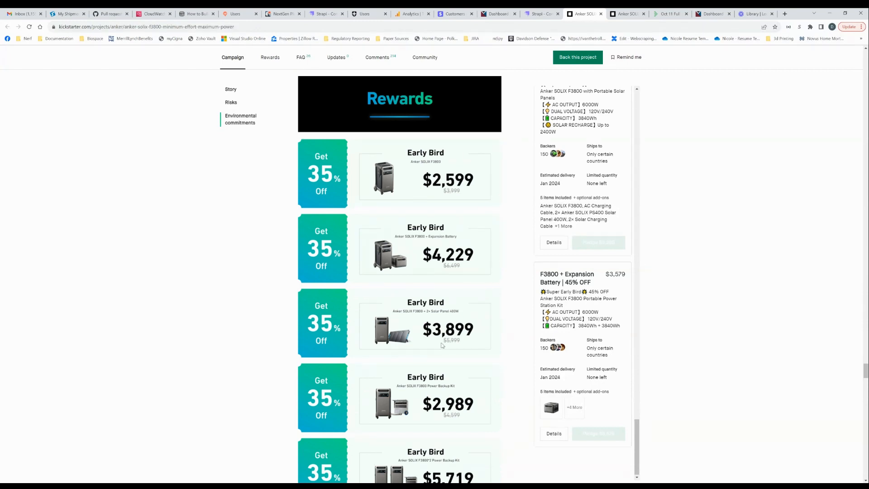
scroll("down", 3)
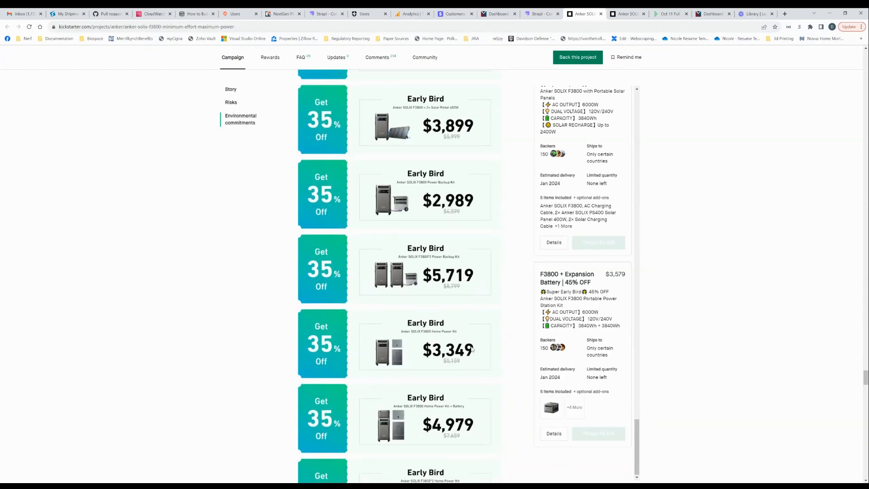
scroll("down", 3)
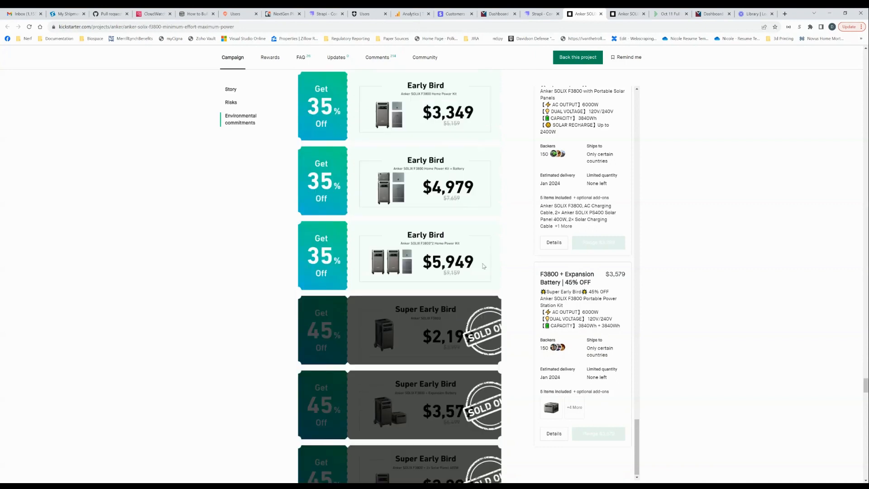
scroll("down", 3)
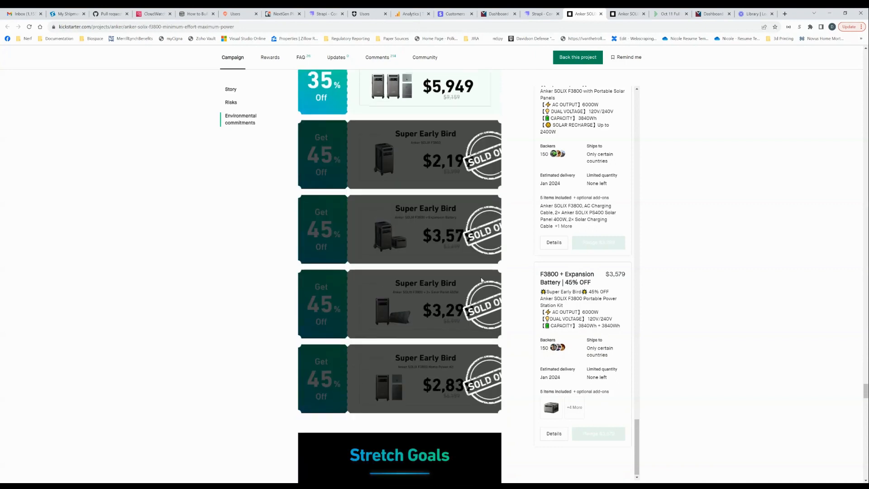
scroll("down", 3)
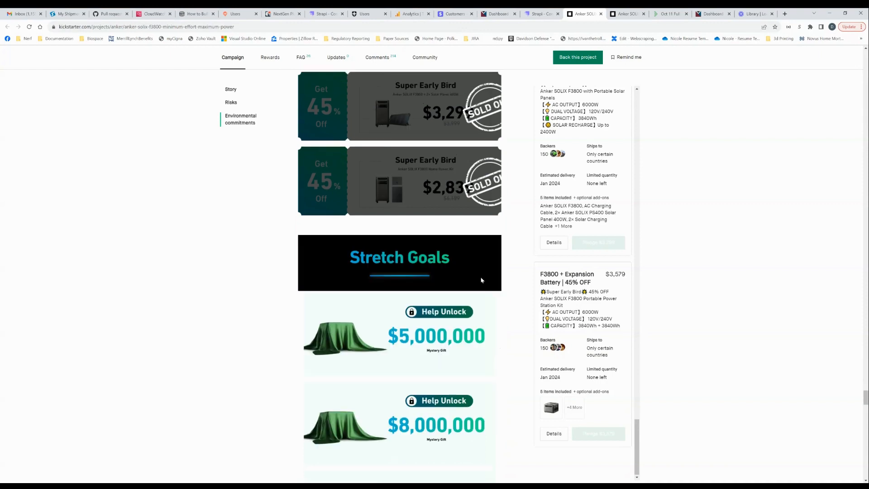
scroll("down", 3)
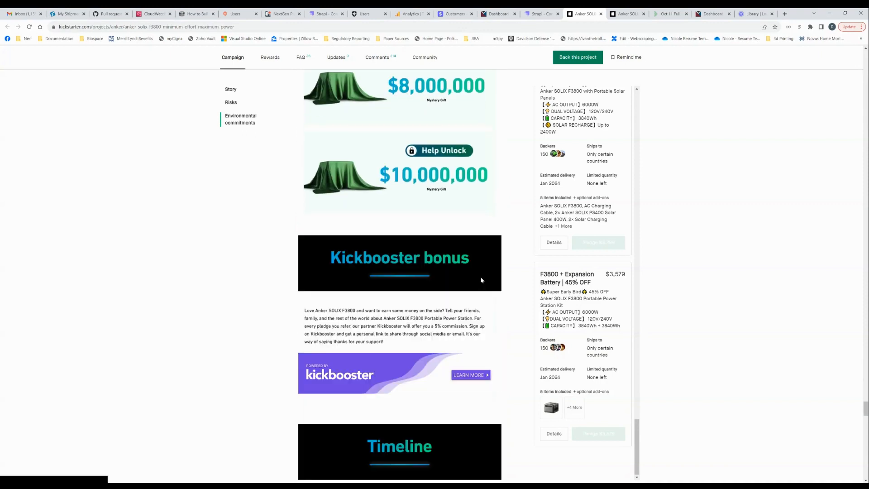
scroll("down", 3)
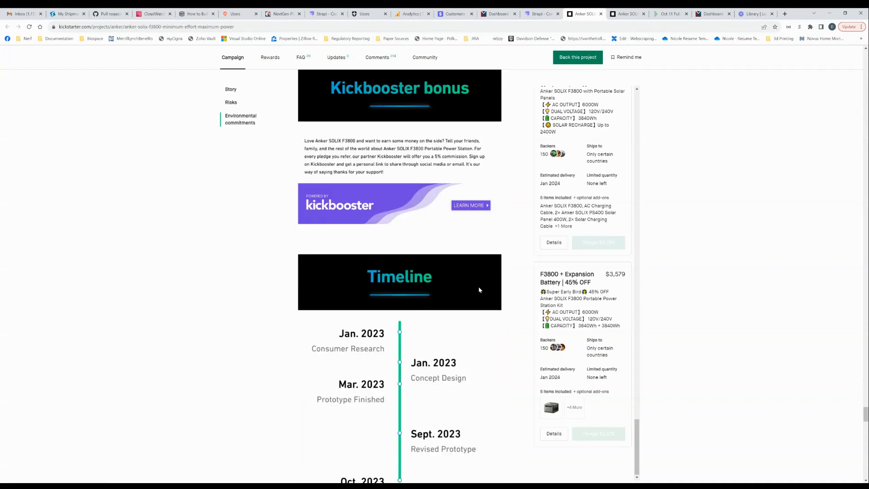
scroll("down", 3)
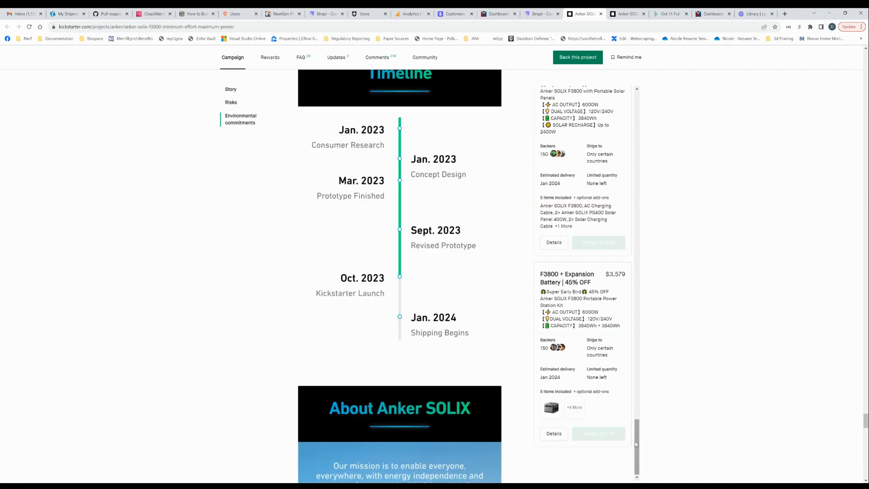
Scroll the reward sidebar down to the All gone tiers.
scroll("down", 3)
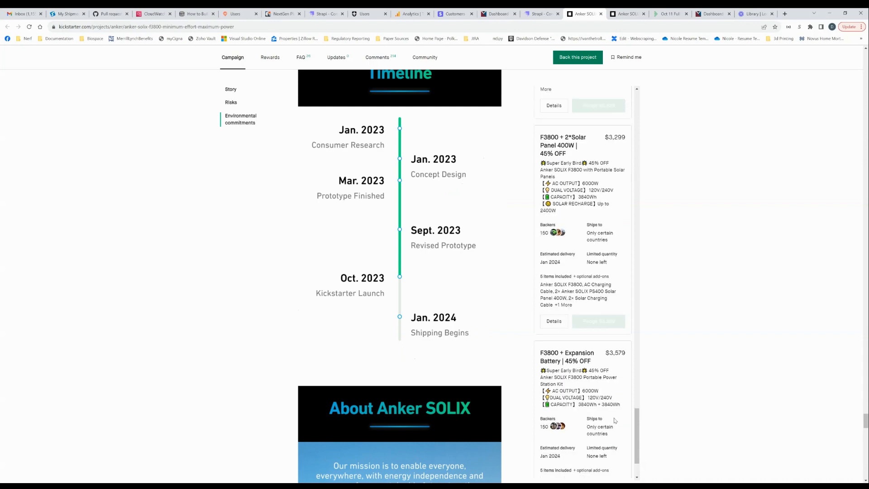
scroll("down", 3)
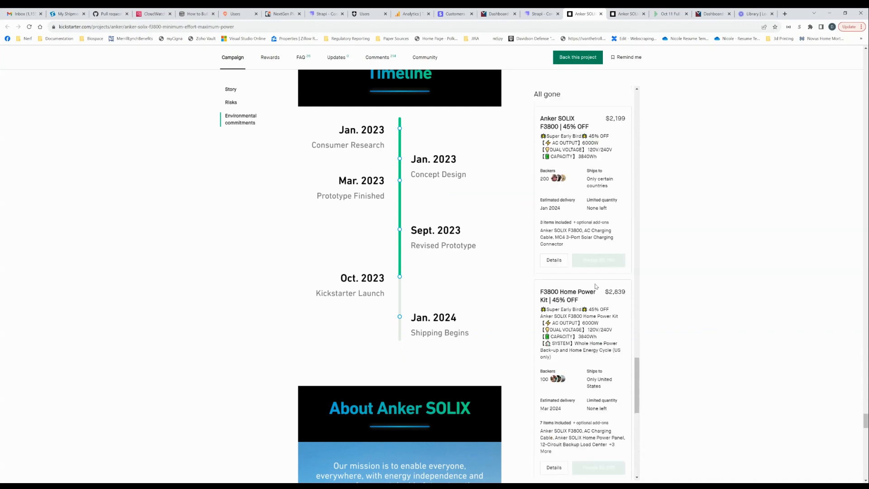
scroll("down", 3)
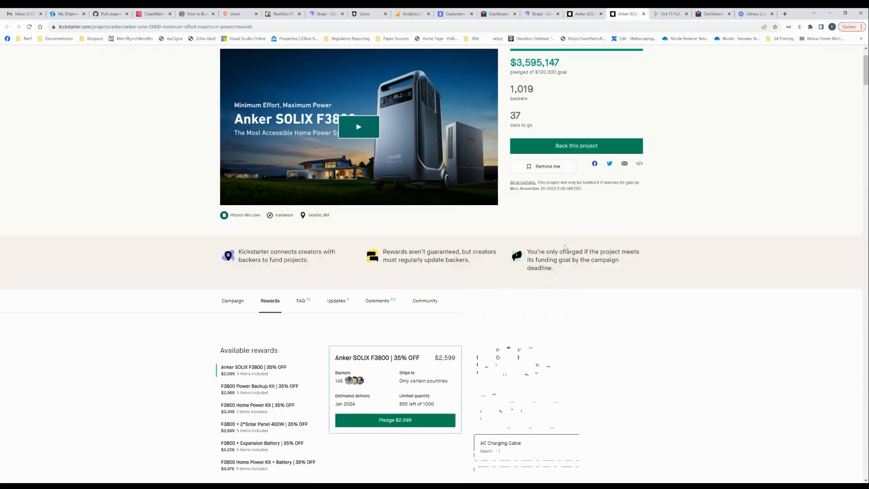
Jump through the 2*Solar Panel 400W, Home Power Kit + Battery and F3800*2 Home Power Kit tiers.
scroll("down", 3)
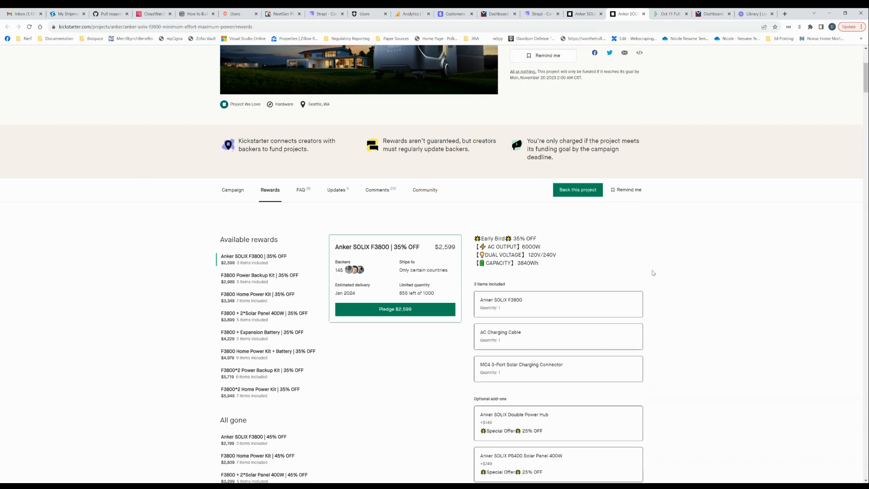
scroll("down", 3)
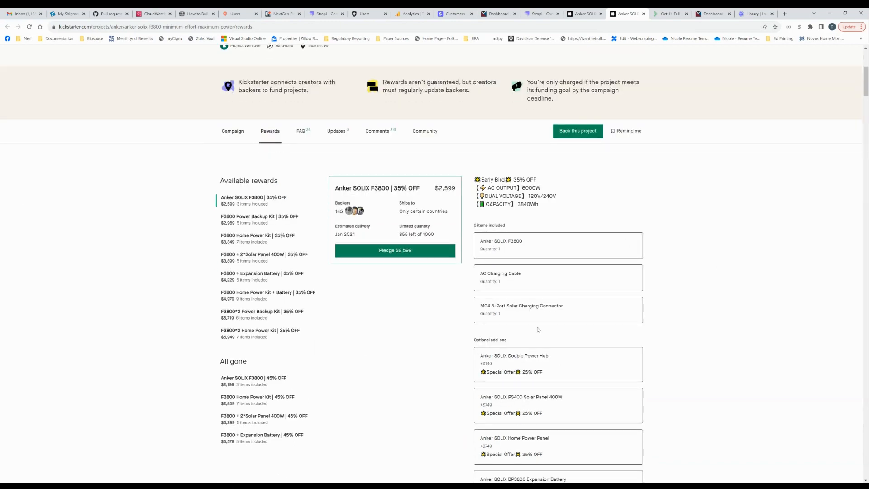
mouse_move(410, 327)
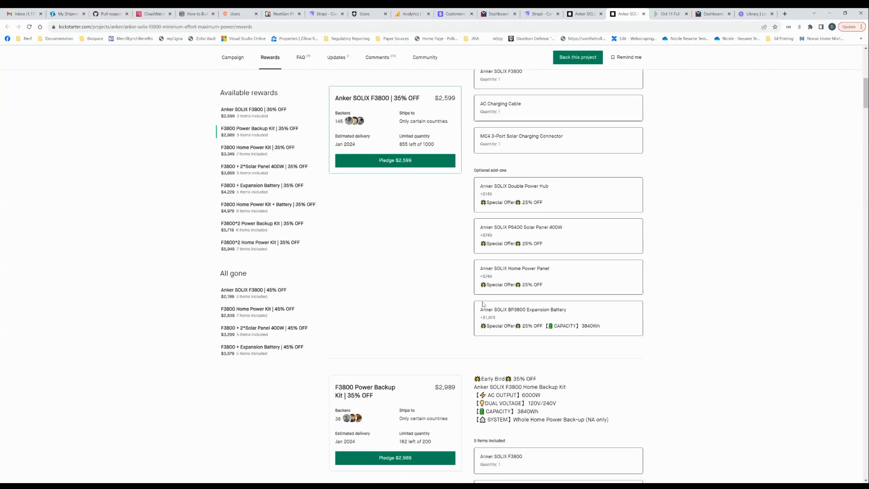
scroll("down", 3)
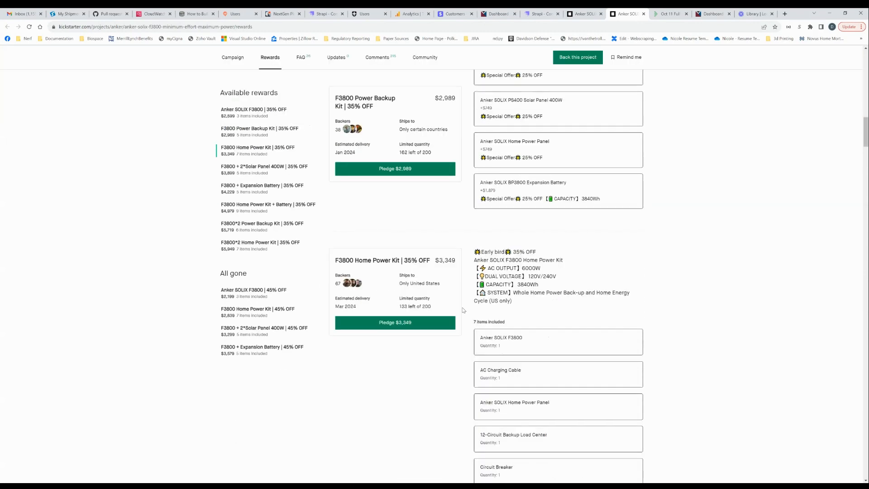
left_click(264, 169)
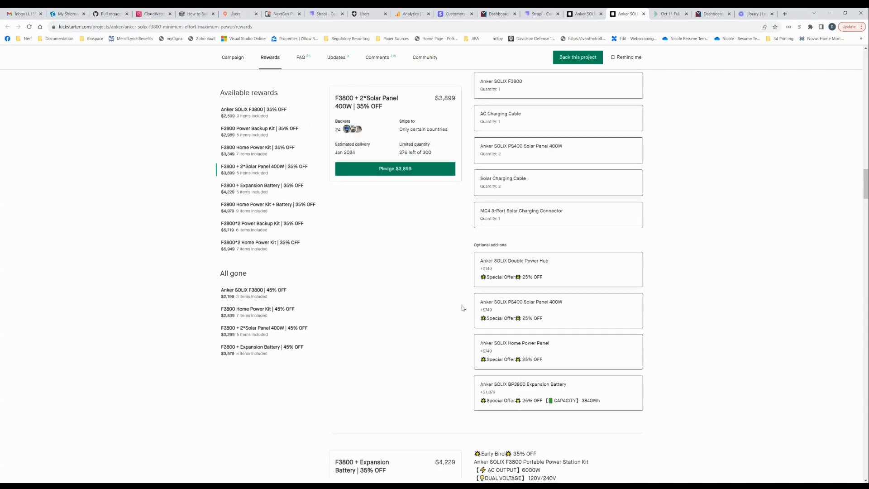
left_click(268, 204)
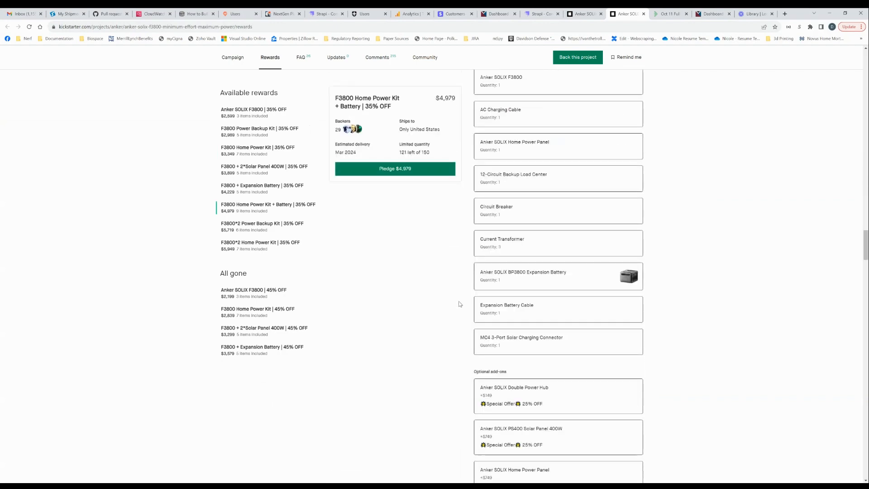
left_click(260, 242)
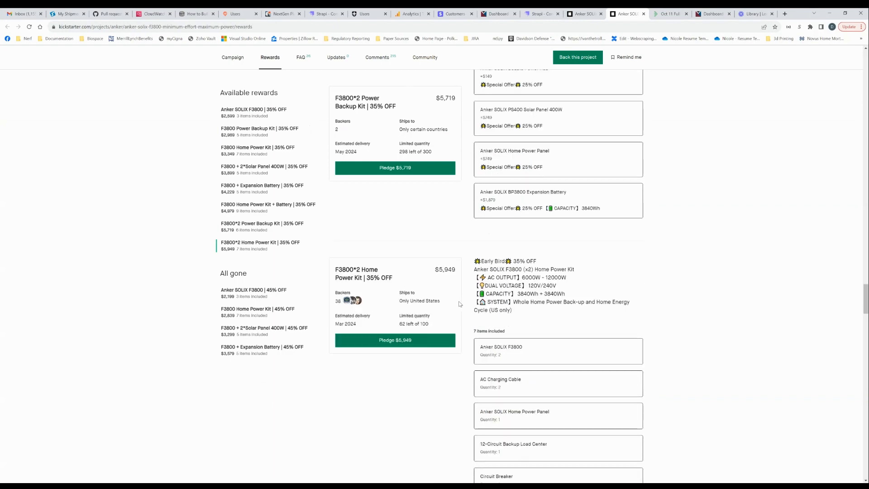
scroll("down", 3)
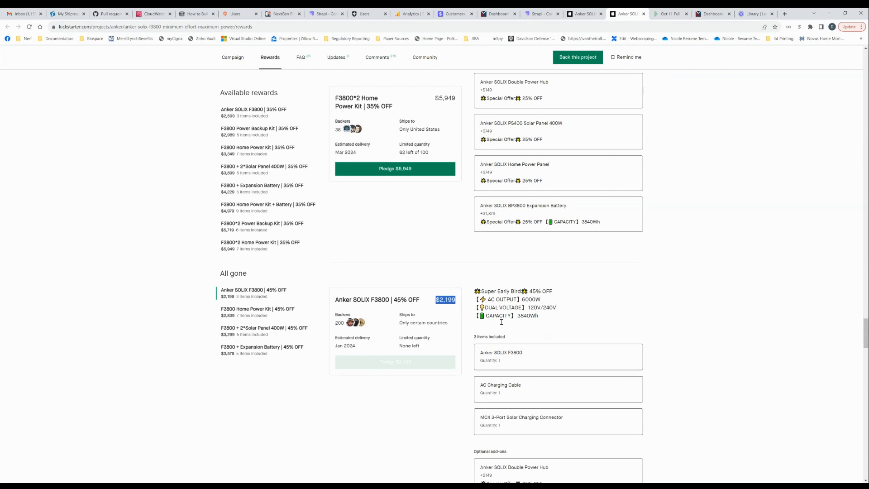
Highlight the F3800*2 Home Power Kit's $5,949 price and scroll through its seven items.
scroll("down", 3)
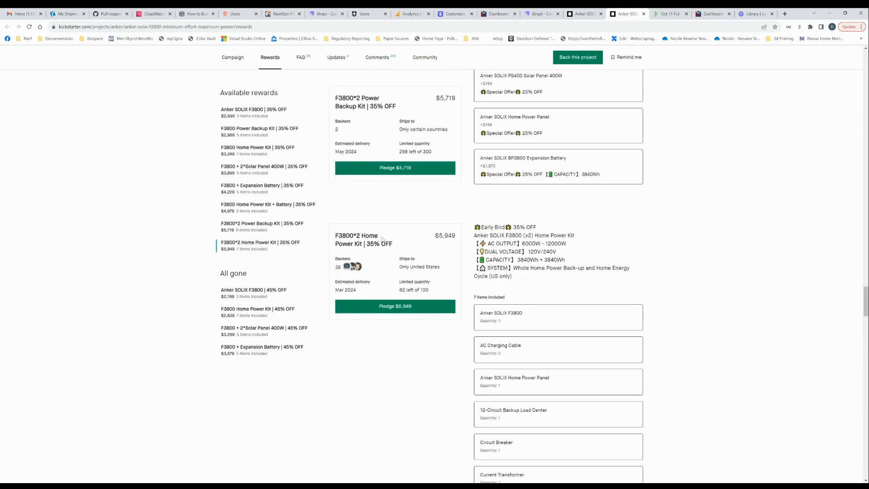
mouse_move(424, 266)
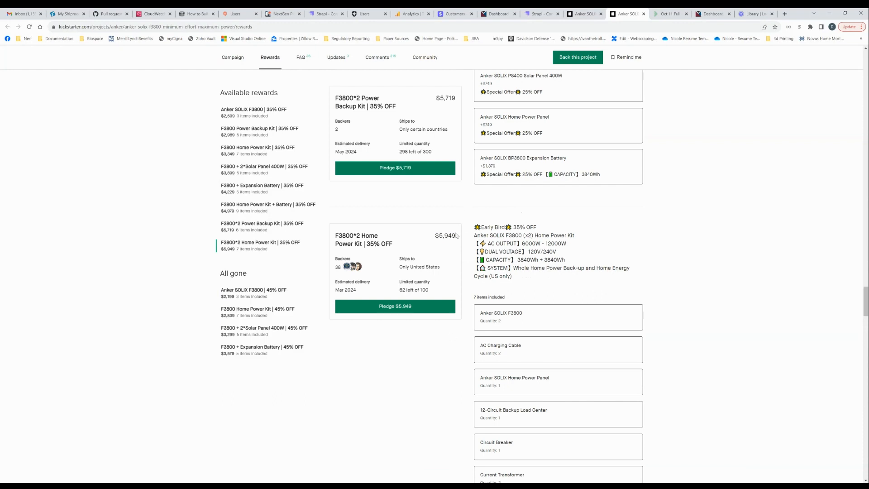
double_click(444, 236)
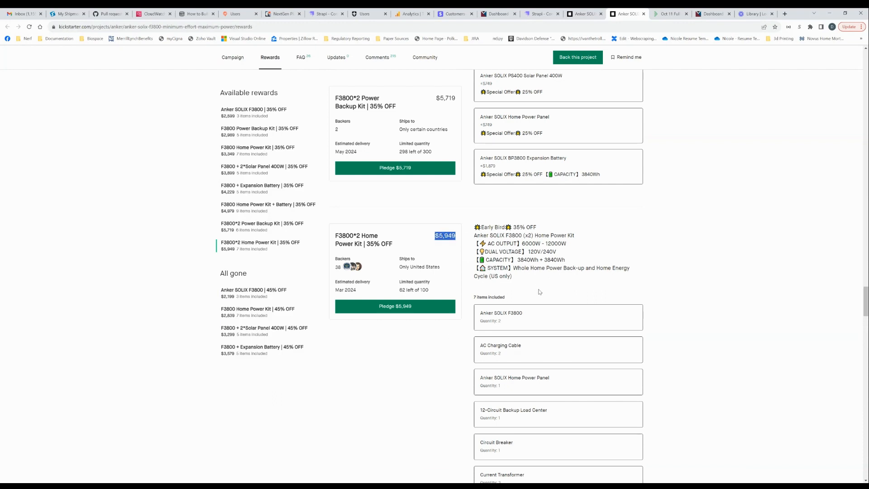
scroll("down", 3)
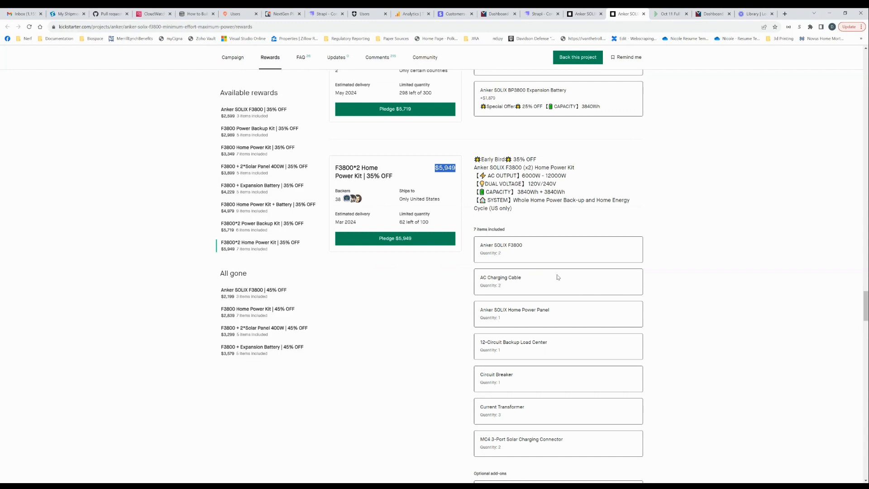
mouse_move(507, 379)
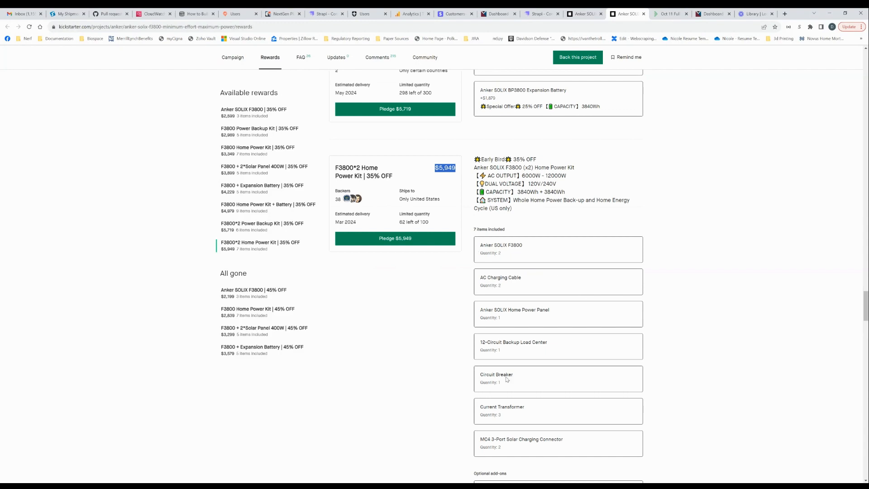
mouse_move(552, 320)
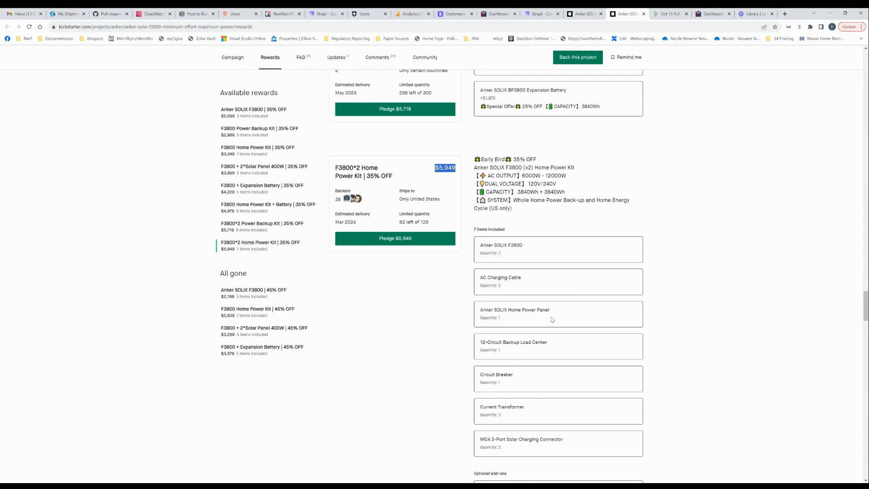
mouse_move(534, 310)
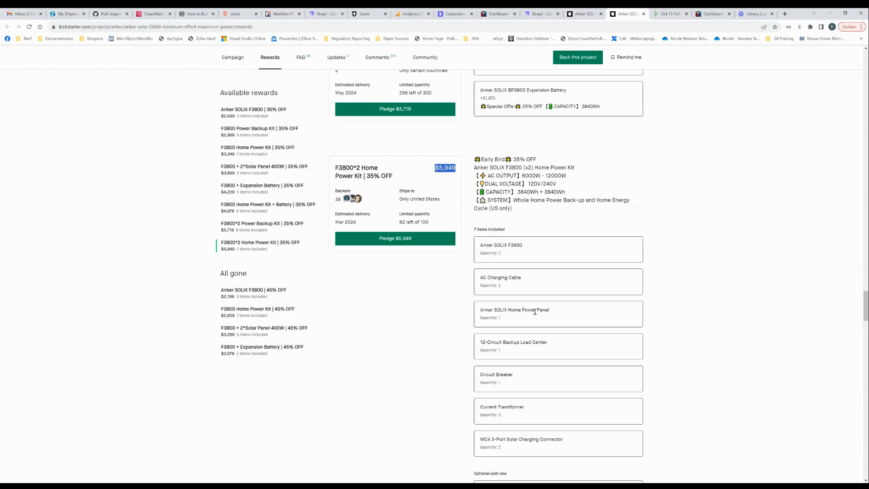
mouse_move(549, 351)
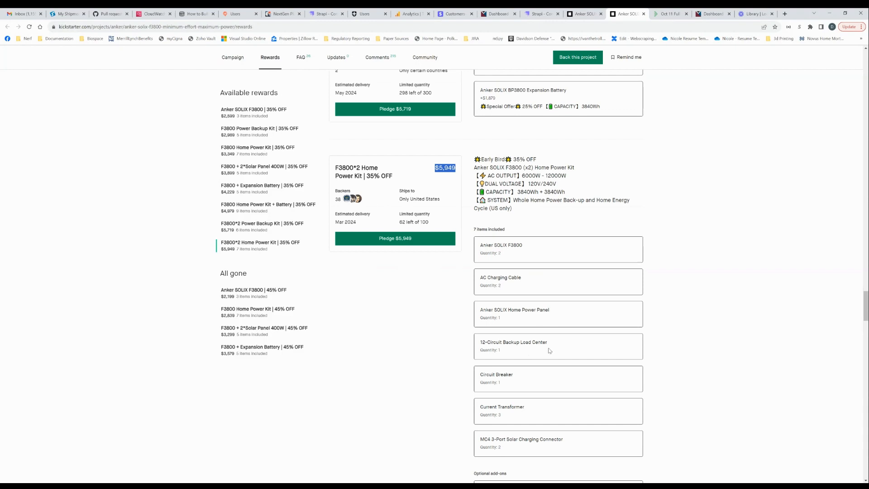
mouse_move(524, 402)
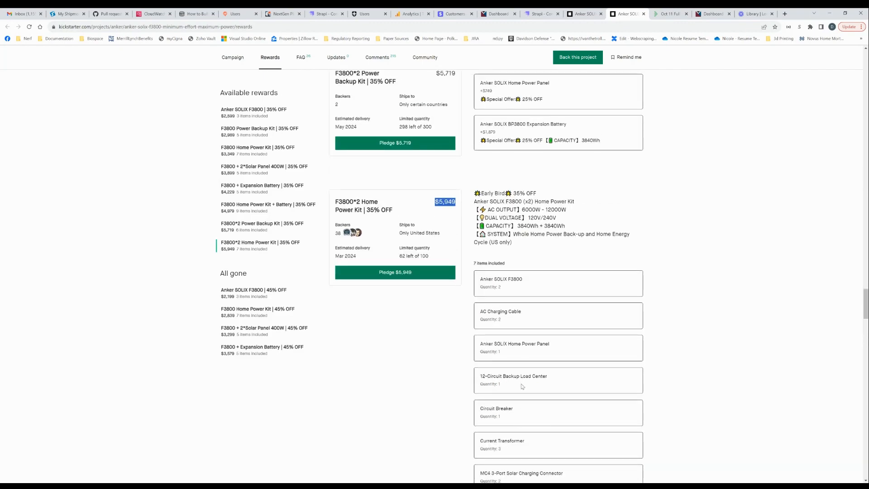
scroll("down", 3)
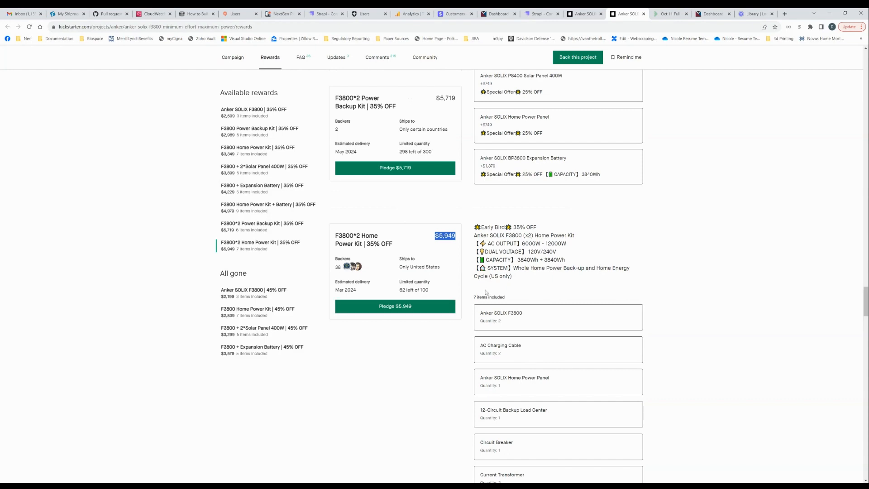
mouse_move(460, 286)
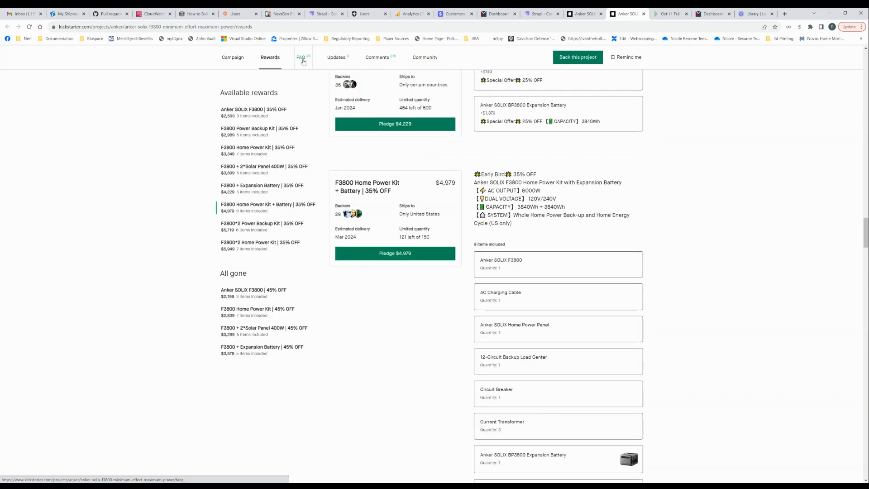
Switch to the FAQ tab of the F3800 project page.
left_click(301, 57)
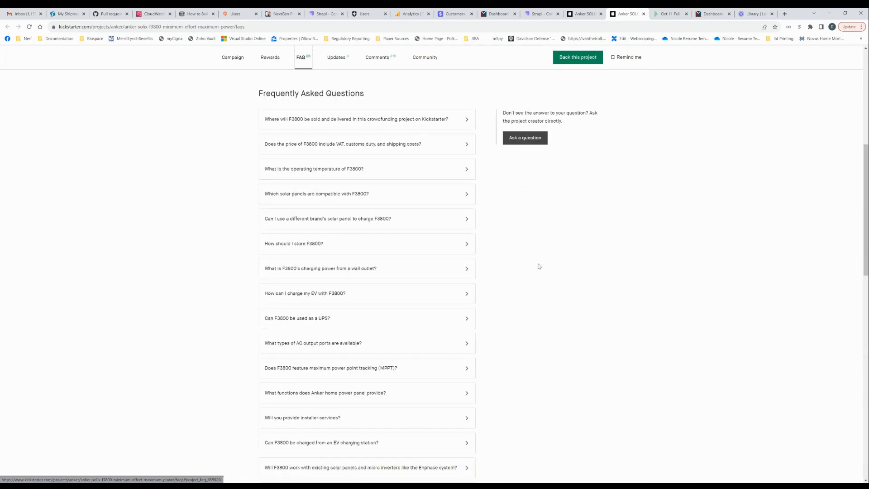
mouse_move(366, 255)
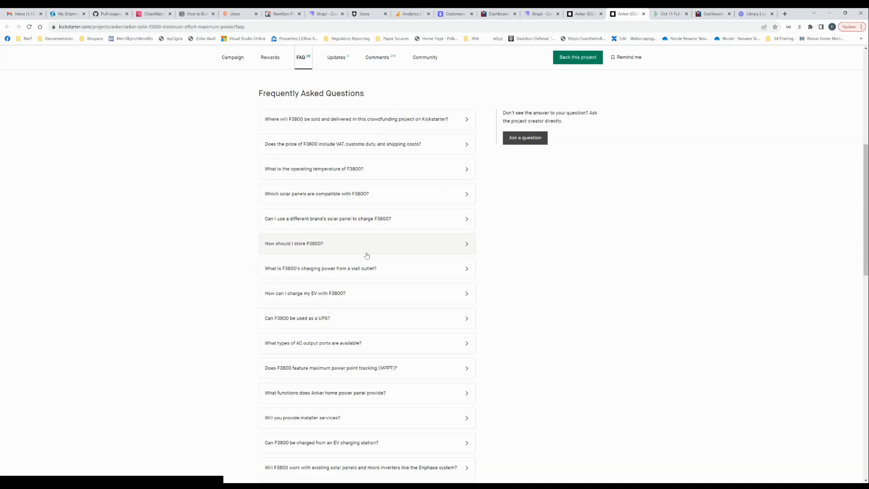
mouse_move(375, 293)
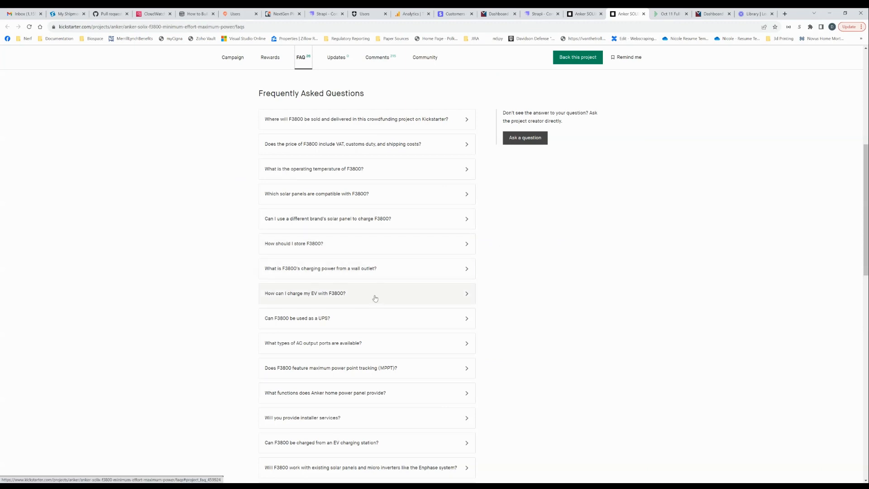
mouse_move(377, 269)
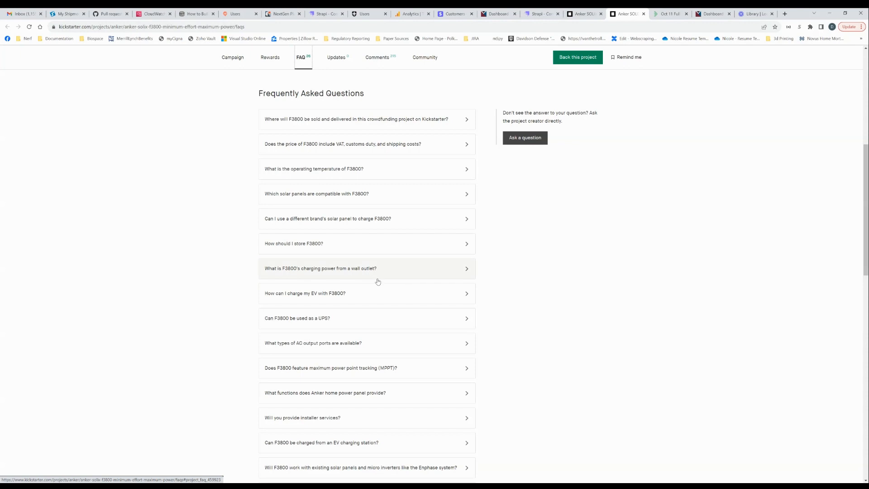
mouse_move(404, 343)
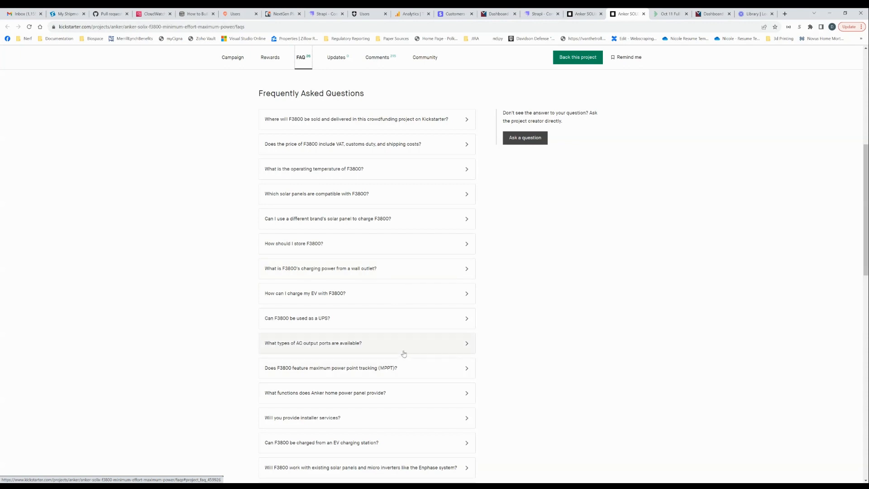
mouse_move(375, 304)
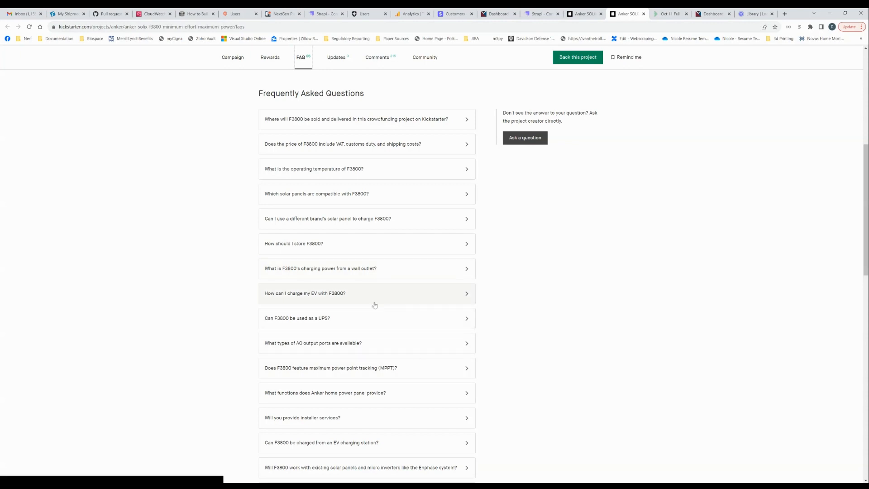
left_click(366, 193)
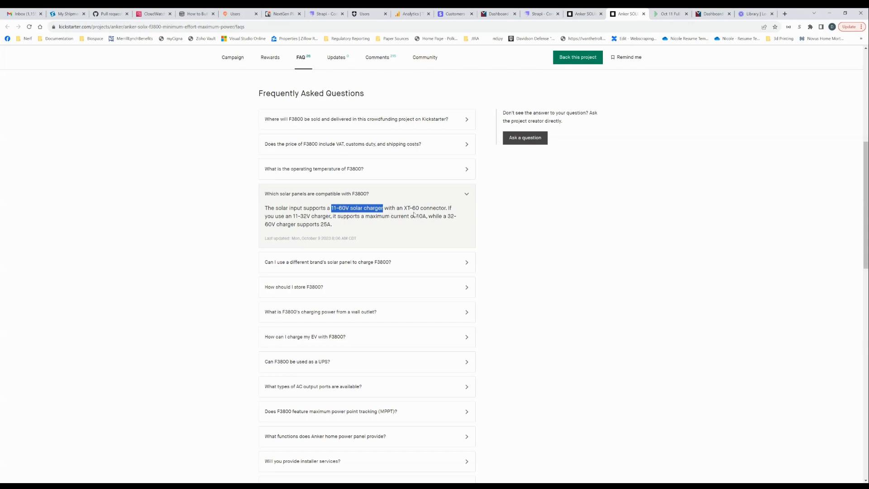
double_click(411, 208)
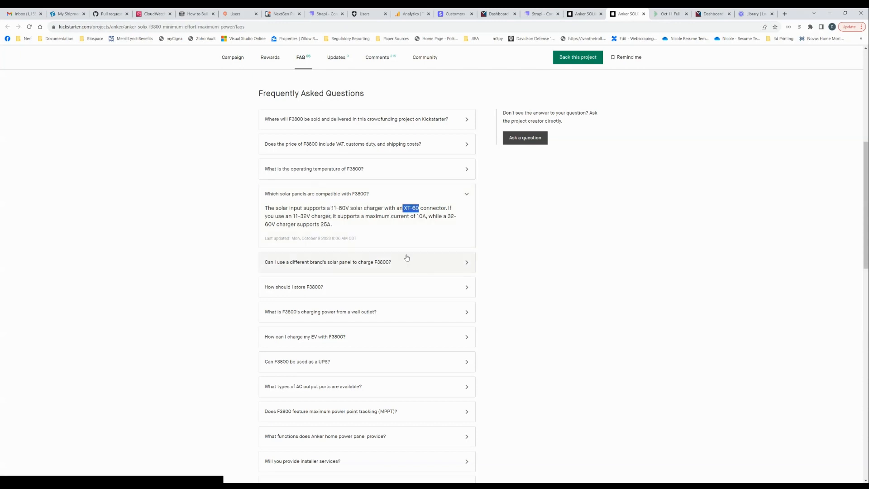
mouse_move(436, 224)
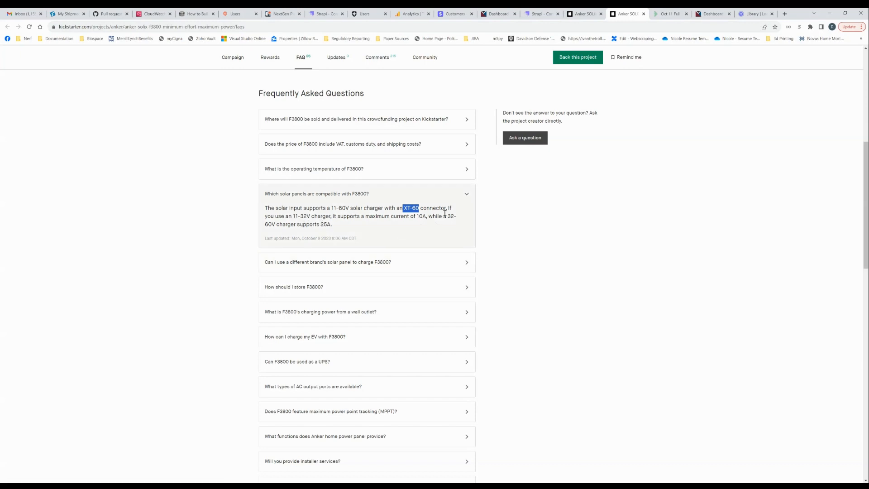
mouse_move(288, 226)
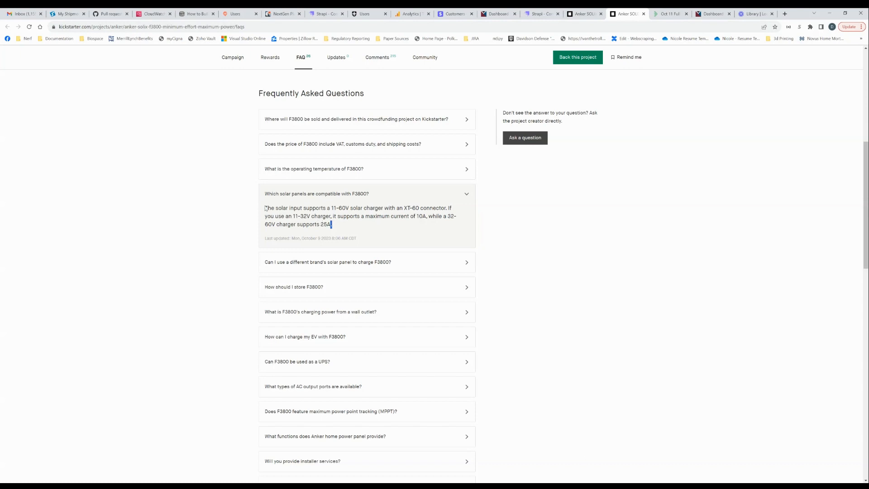
left_click(316, 193)
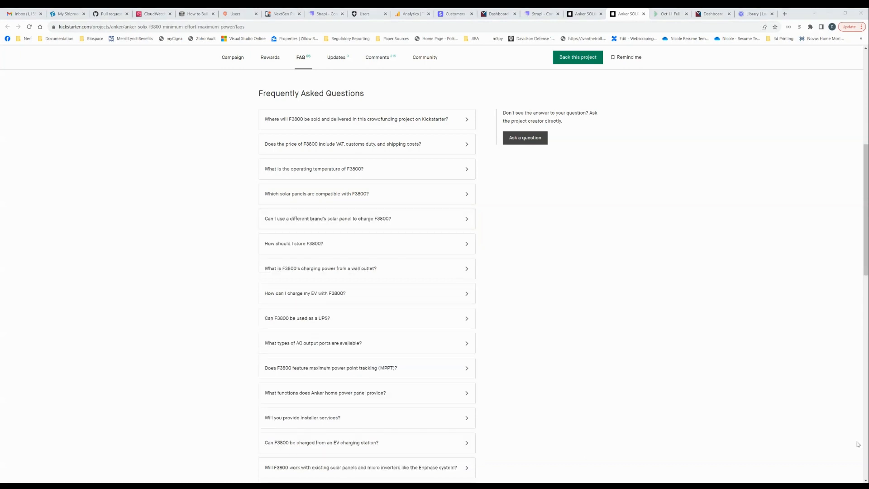
mouse_move(330, 270)
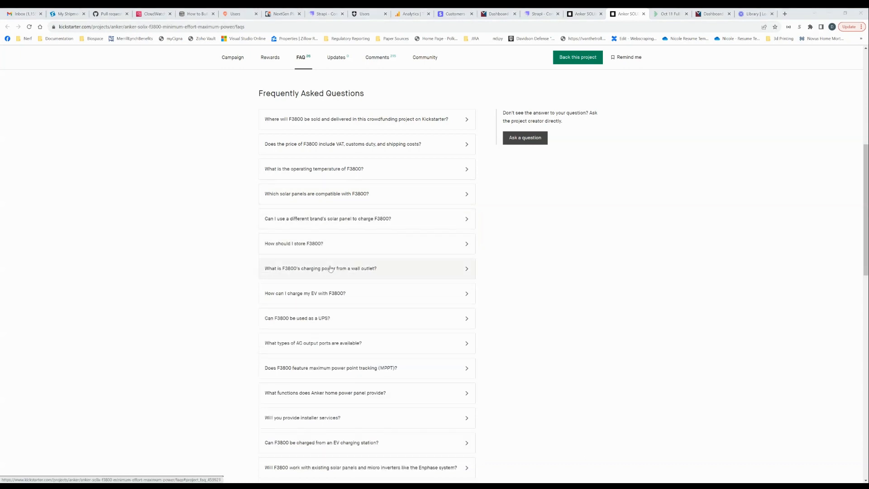